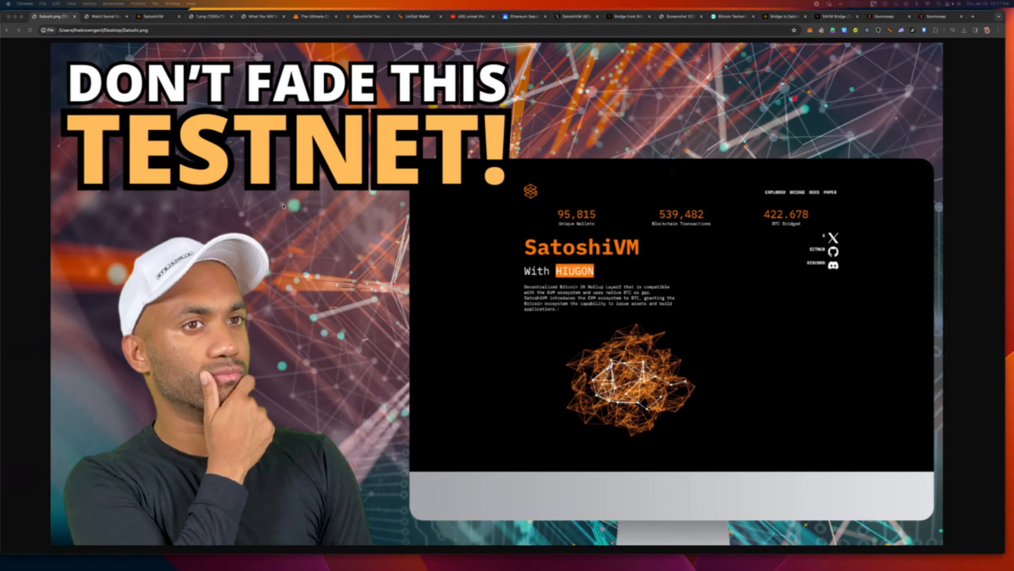
Switch to the 'Web3 Secret Society.png' tab showing the $24.99/month private-group promo.
left_click(104, 15)
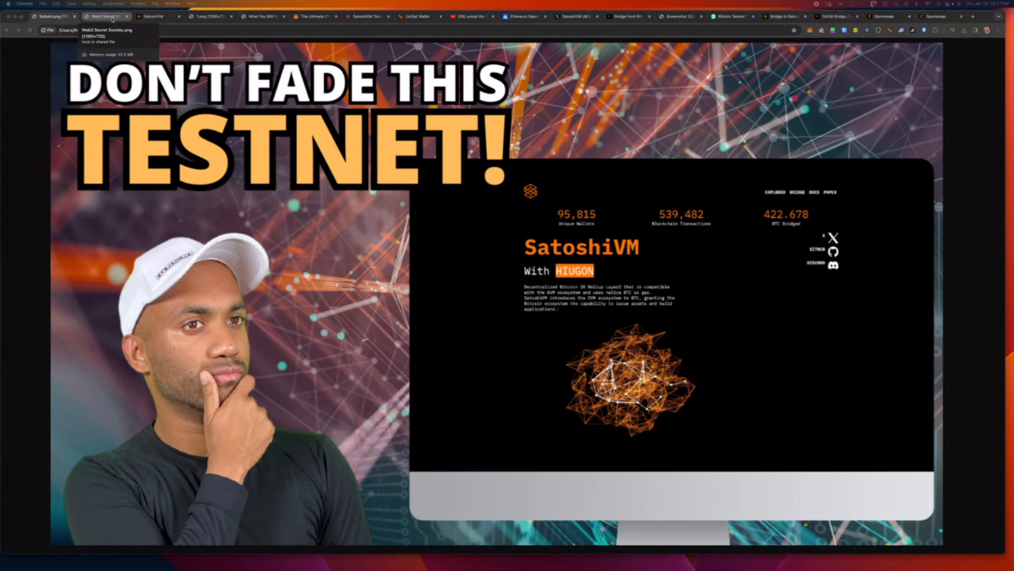
left_click(103, 17)
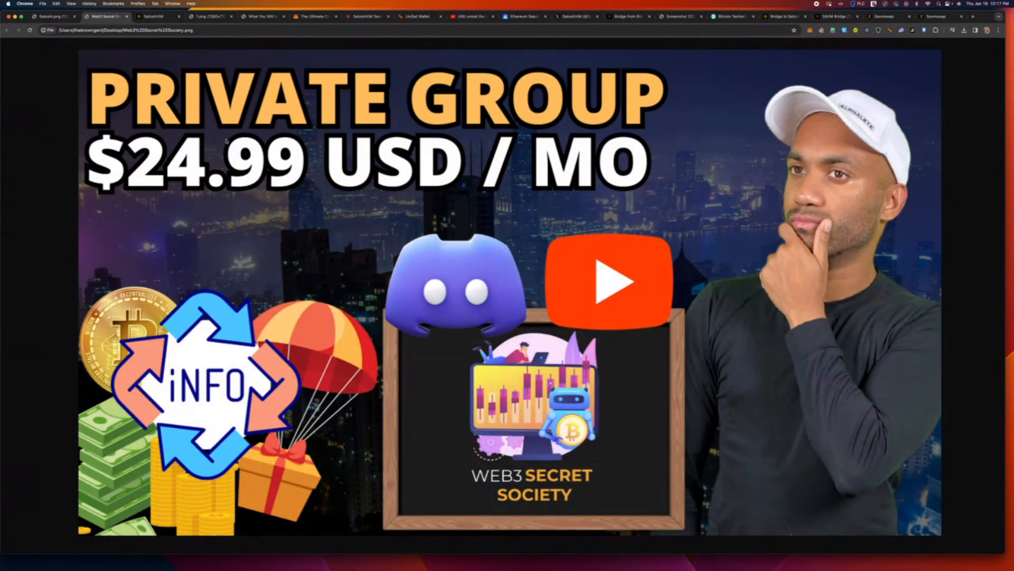
left_click(155, 16)
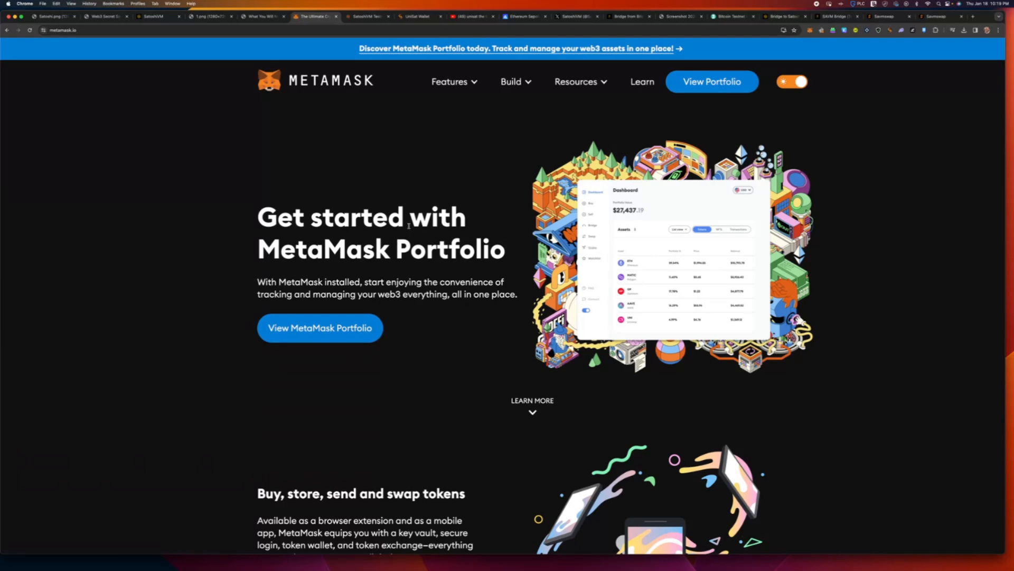
Browse MetaMask's 'Install MetaMask for your browser' download page, then switch to the SatoshiVM Testnet explorer.
scroll("down", 3)
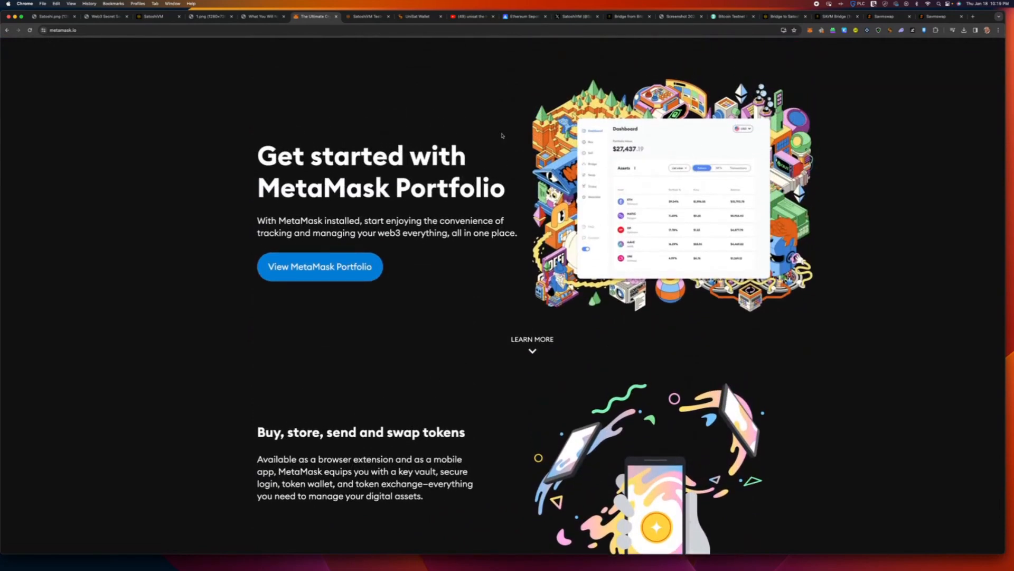
left_click(511, 81)
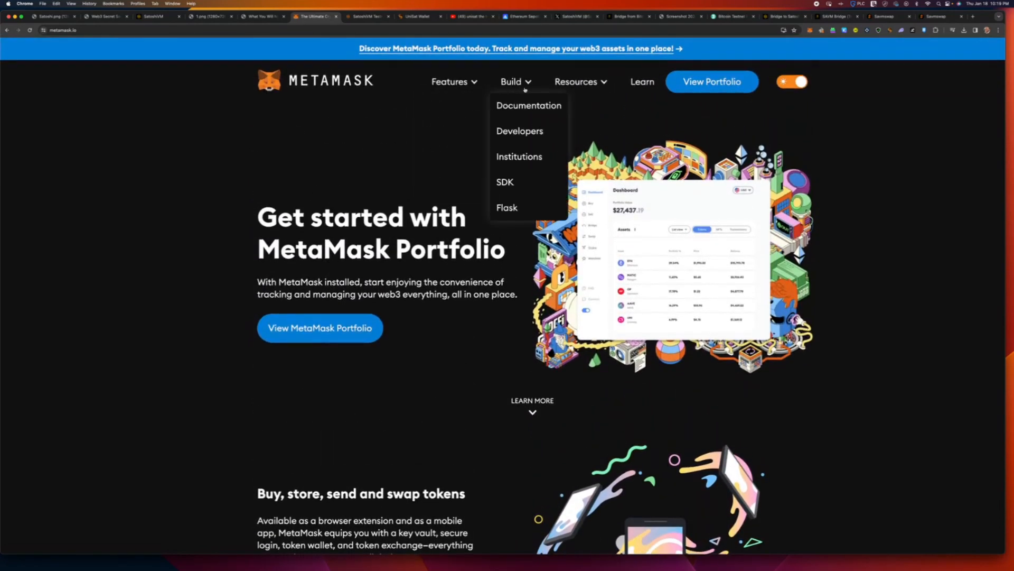
mouse_move(657, 82)
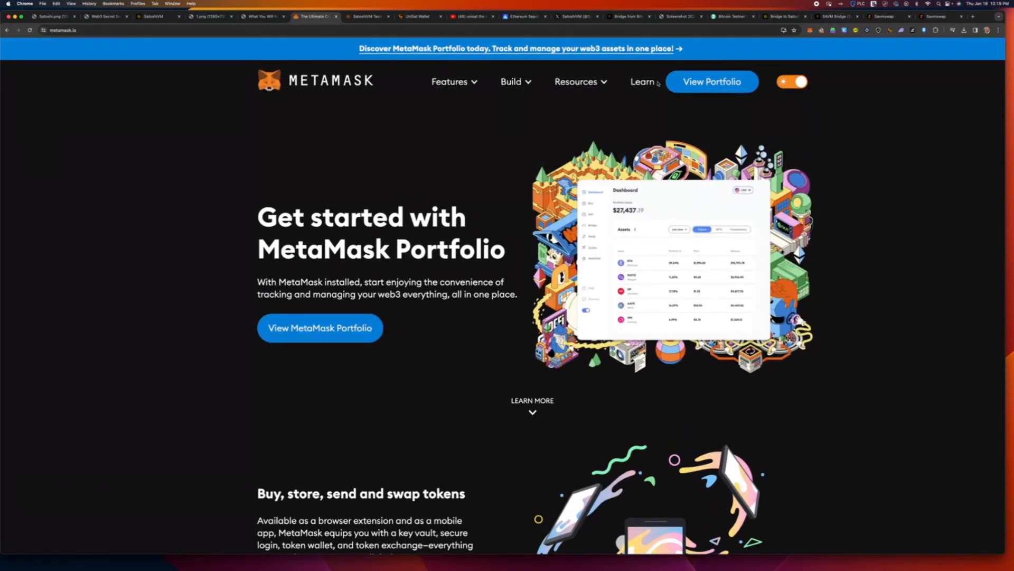
scroll("down", 3)
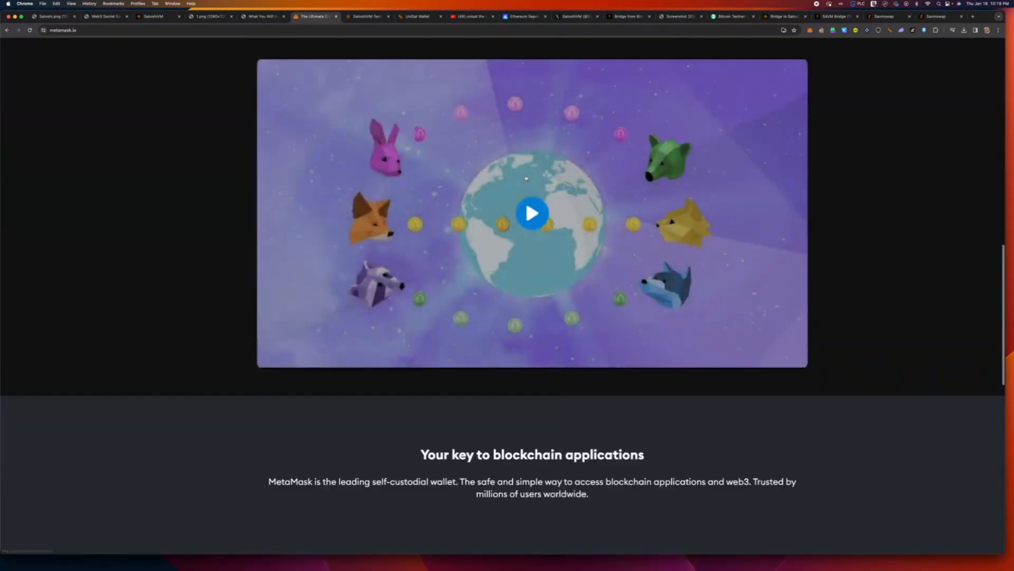
scroll("down", 3)
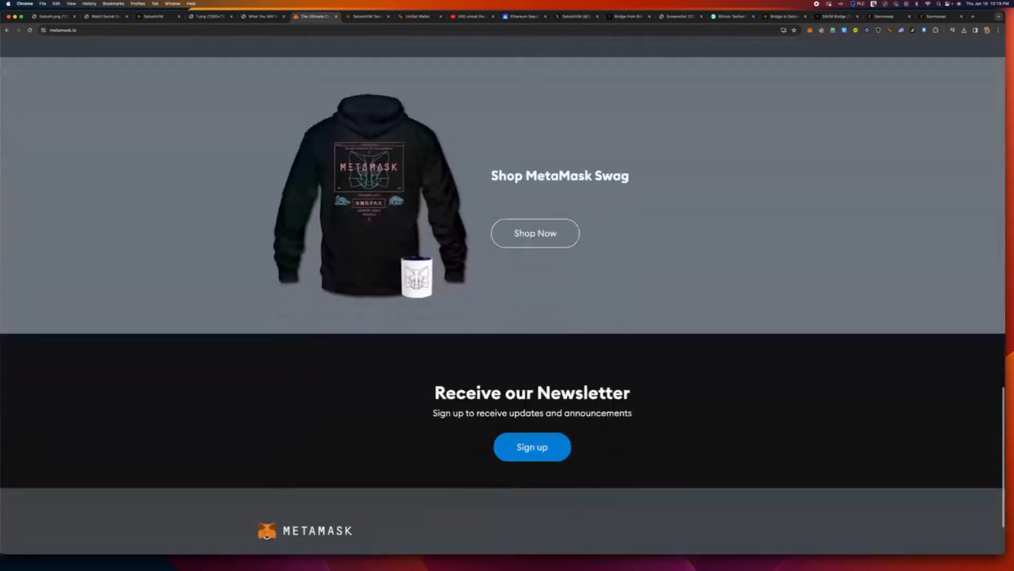
scroll("down", 3)
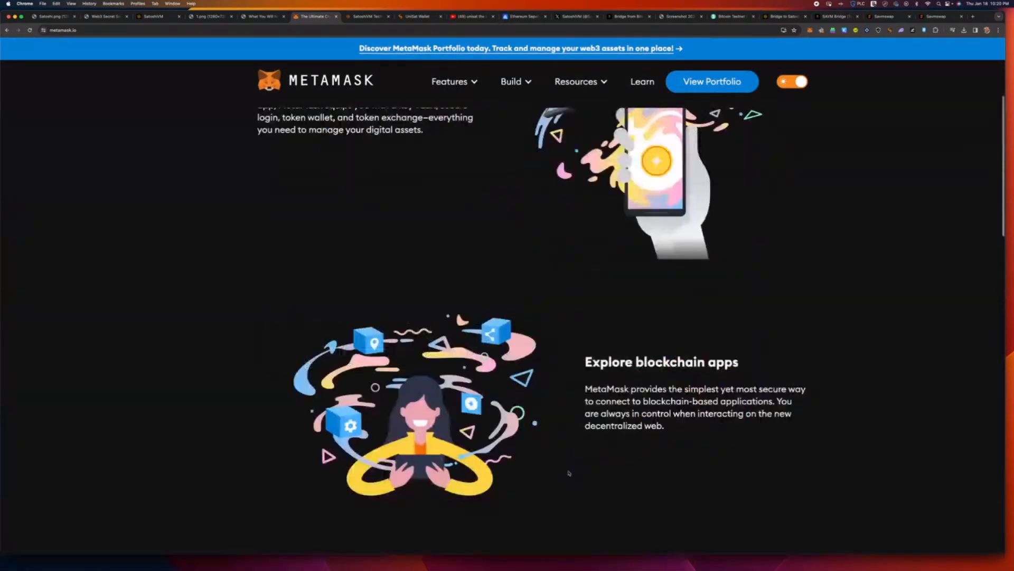
scroll("up", 3)
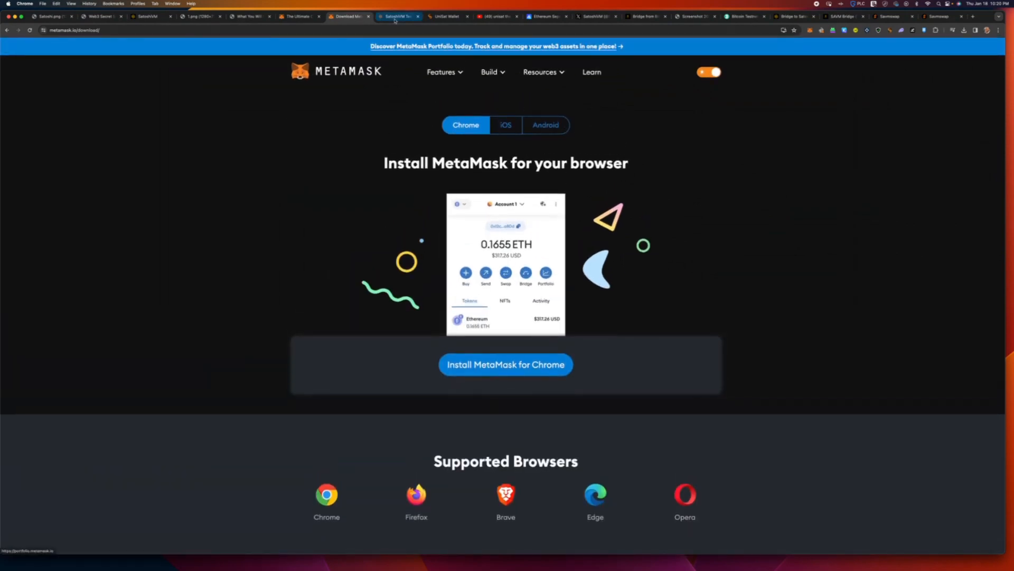
left_click(398, 17)
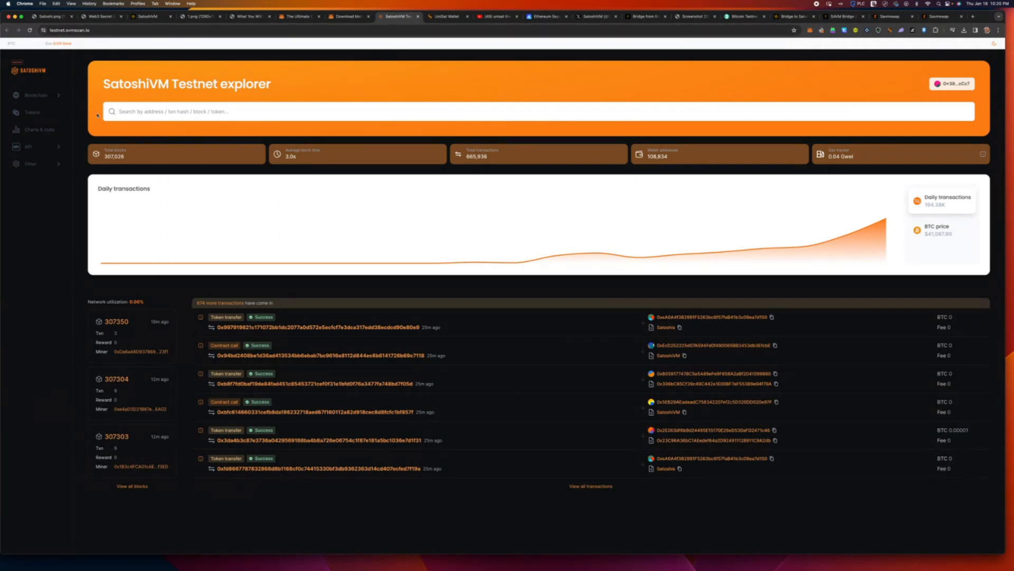
Request adding SatoshiVM Testnet to MetaMask from the explorer footer, then go to UniSat.
scroll("down", 3)
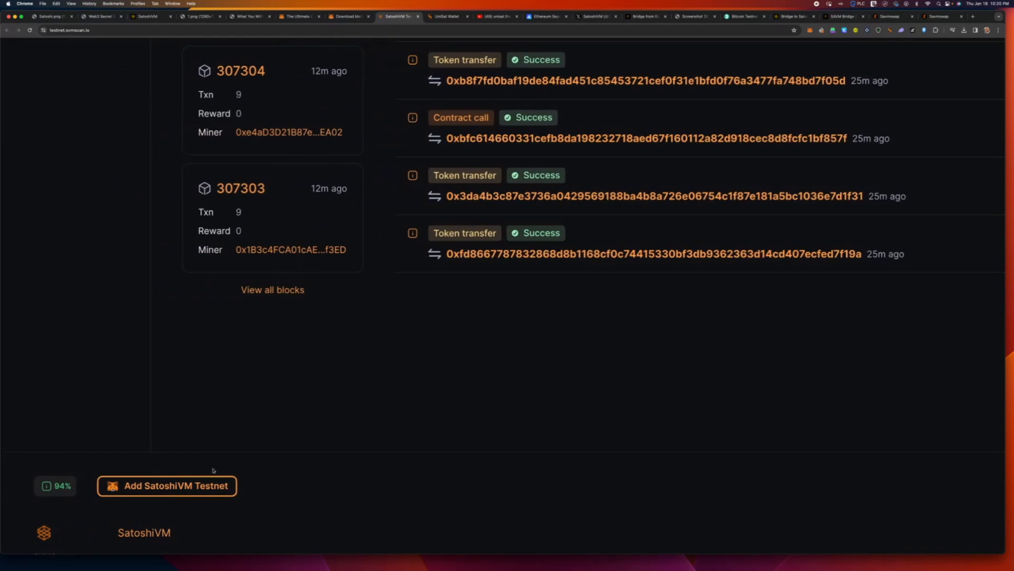
left_click(166, 485)
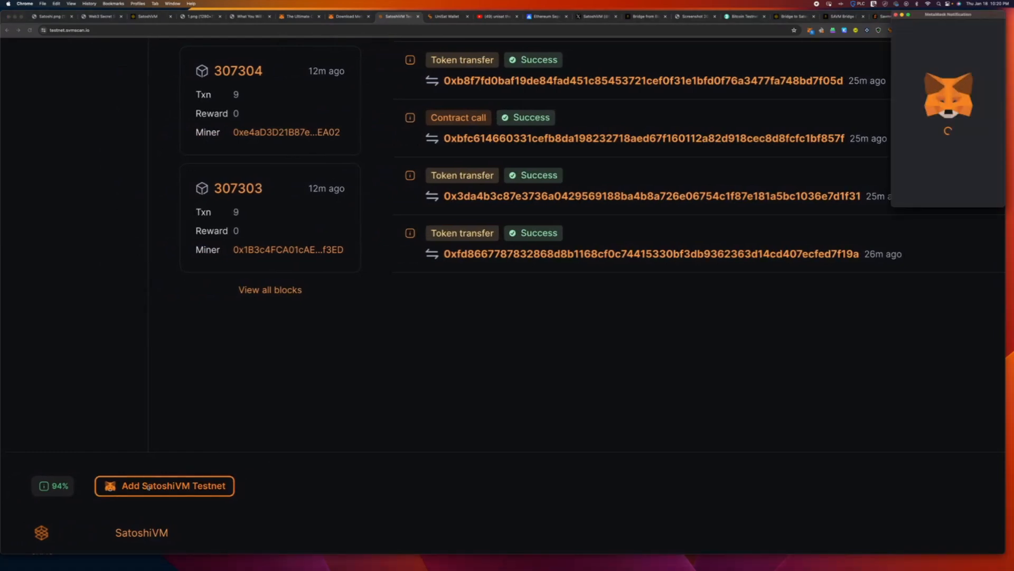
left_click(164, 486)
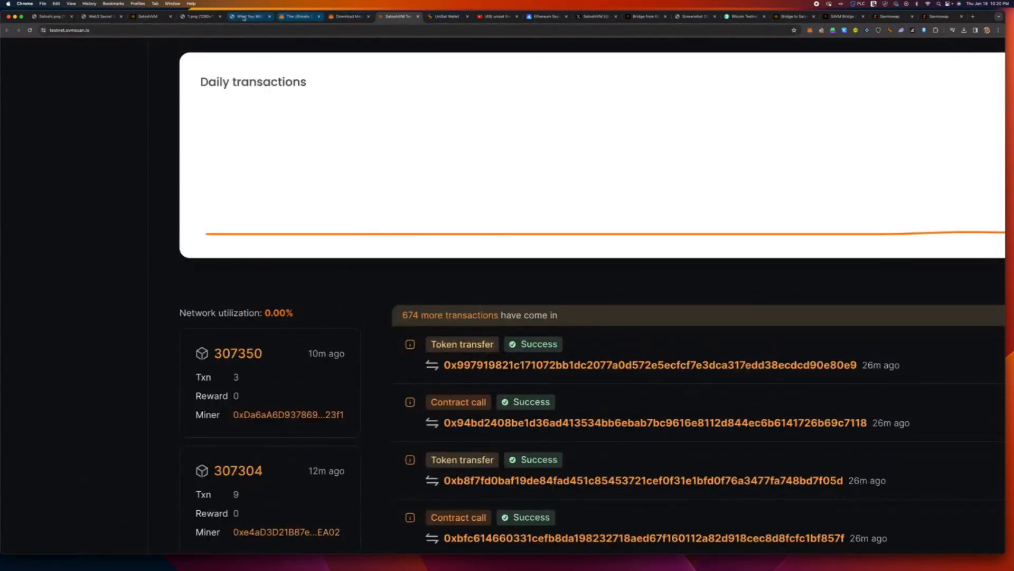
left_click(446, 16)
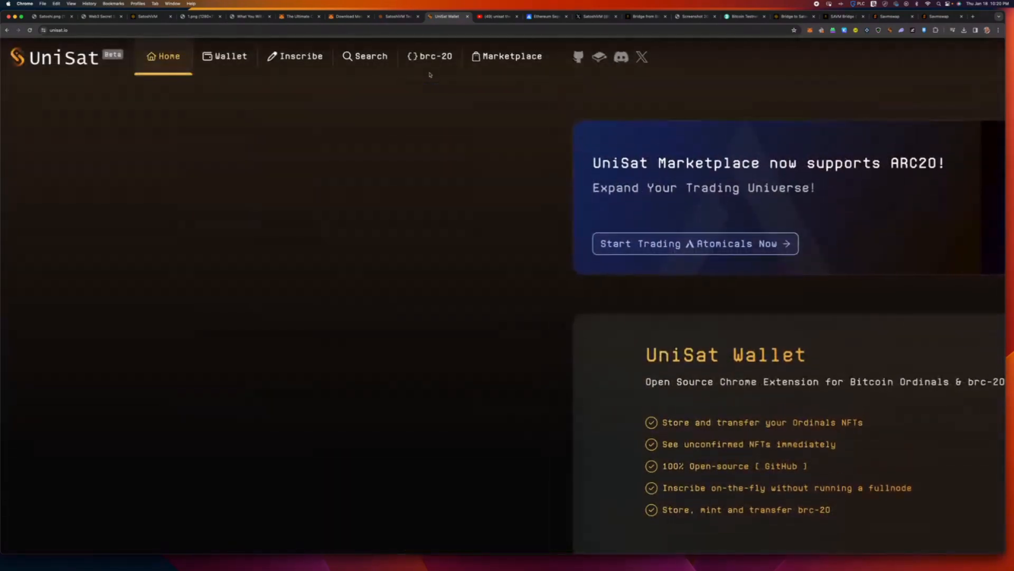
left_click(495, 17)
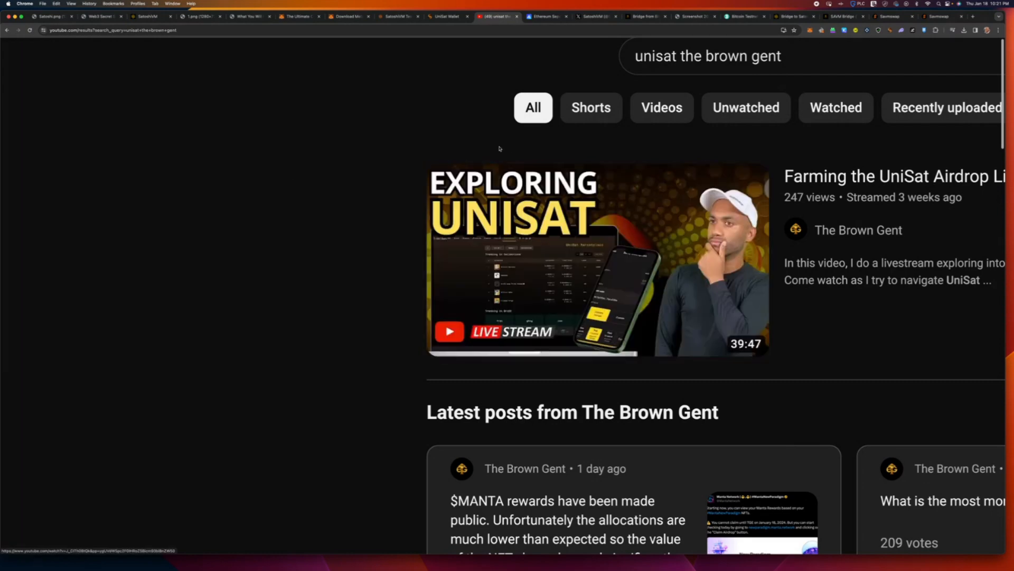
left_click(445, 16)
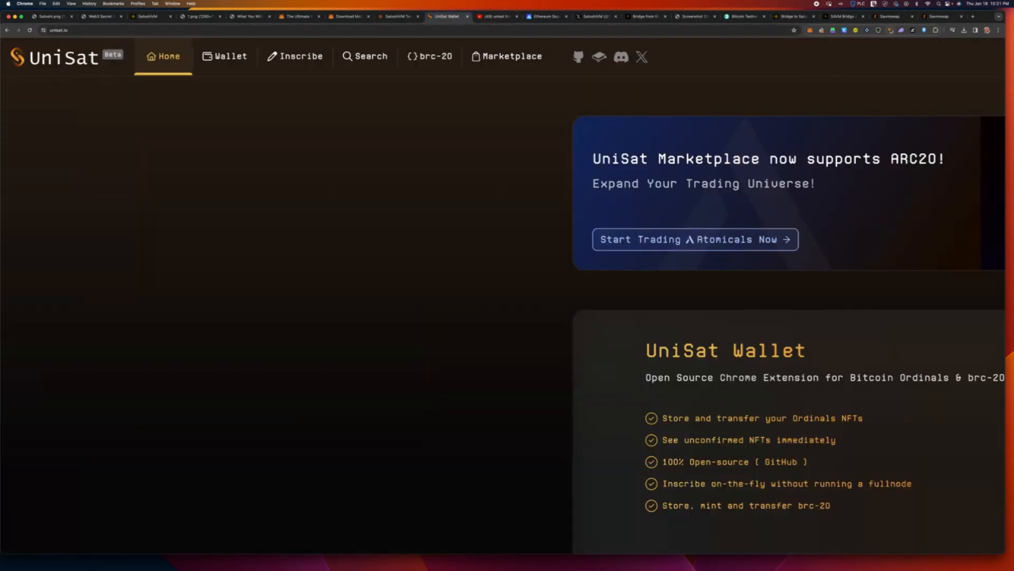
left_click(890, 31)
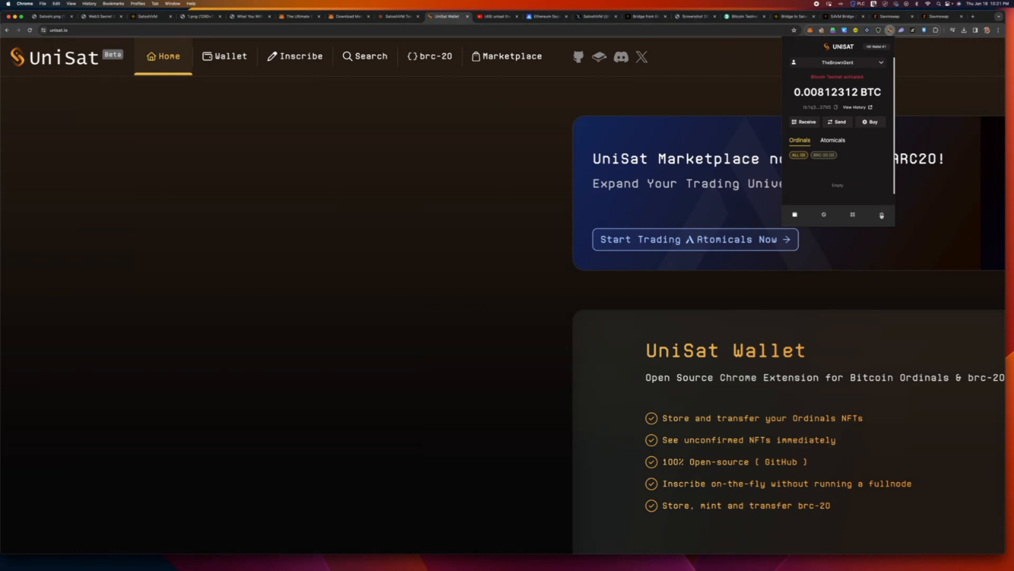
Confirm UniSat Wallet stays on TESTNET, close the wallet, and go to the Sepolia faucet.
left_click(881, 214)
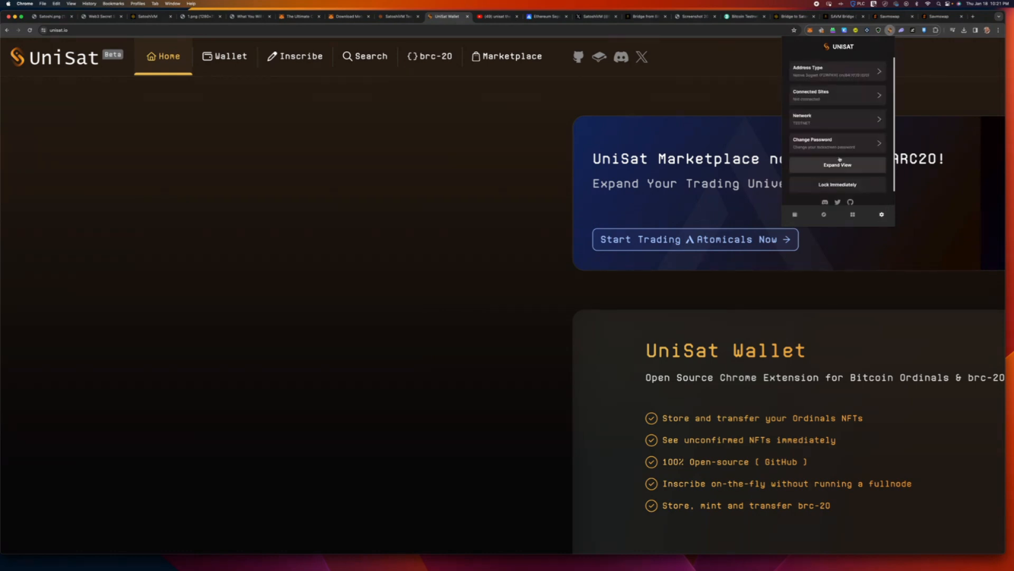
left_click(837, 119)
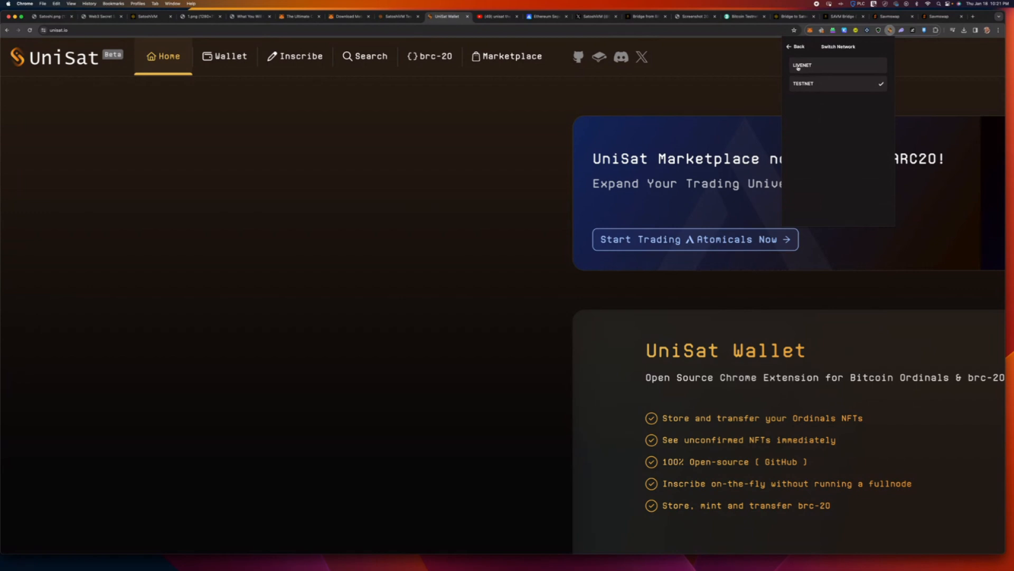
left_click(793, 46)
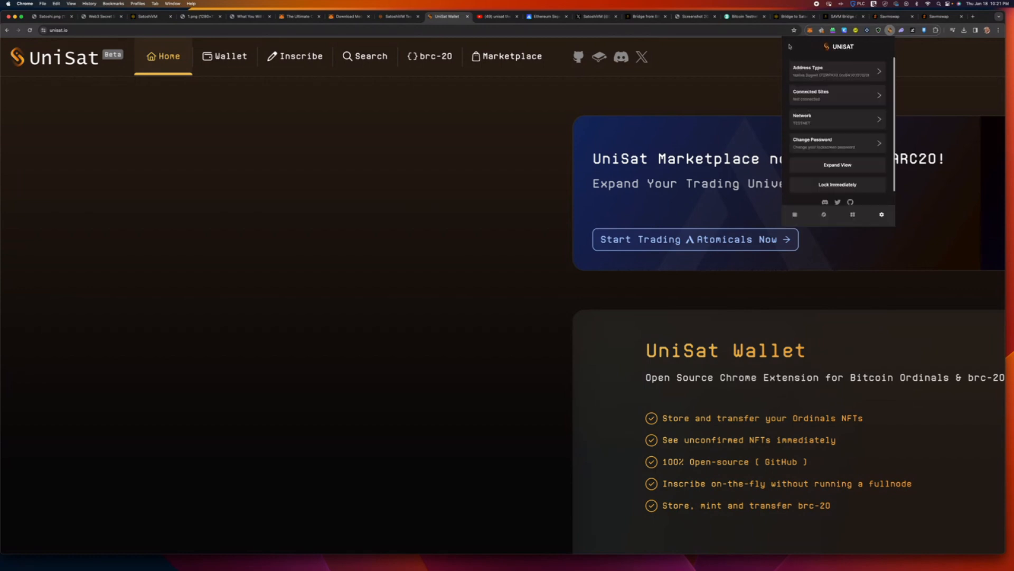
left_click(488, 141)
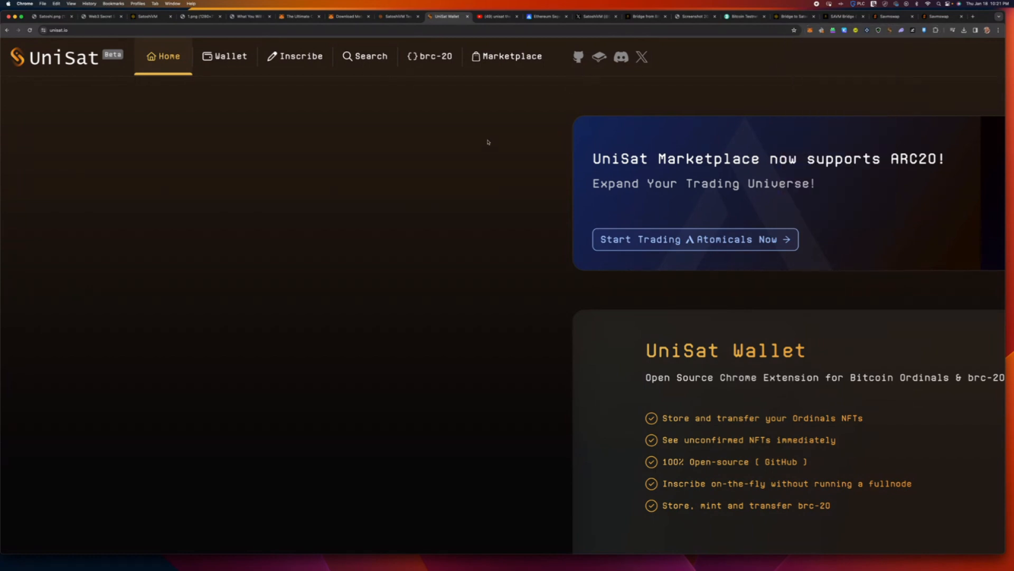
left_click(547, 16)
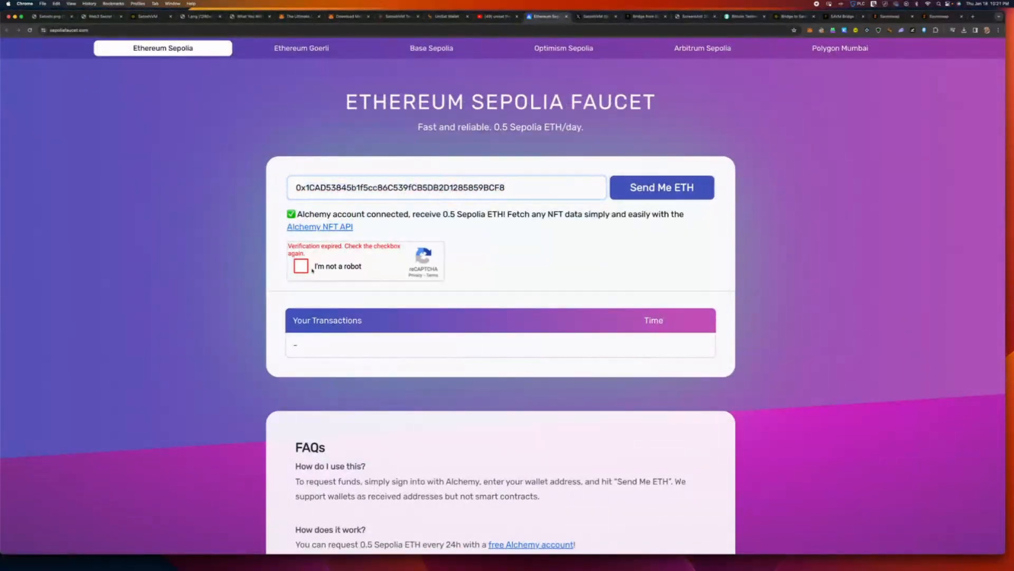
Pass the mountain/hill image captcha and request Sepolia ETH, getting the Etherscan confirmation link.
left_click(300, 266)
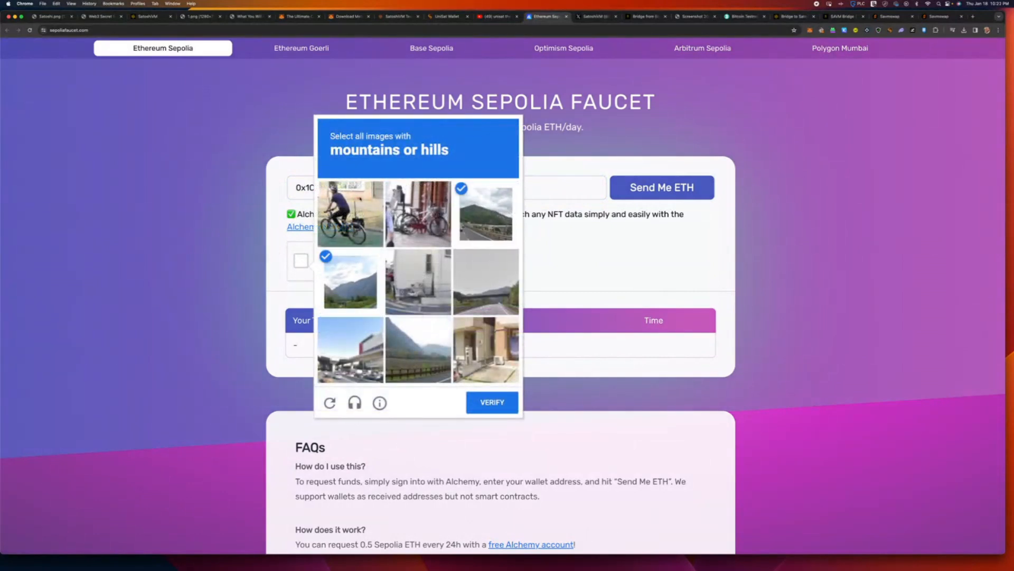
left_click(418, 348)
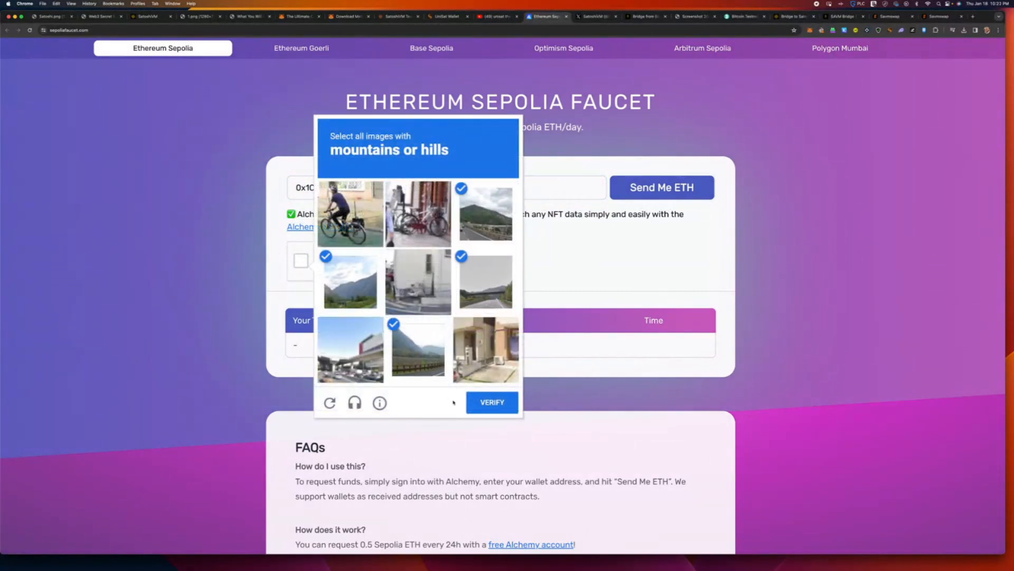
left_click(492, 402)
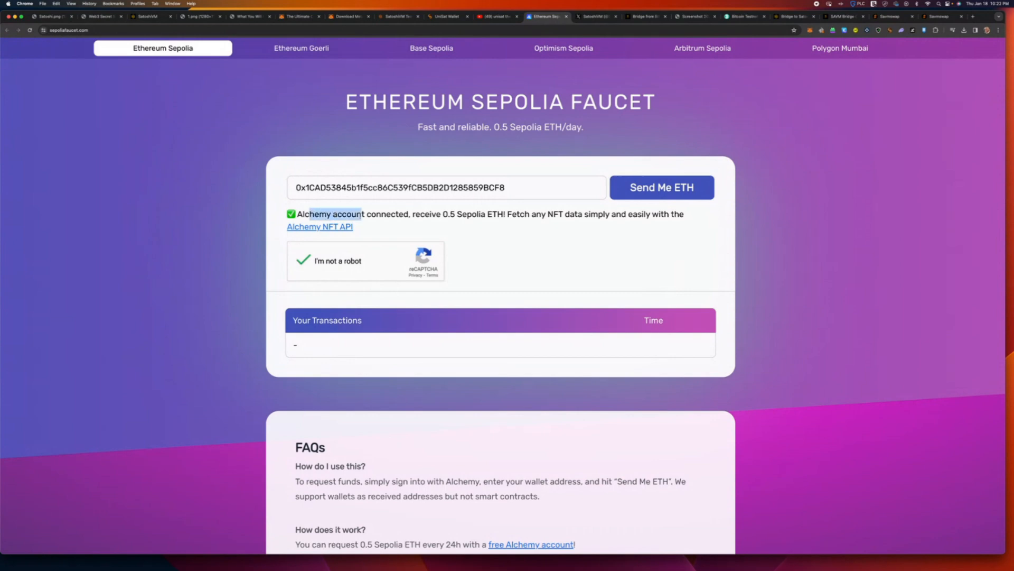
left_click(661, 187)
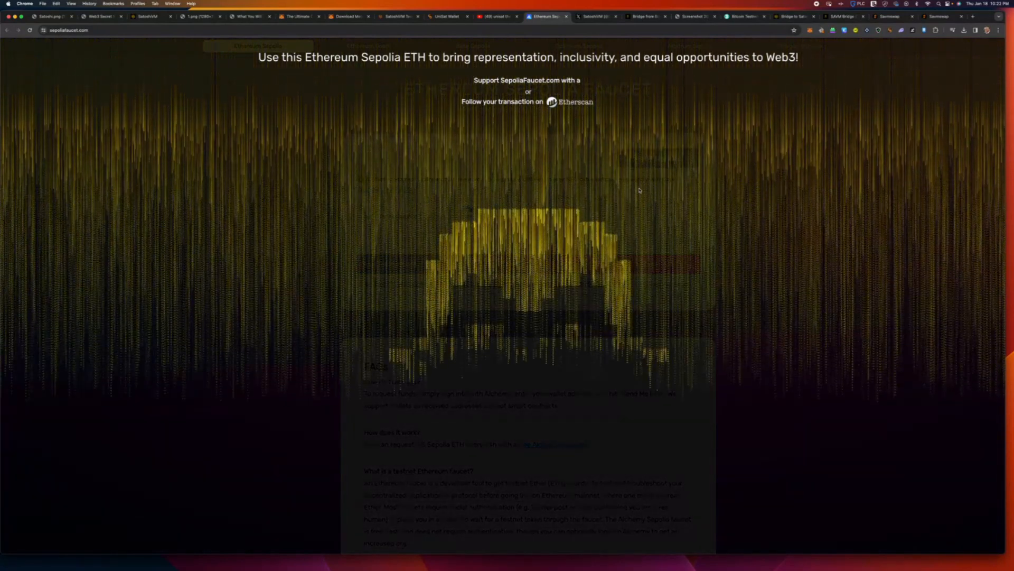
left_click(644, 17)
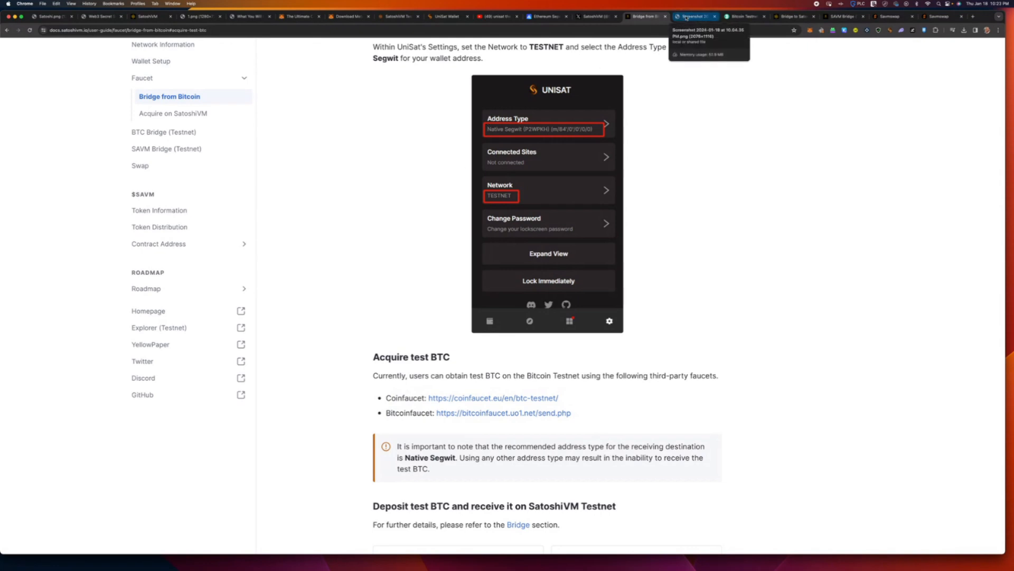
Copy the UniSat wallet's testnet address and switch to the live Bitcoin testnet faucet page.
left_click(694, 17)
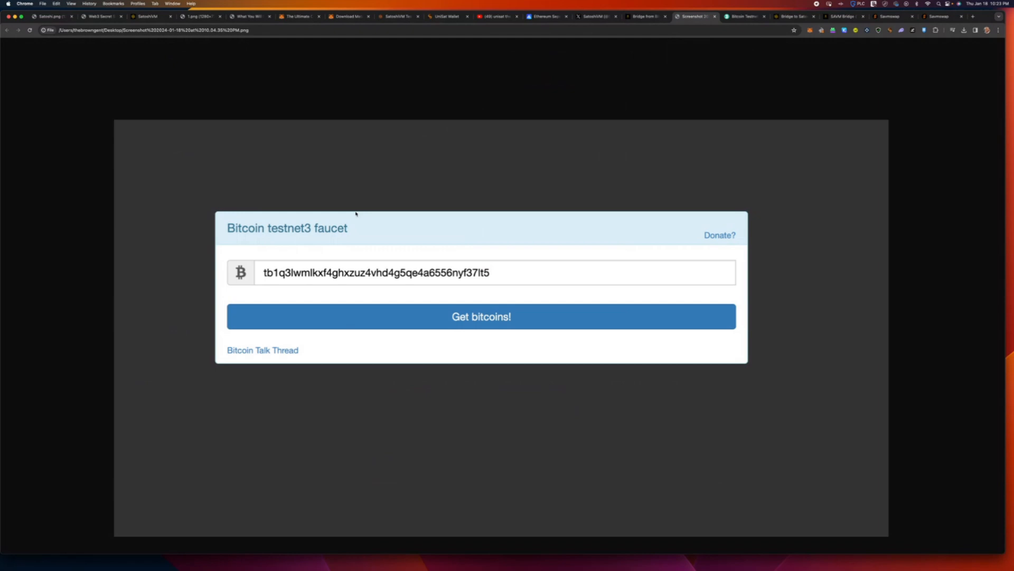
left_click(890, 29)
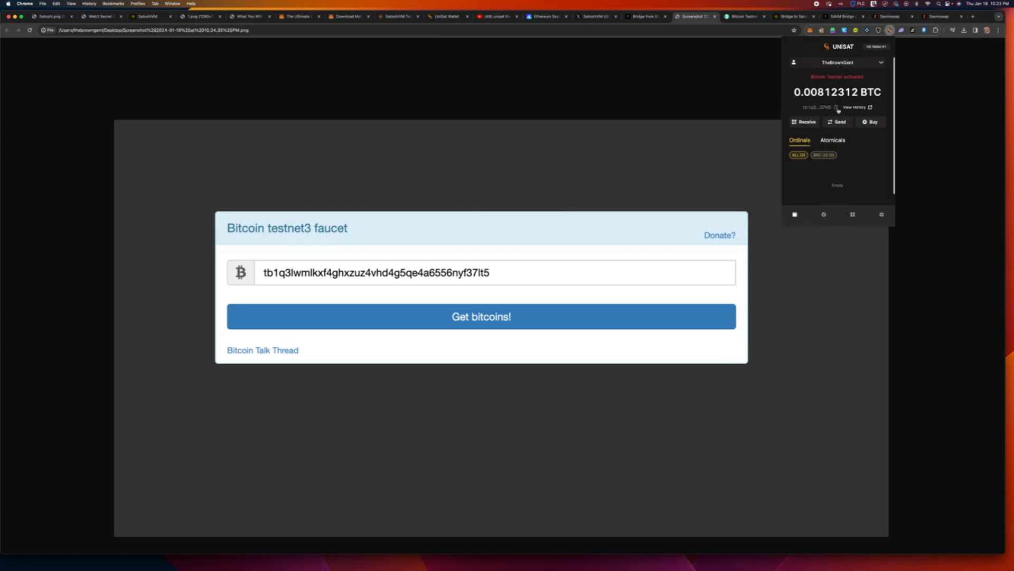
left_click(835, 107)
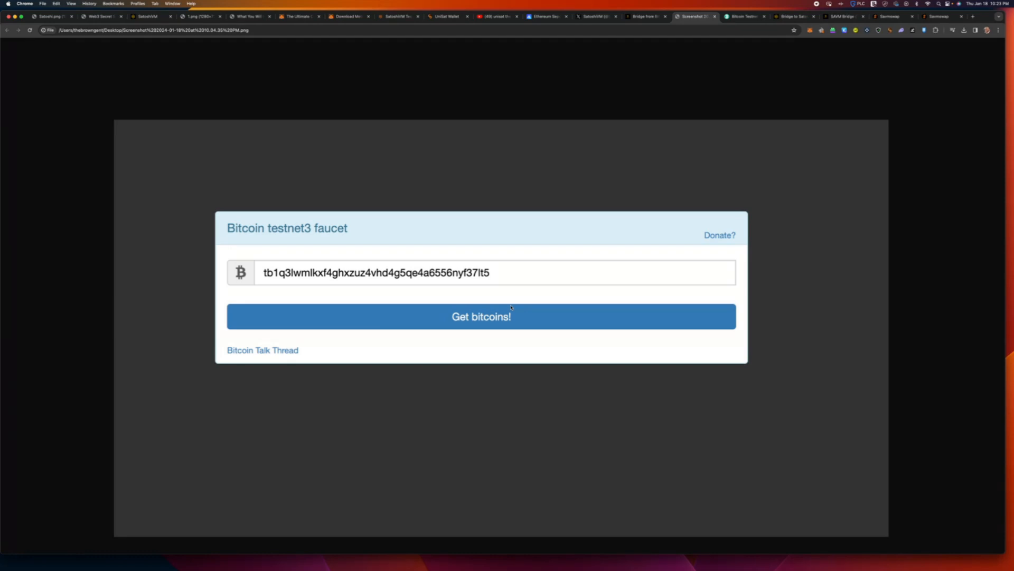
left_click(744, 16)
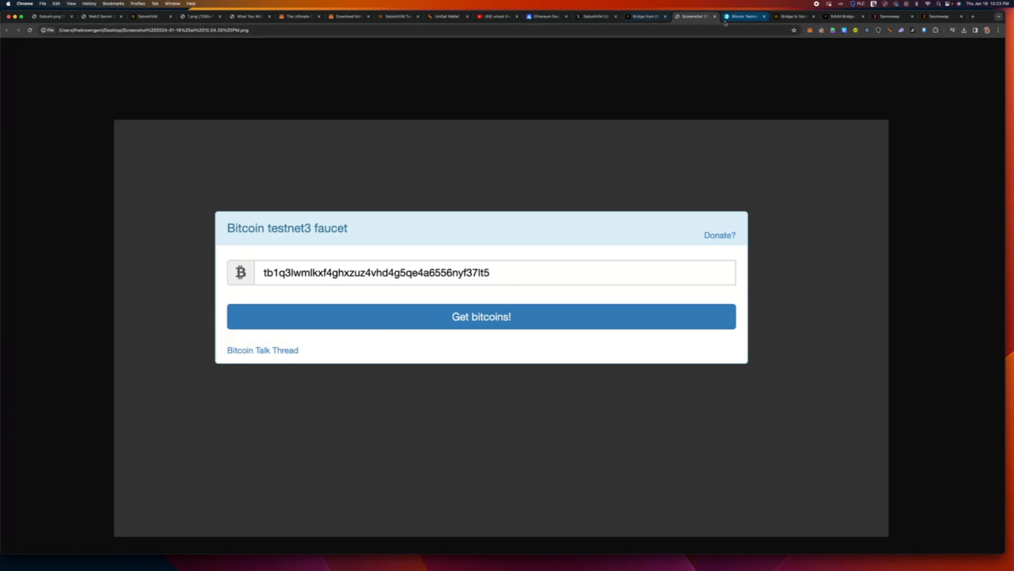
mouse_move(744, 16)
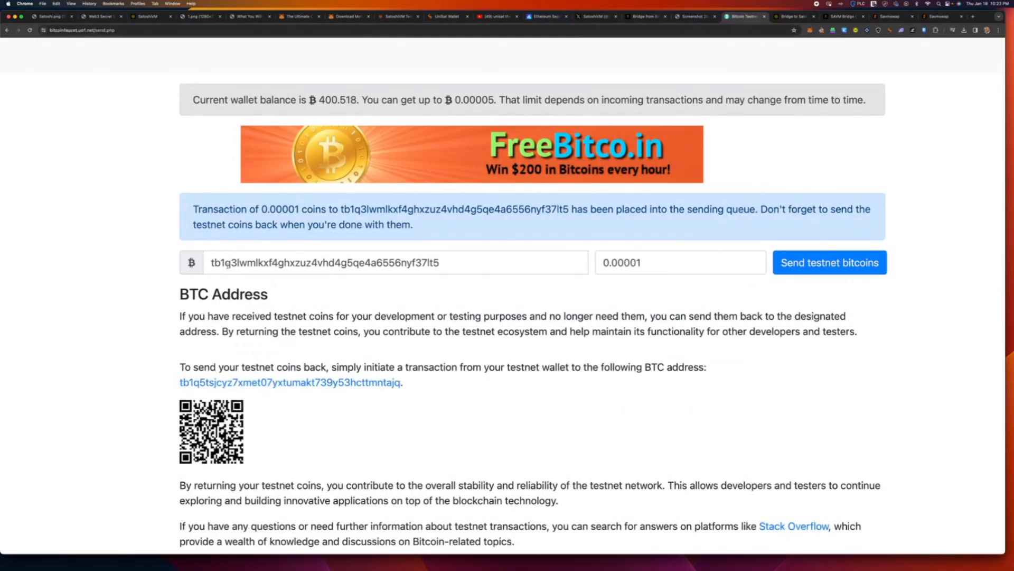
Request 0.00001 testnet coins for the tb1q address and pass the motorcycle reCAPTCHA.
left_click(394, 262)
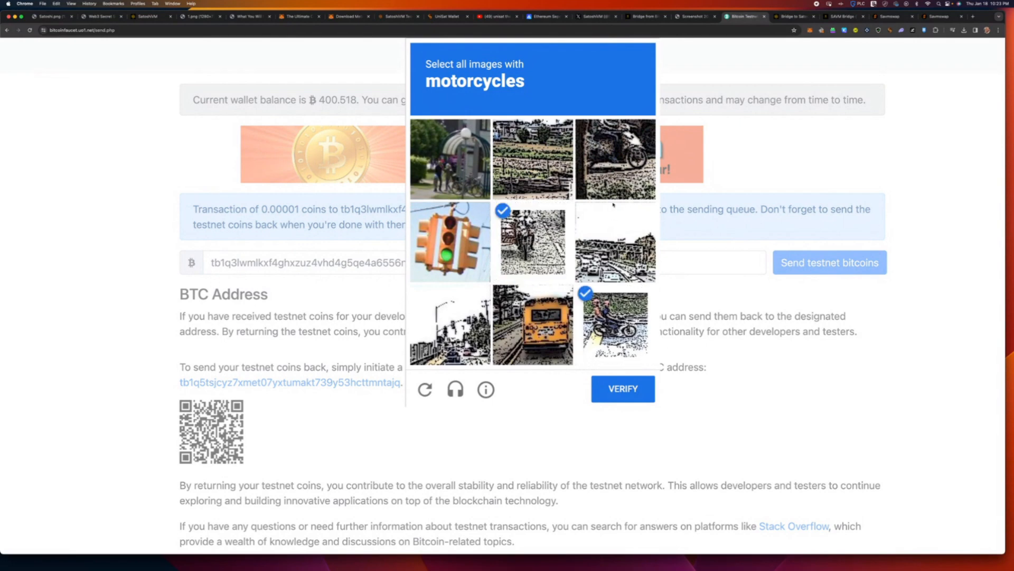
left_click(621, 389)
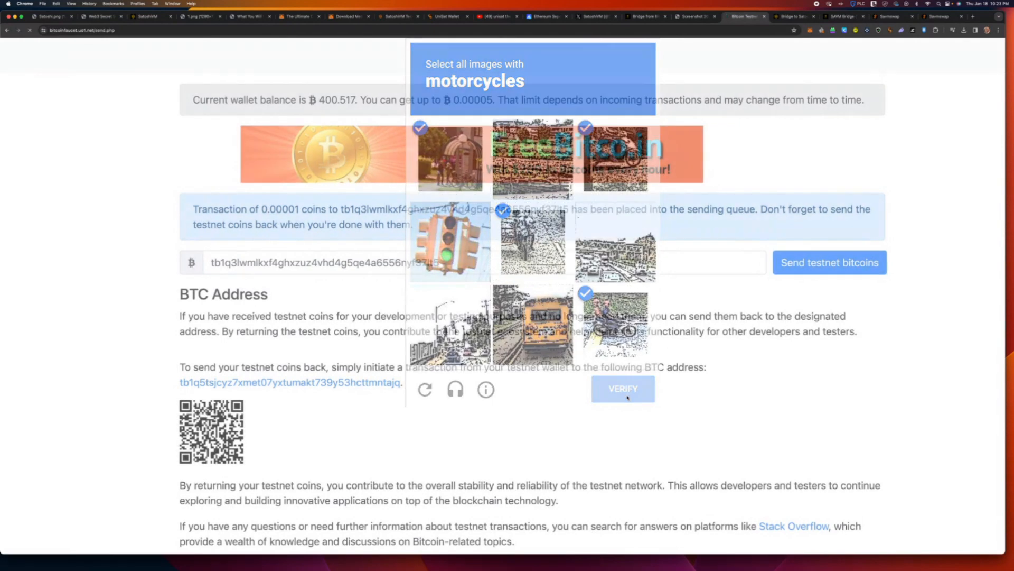
left_click(623, 389)
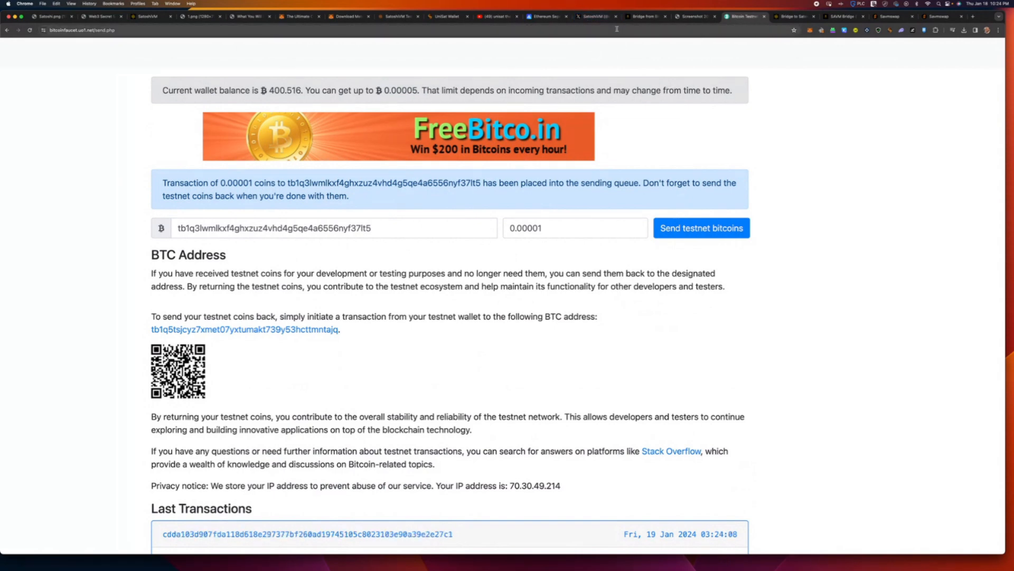
Glance at SatoshiVM's Savmswap post on X, then return to the 'Bridge from Bitcoin' docs.
left_click(595, 16)
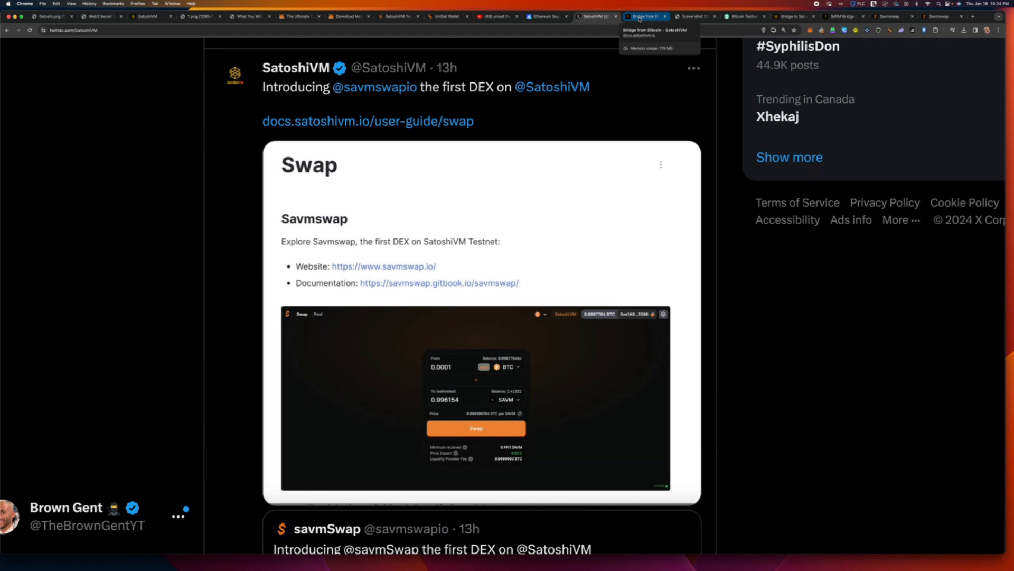
left_click(642, 16)
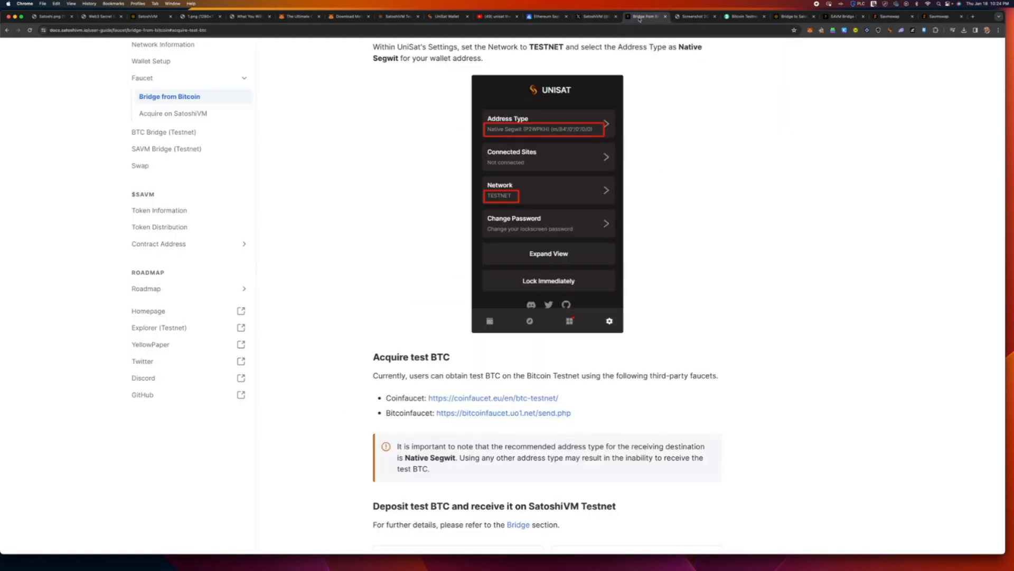
Enter 0.005 tBTC on the bridge, deposit to SatoshiVM Testnet, and sign in UniSat.
left_click(794, 16)
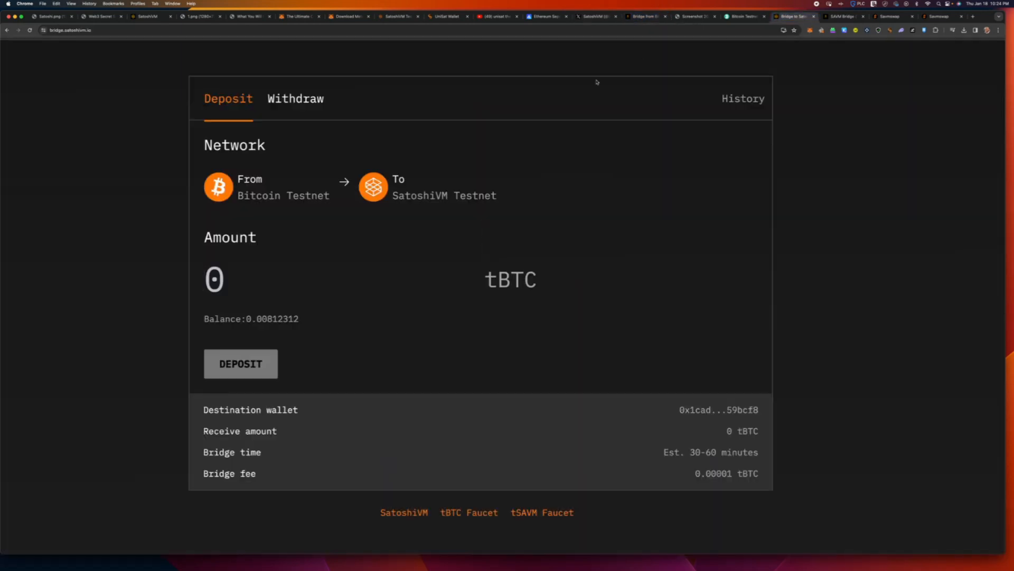
mouse_move(457, 185)
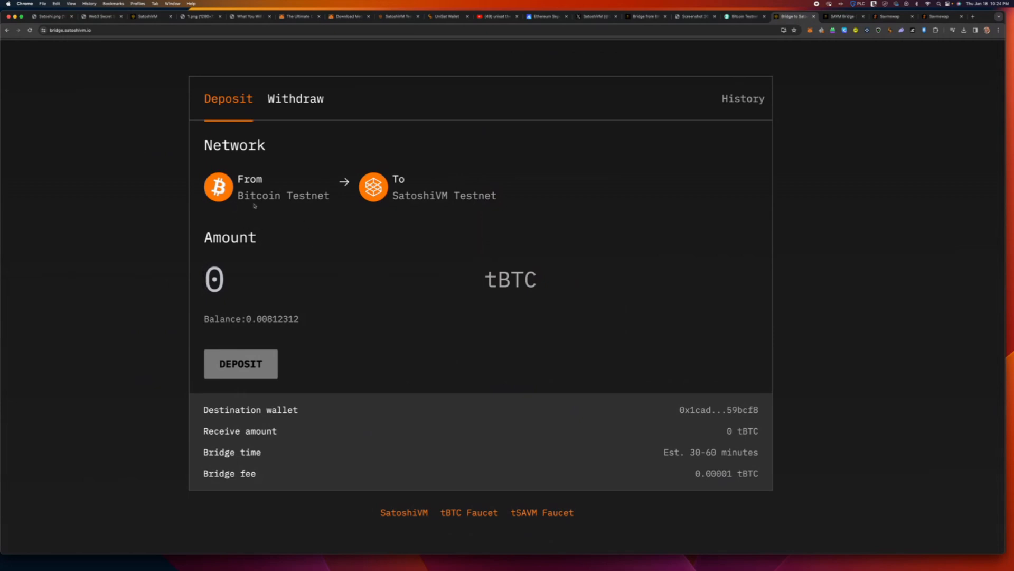
mouse_move(287, 207)
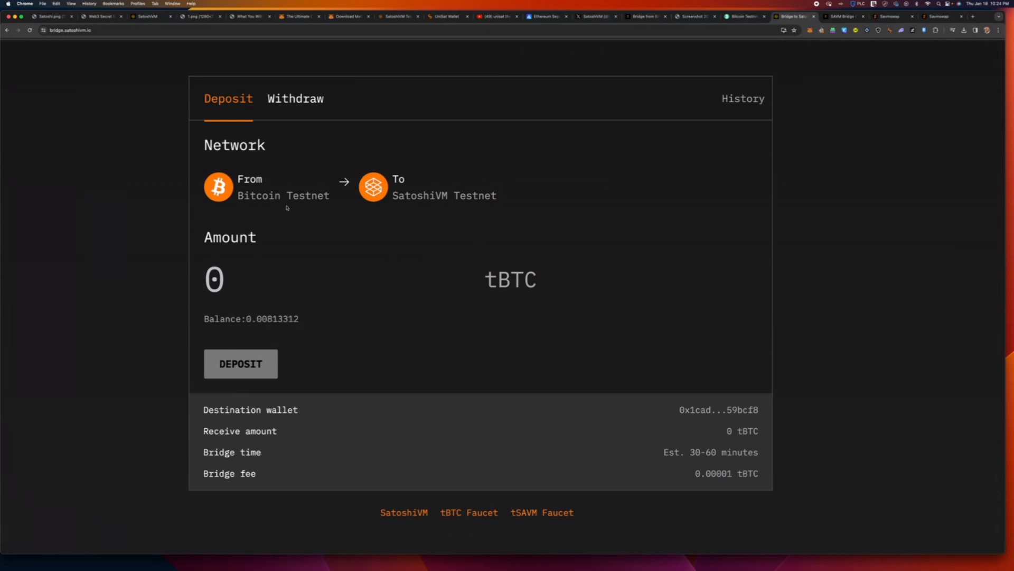
mouse_move(364, 213)
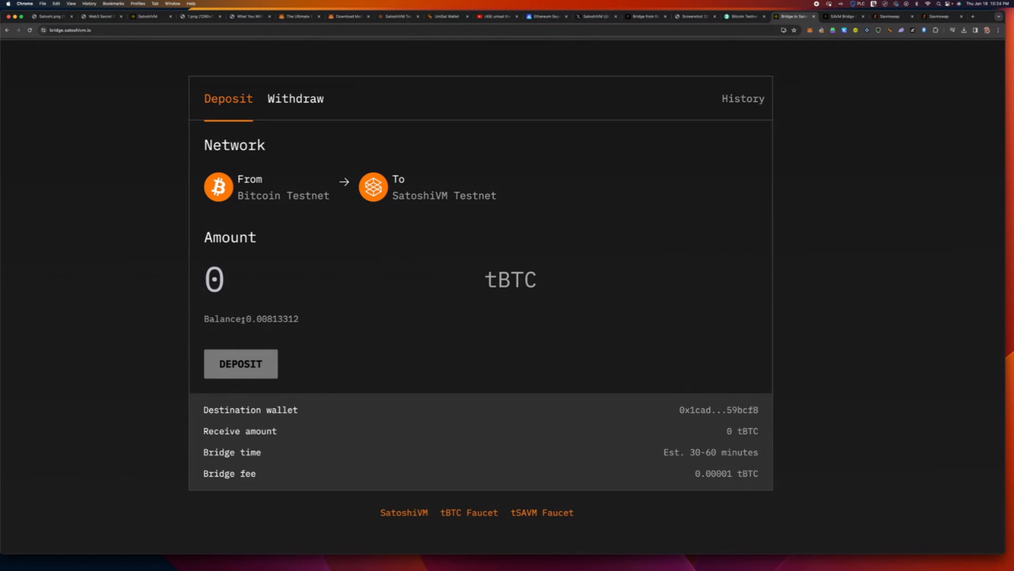
scroll("down", 3)
type("0.")
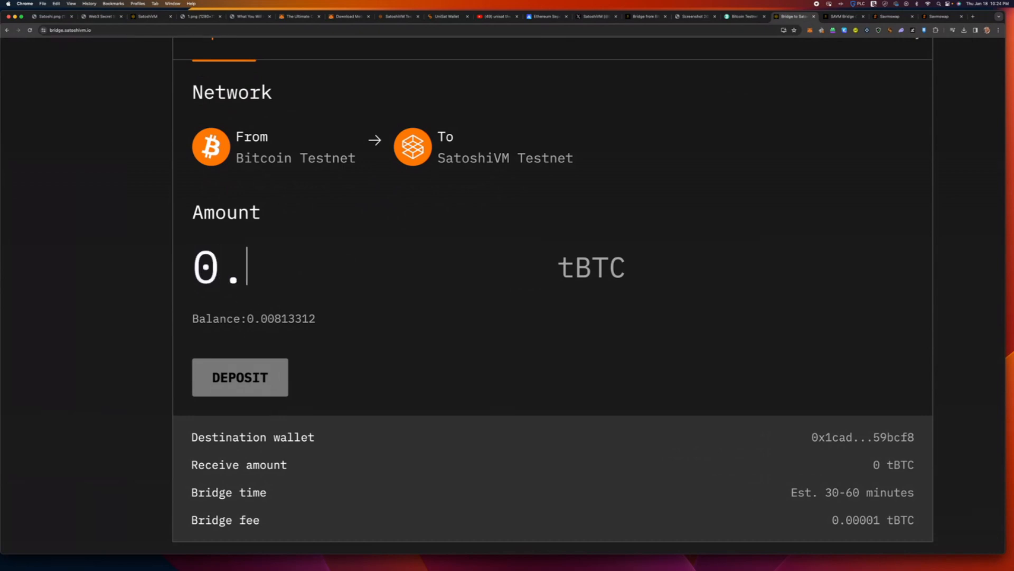
type("005")
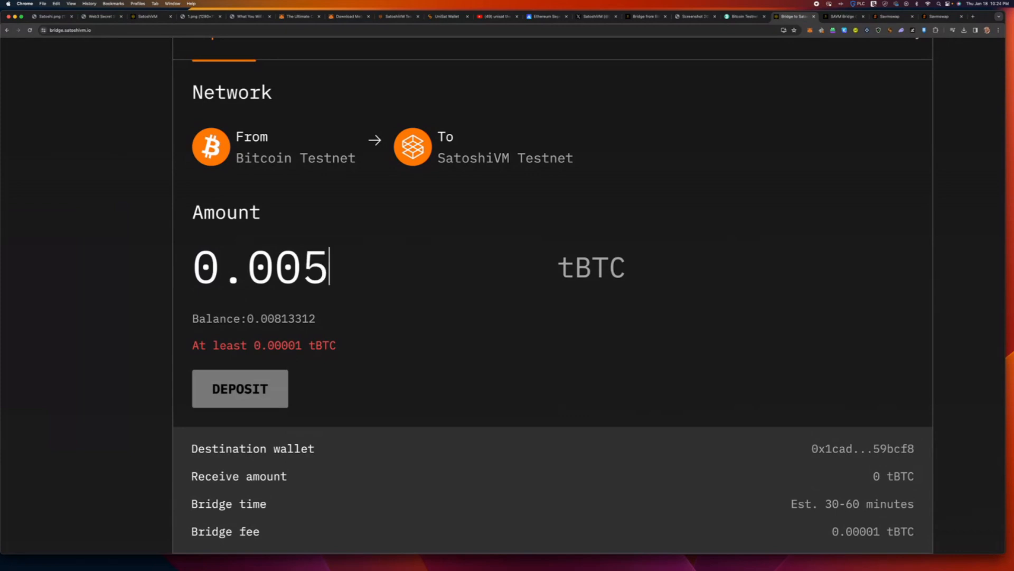
left_click(240, 388)
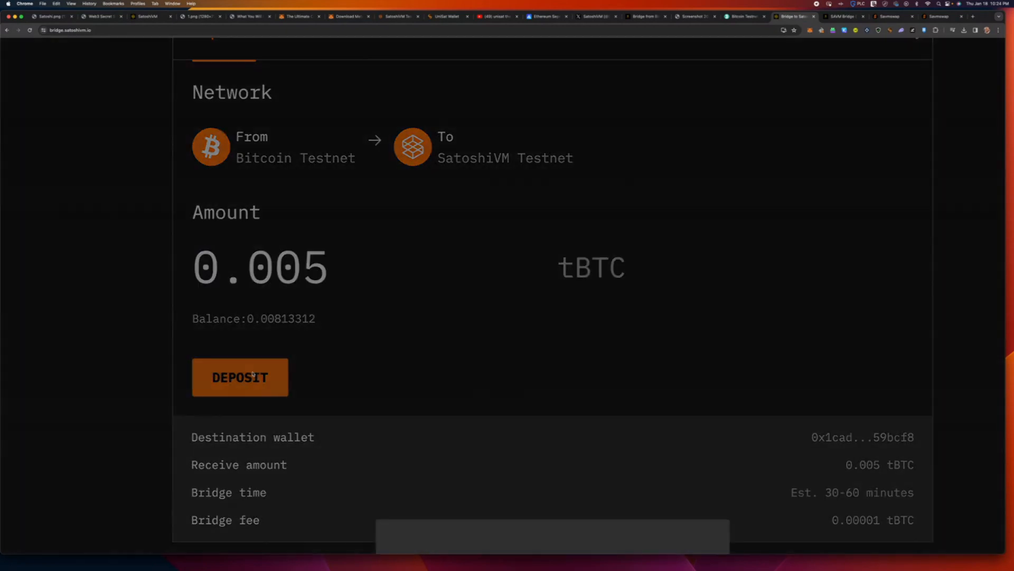
left_click(239, 377)
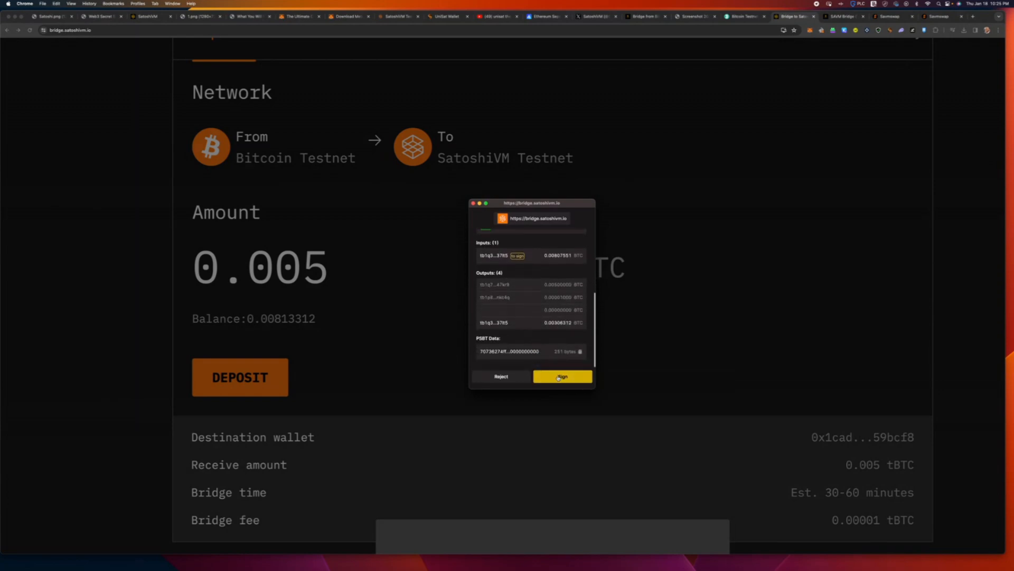
left_click(561, 376)
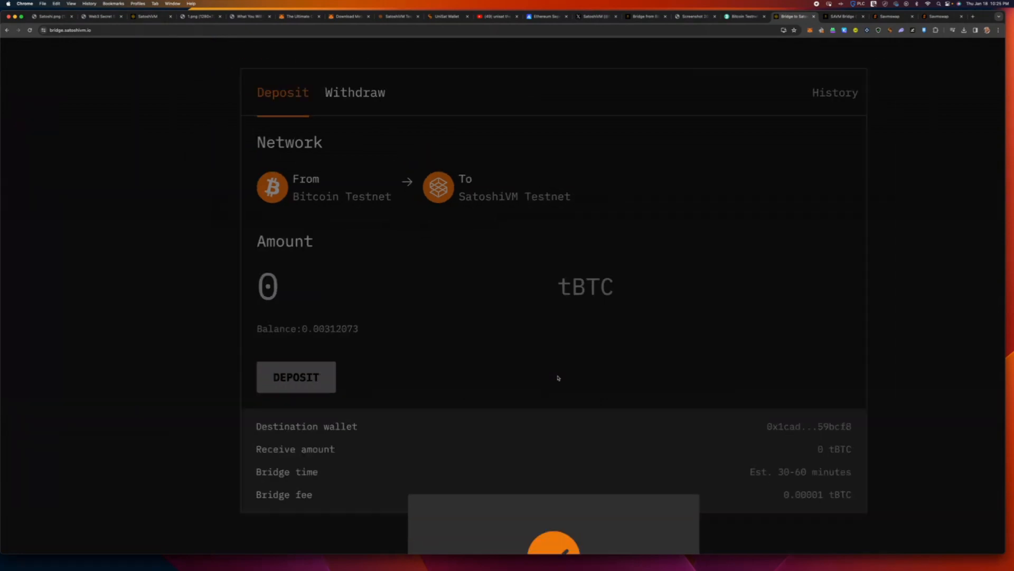
left_click(296, 376)
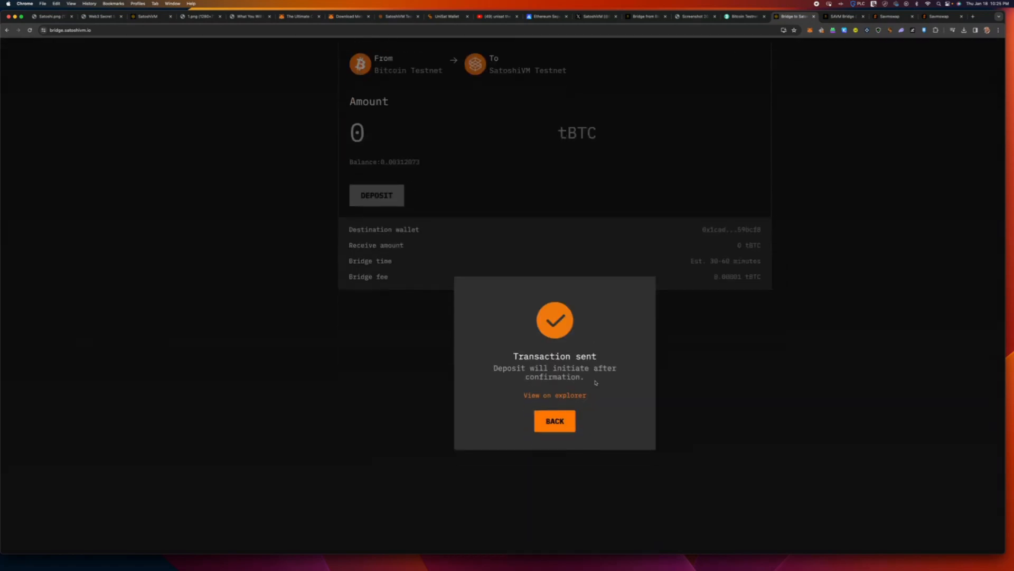
Close the 'Transaction sent' notice and open the Sepolia-to-SatoshiVM tSAVM bridge showing 0.21 balance.
left_click(554, 420)
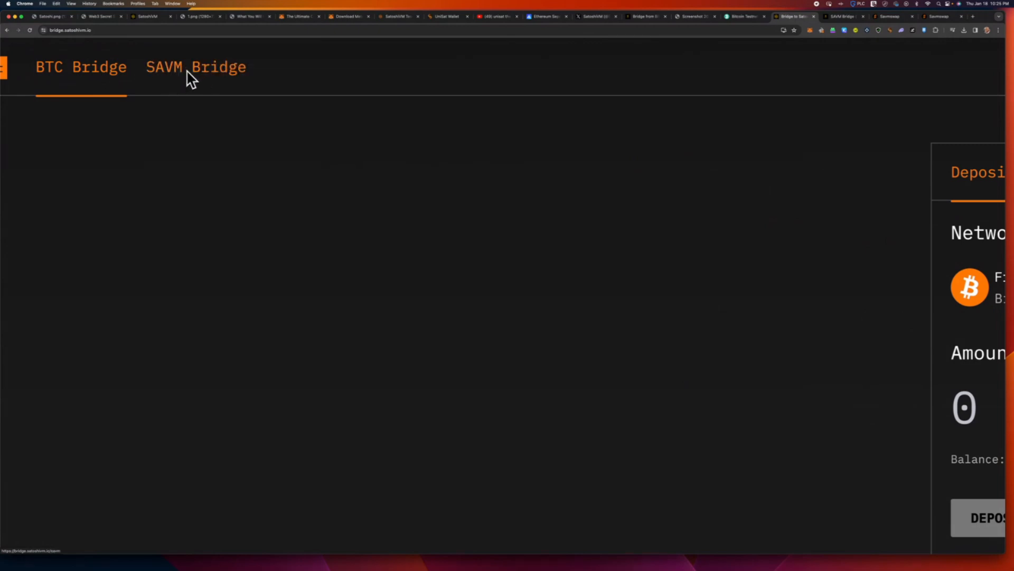
left_click(196, 66)
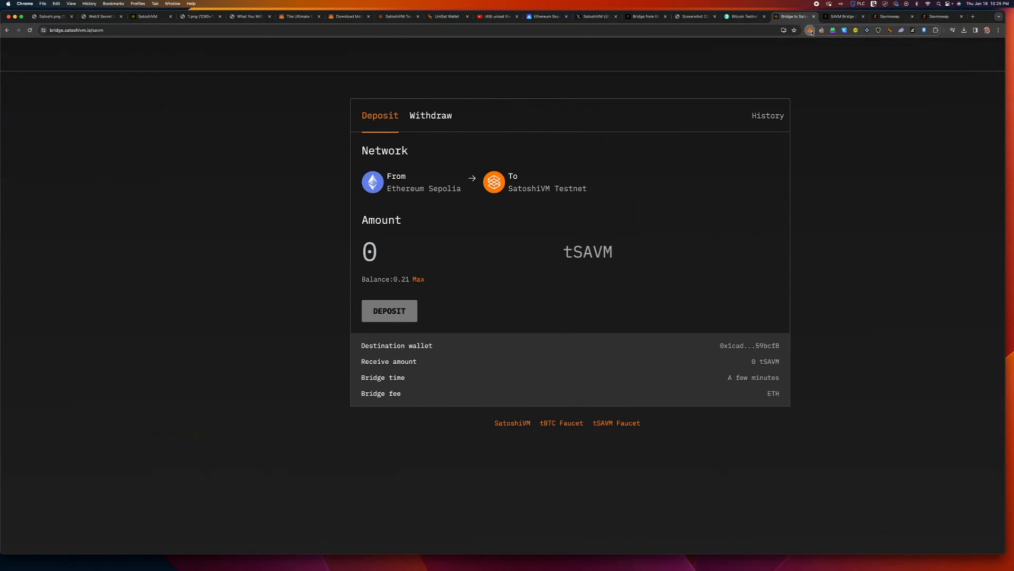
left_click(810, 29)
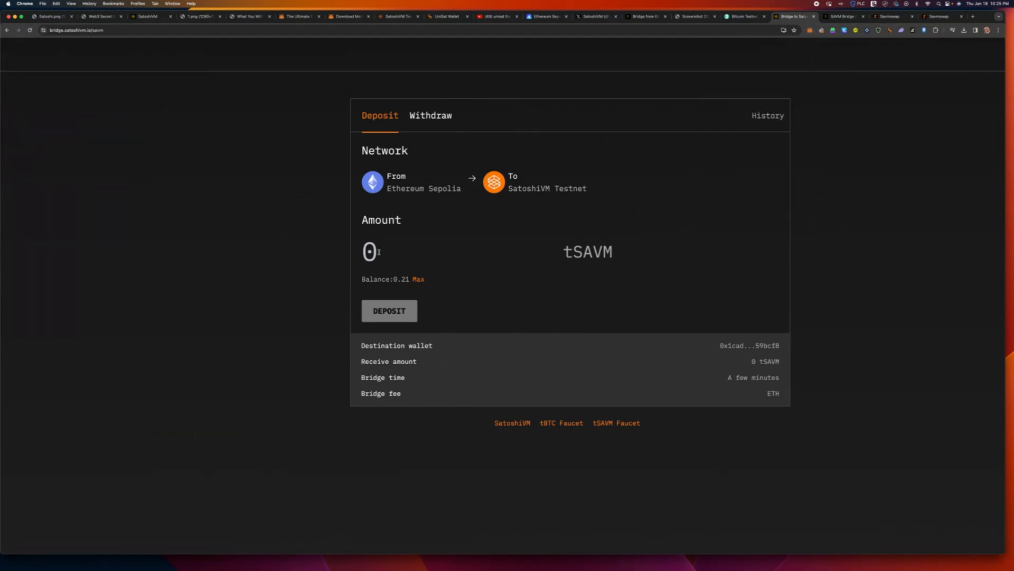
mouse_move(384, 230)
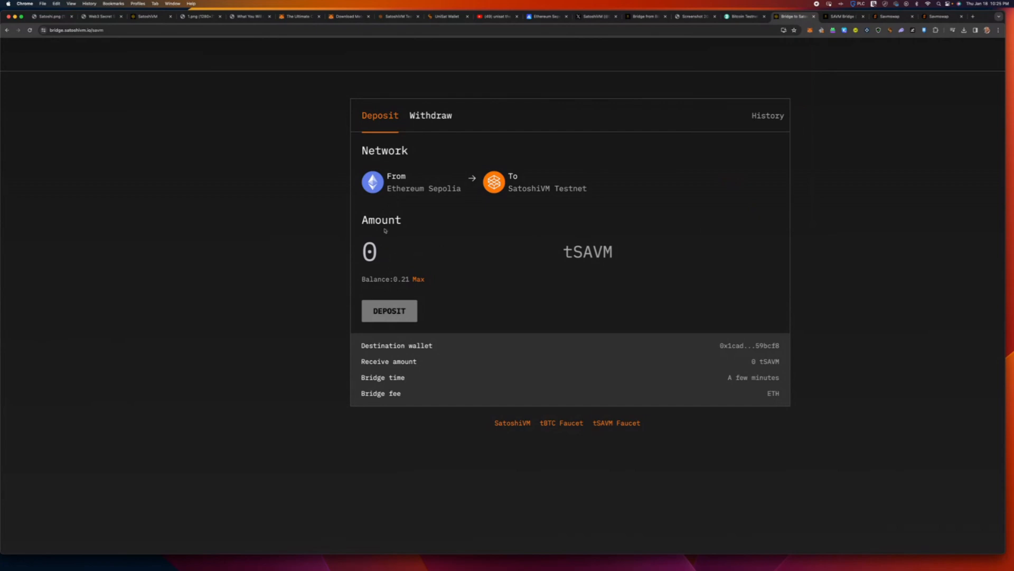
mouse_move(464, 188)
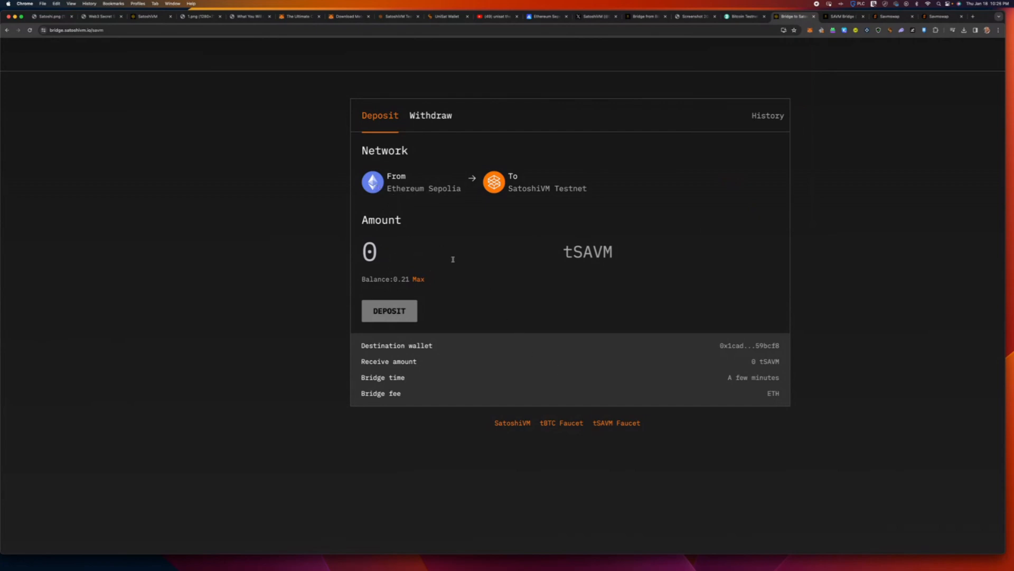
mouse_move(420, 197)
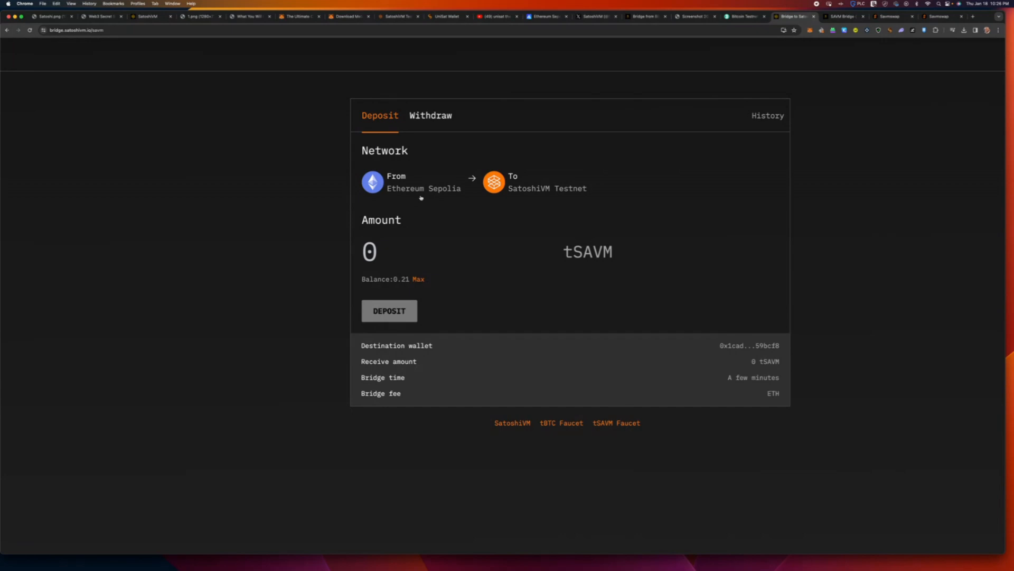
double_click(587, 252)
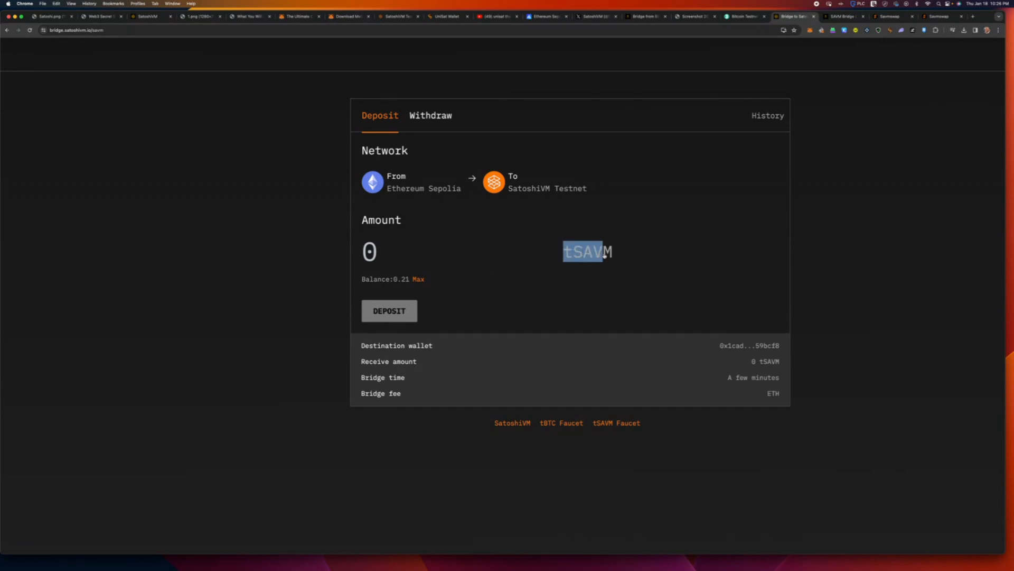
left_click(611, 299)
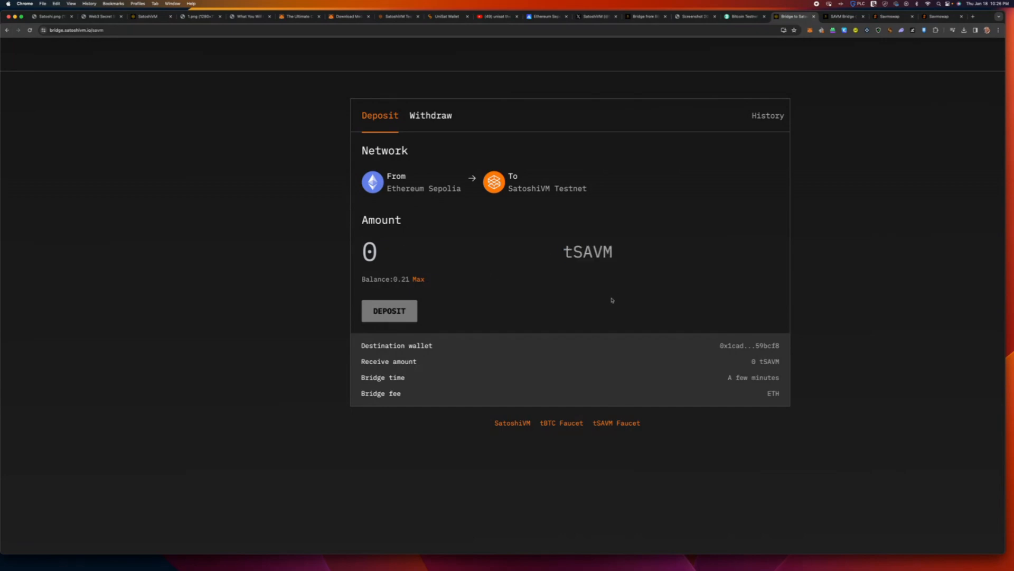
scroll("down", 3)
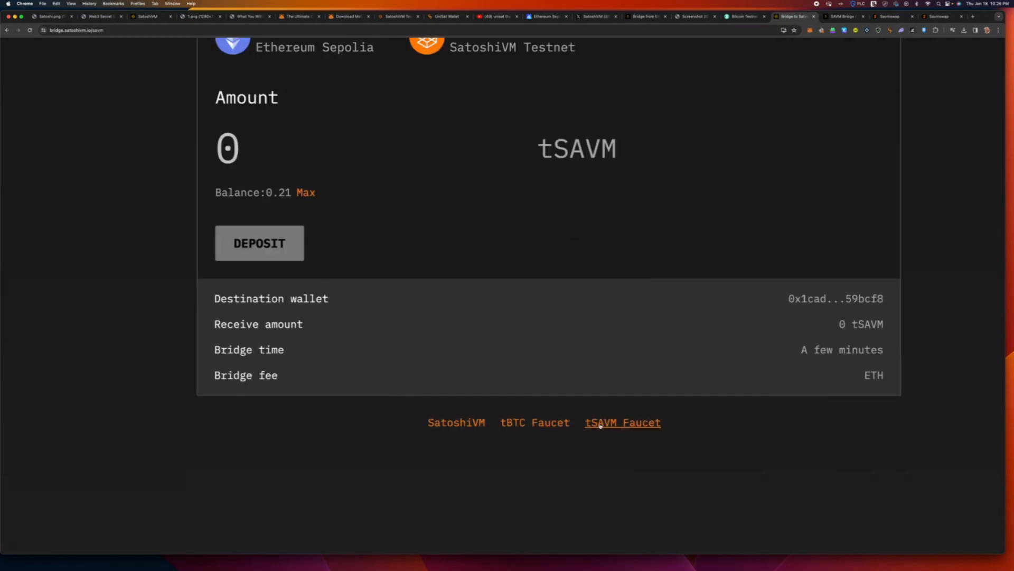
Request tSAVM from the faucet and dismiss its 10h 39m waiting-time notice.
left_click(622, 422)
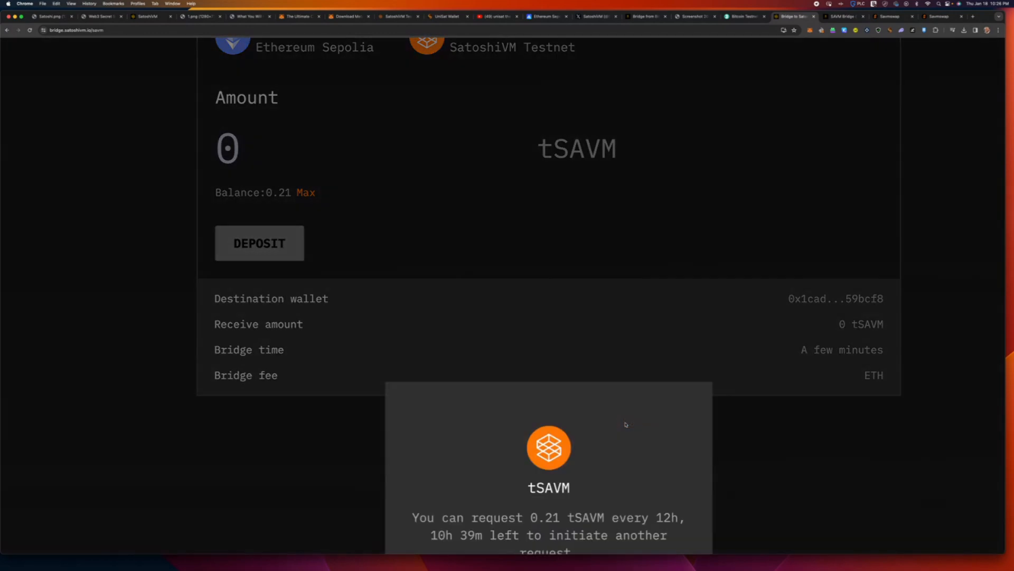
scroll("down", 3)
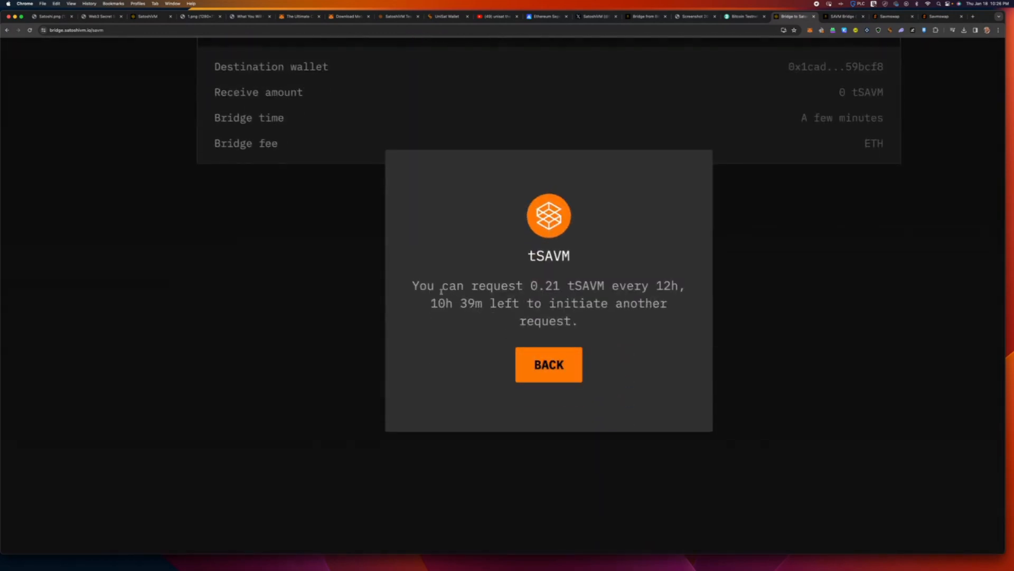
left_click_drag(427, 285, 602, 285)
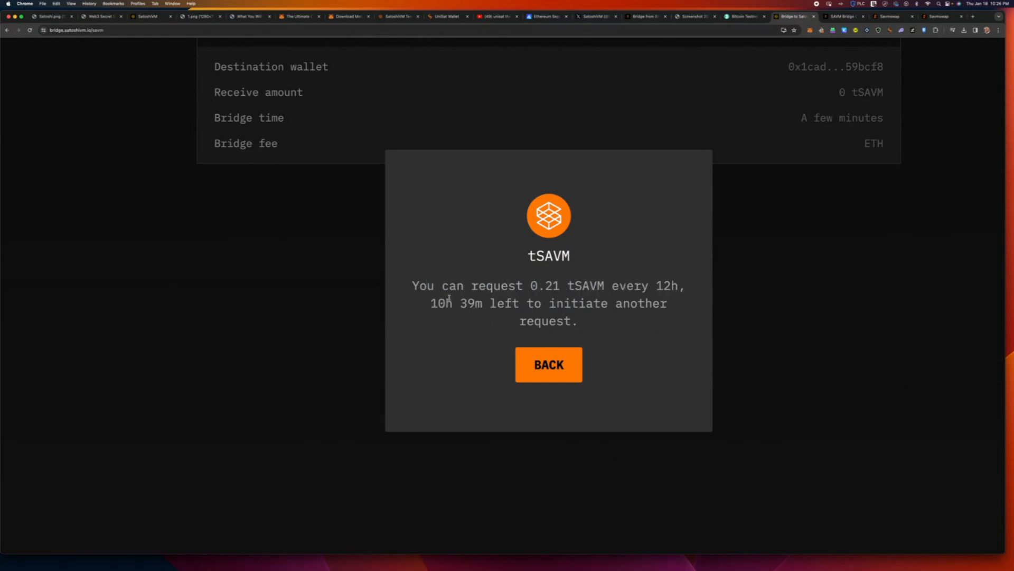
mouse_move(547, 348)
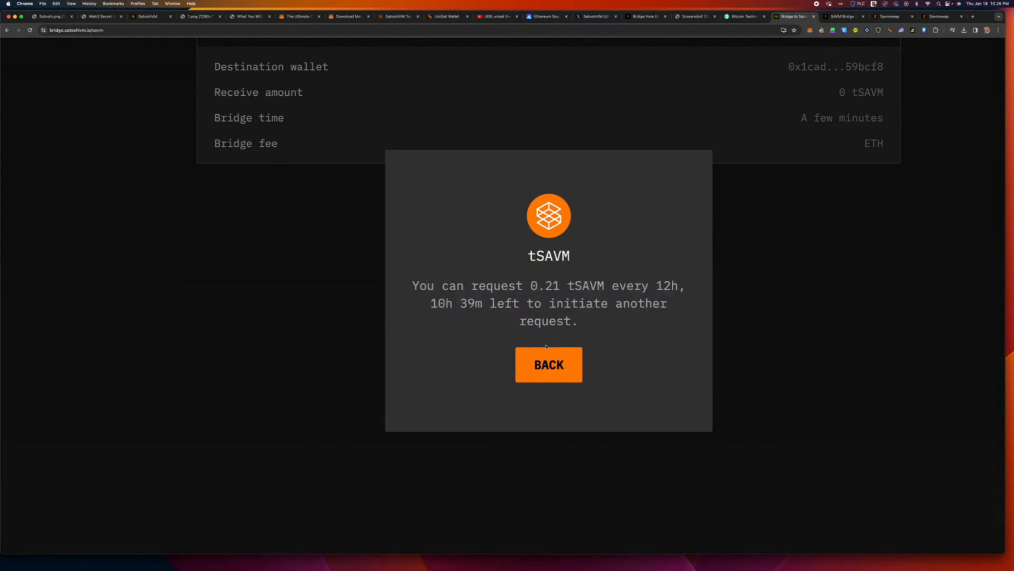
left_click(548, 364)
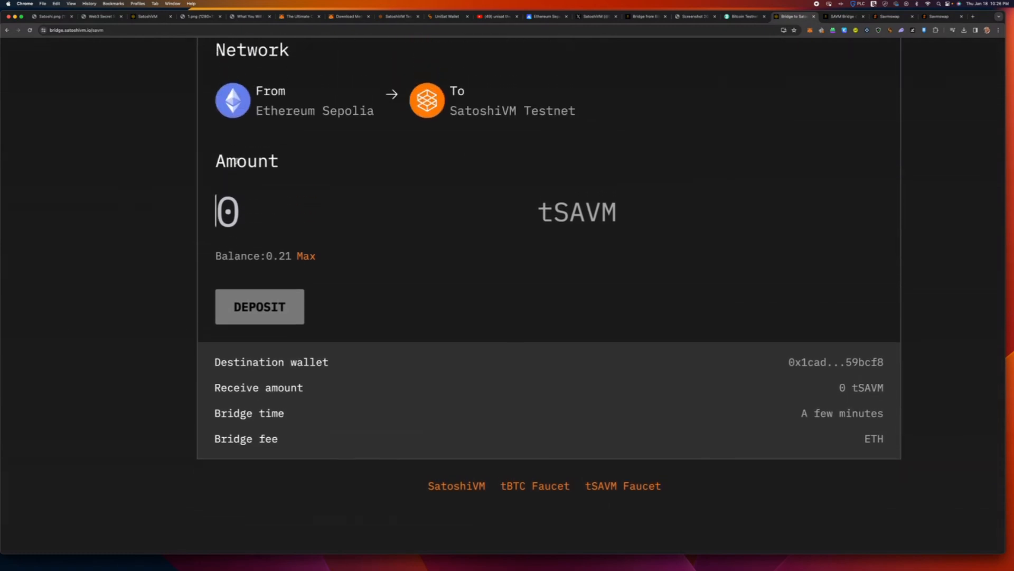
Deposit the max 0.21 tSAVM, approving the spending cap and confirming in MetaMask.
left_click(306, 255)
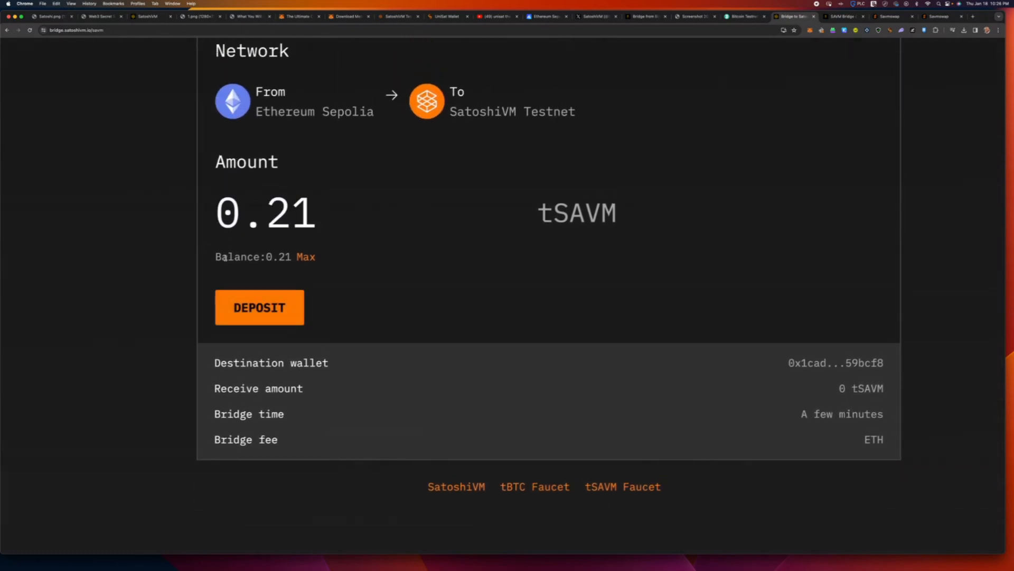
left_click(258, 307)
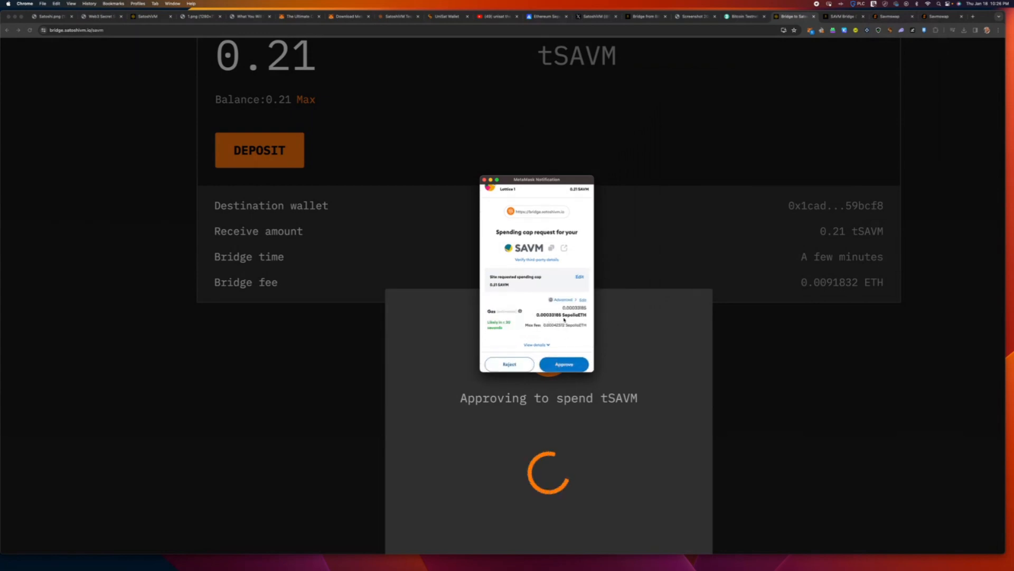
left_click(562, 364)
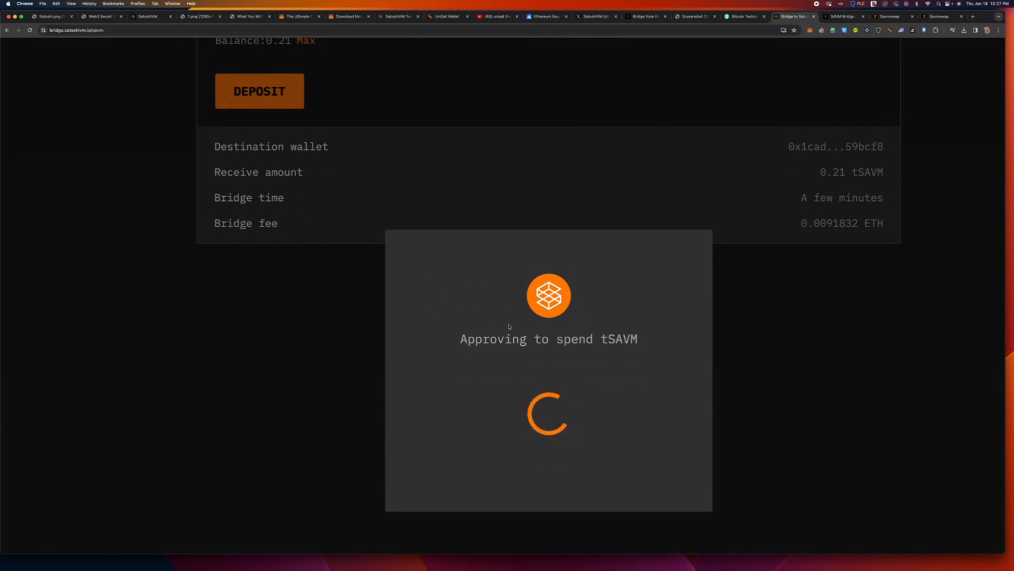
mouse_move(498, 248)
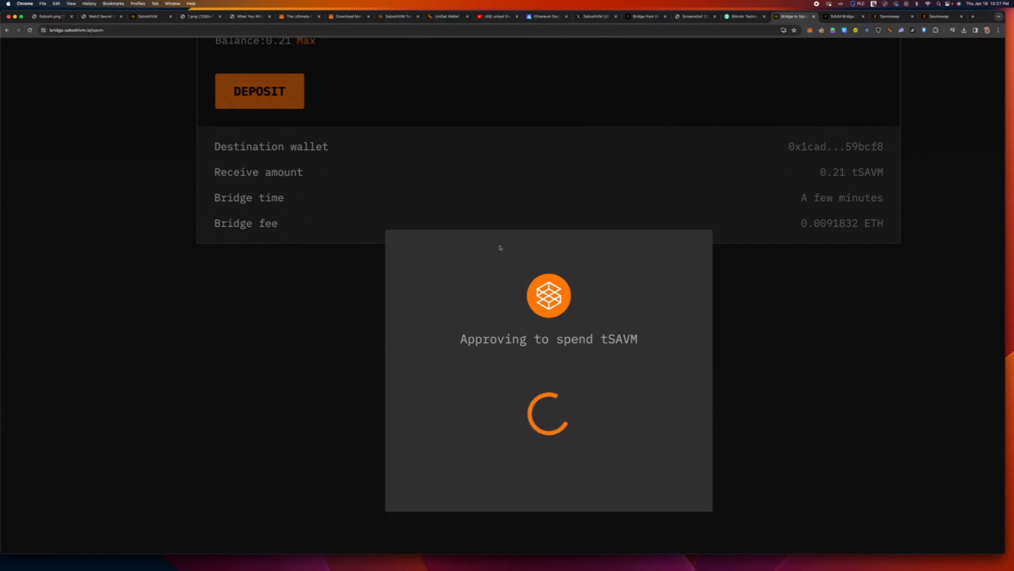
scroll("down", 3)
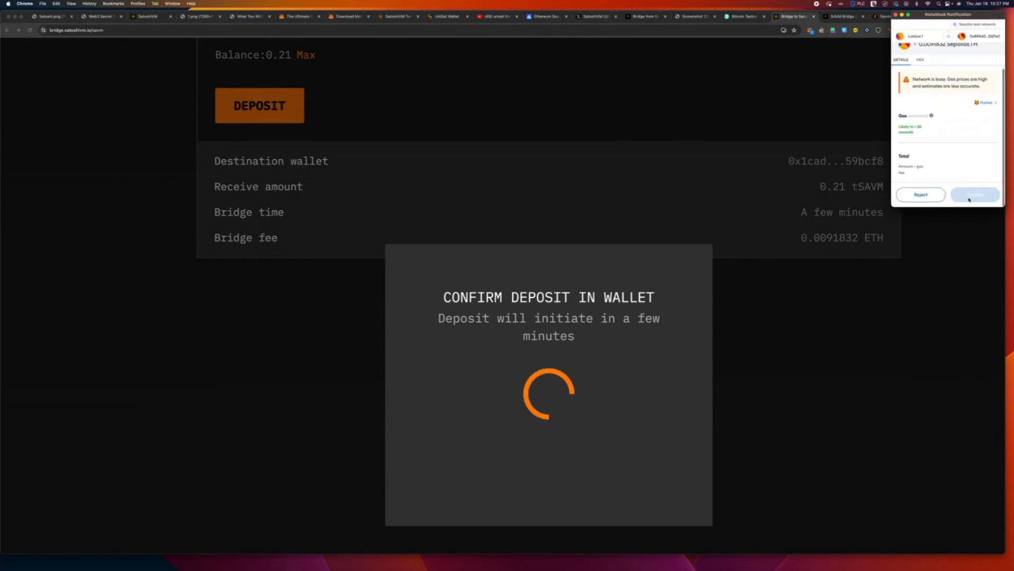
left_click(974, 194)
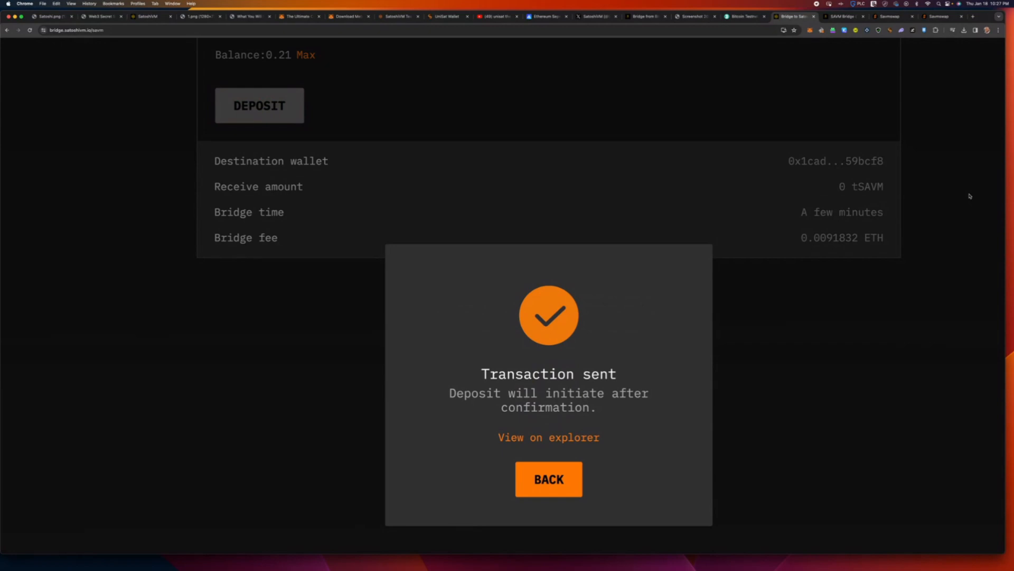
left_click(547, 479)
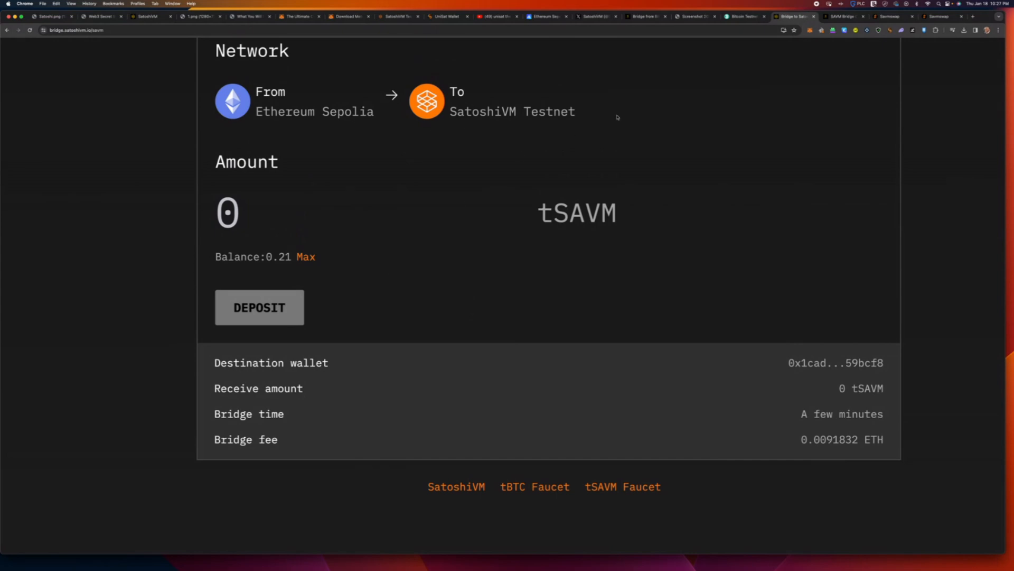
mouse_move(790, 69)
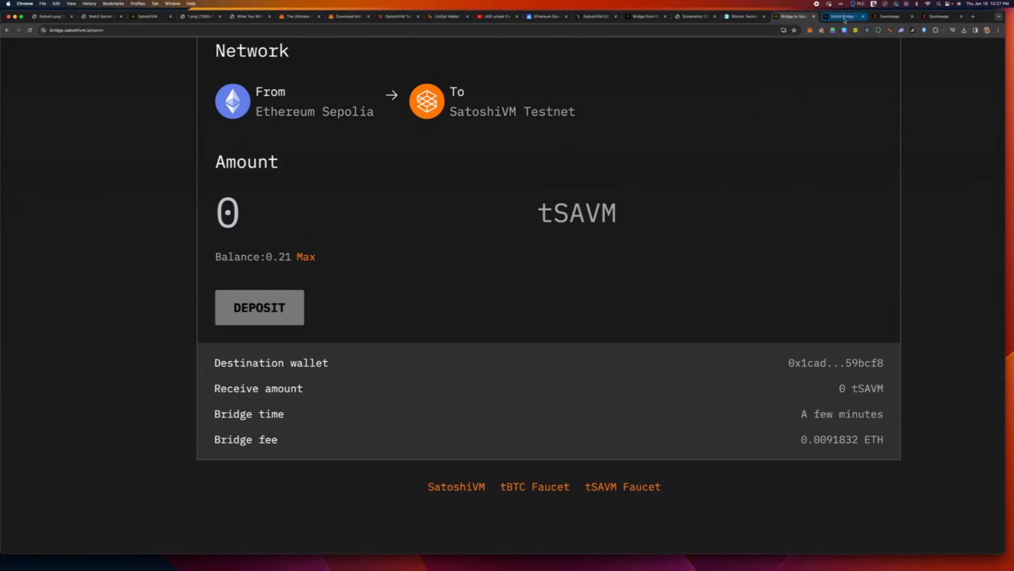
Connect the wallet on the Savmswap tab and switch MetaMask to the SatoshiVM network.
left_click(841, 16)
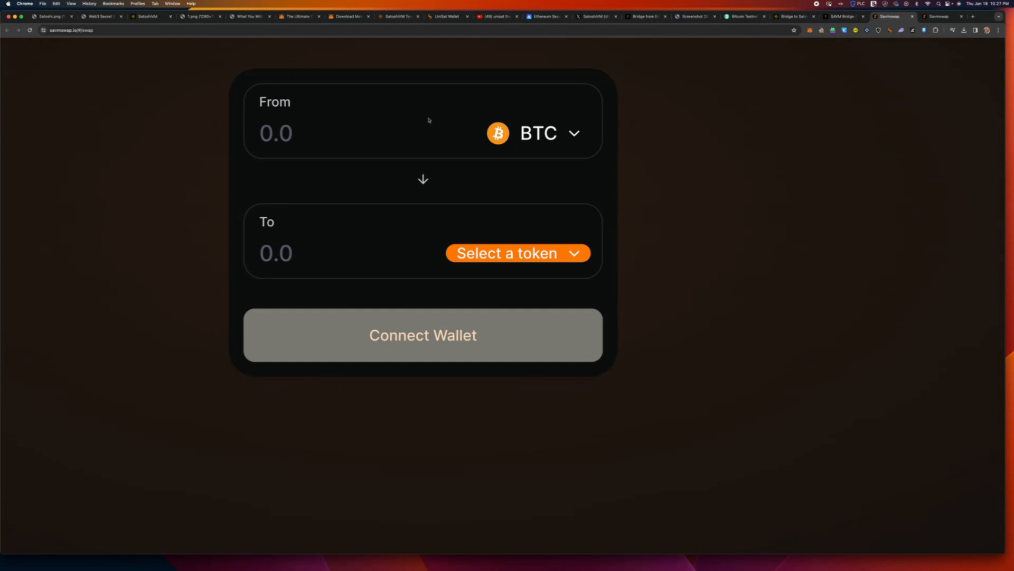
left_click(422, 335)
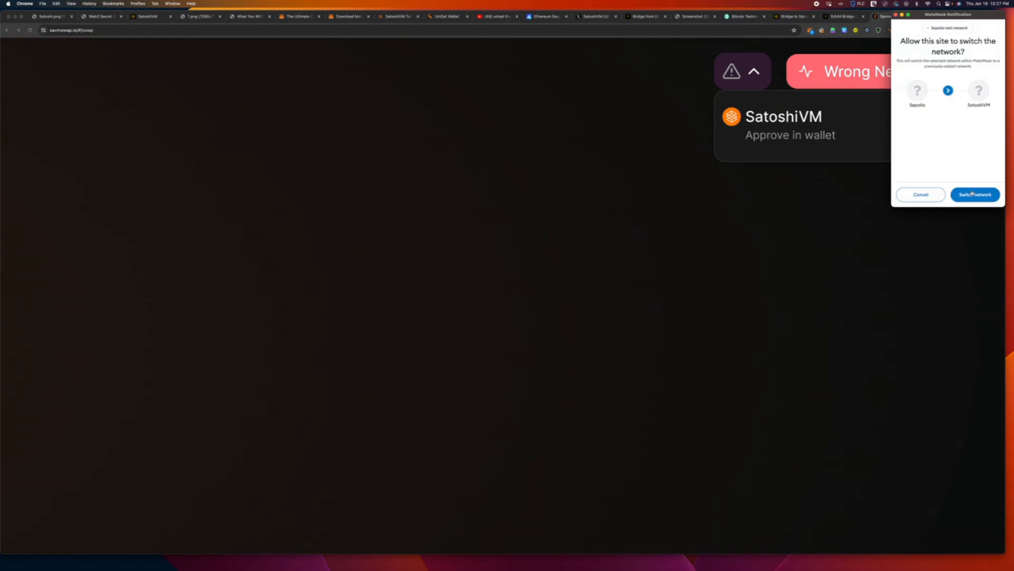
left_click(974, 194)
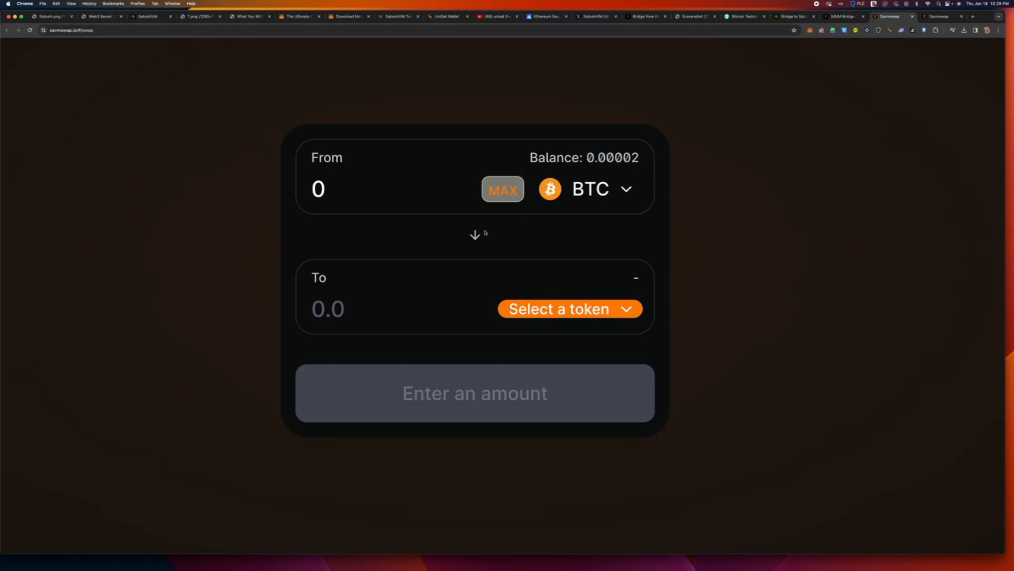
Flip the swap pair to SAVM → BTC and enter 0.05 SAVM.
left_click(568, 309)
type(".")
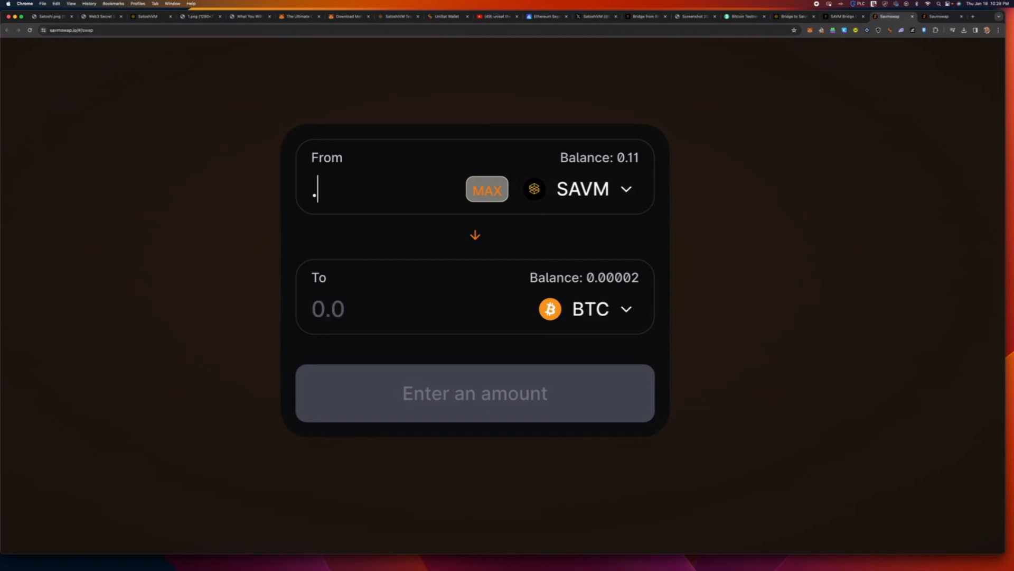
type("001")
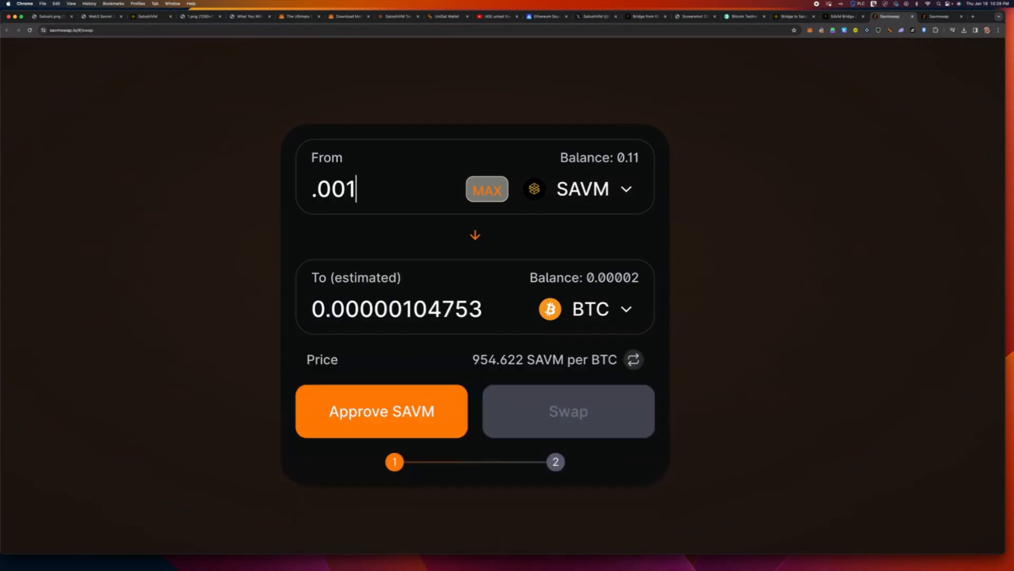
type(".05")
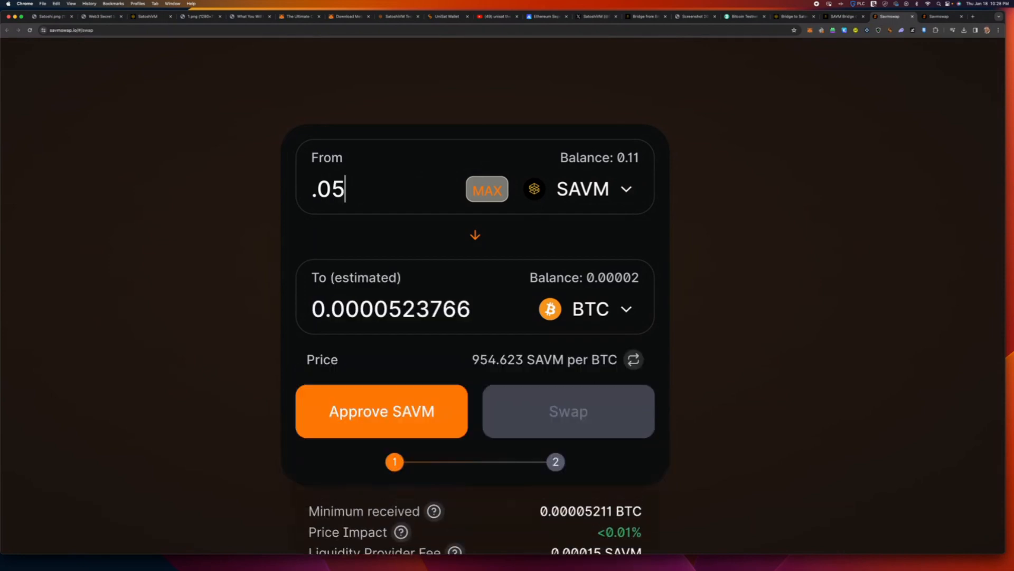
scroll("down", 3)
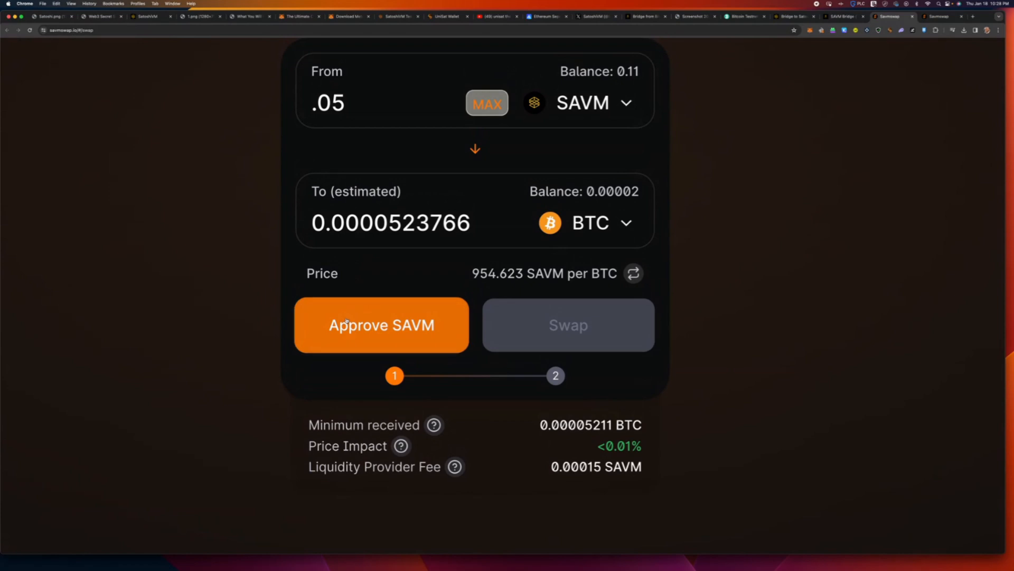
mouse_move(613, 127)
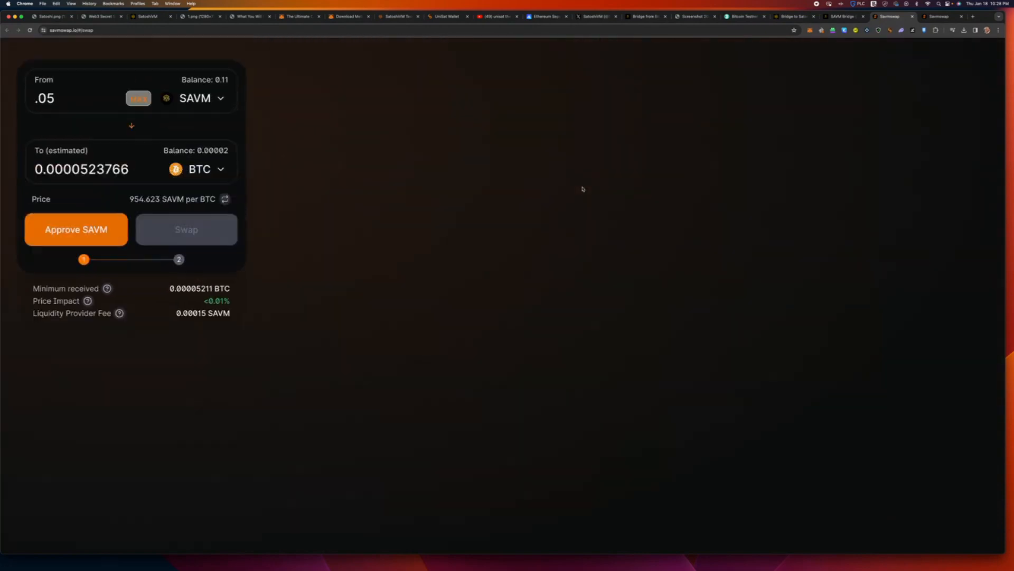
Approve SAVM spending, confirming the spending cap in MetaMask.
left_click(76, 228)
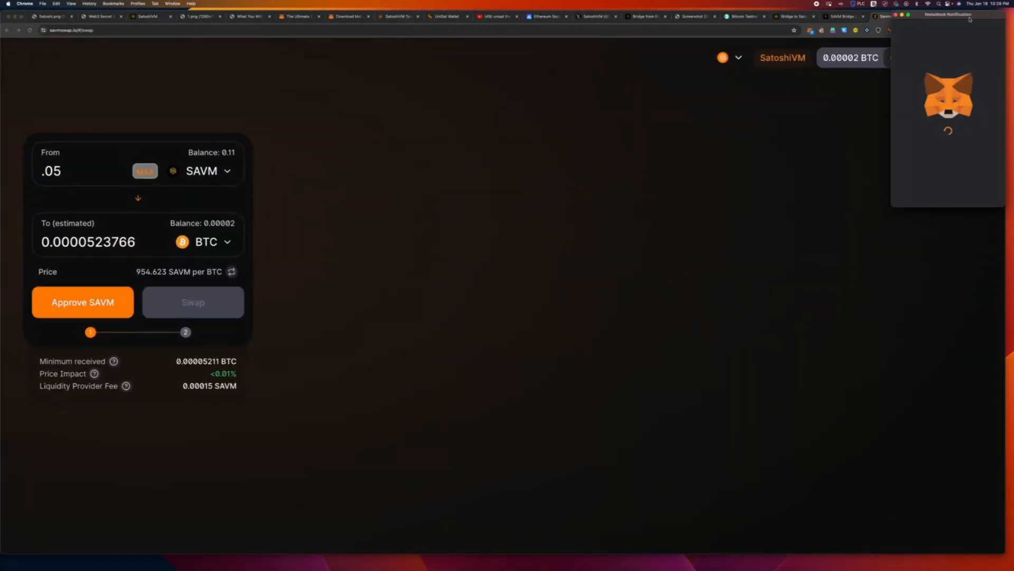
left_click(83, 303)
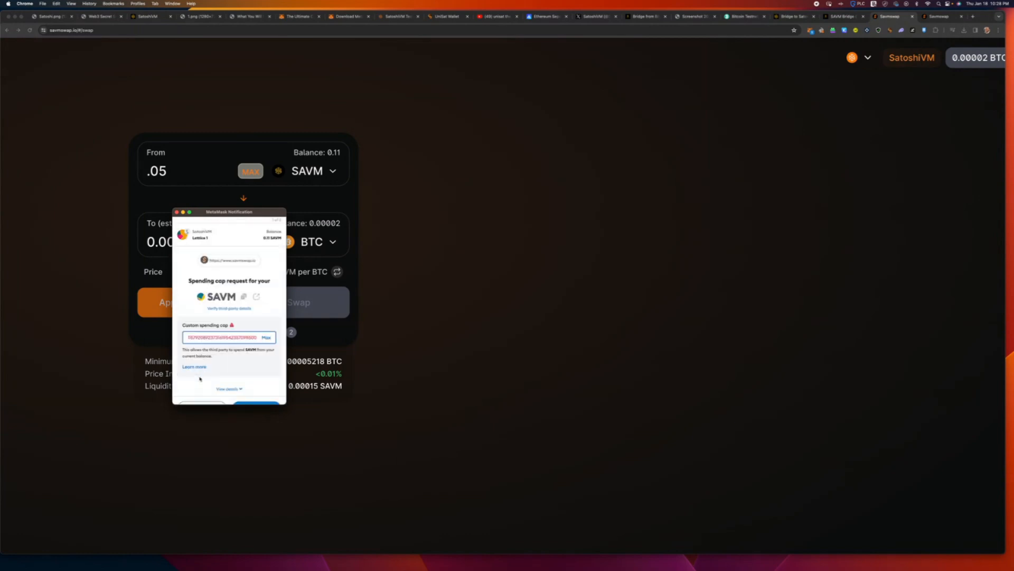
left_click(256, 406)
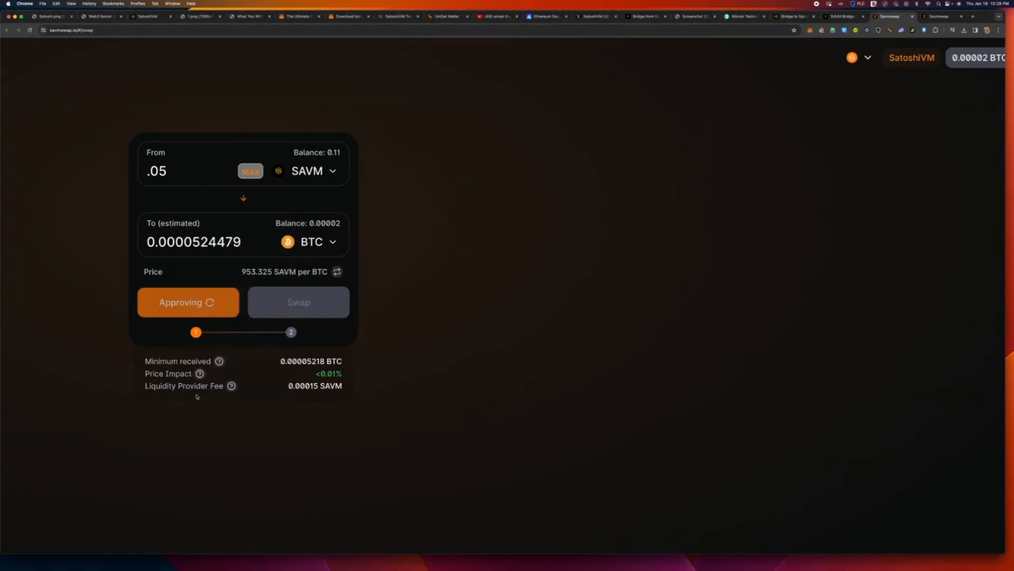
mouse_move(240, 261)
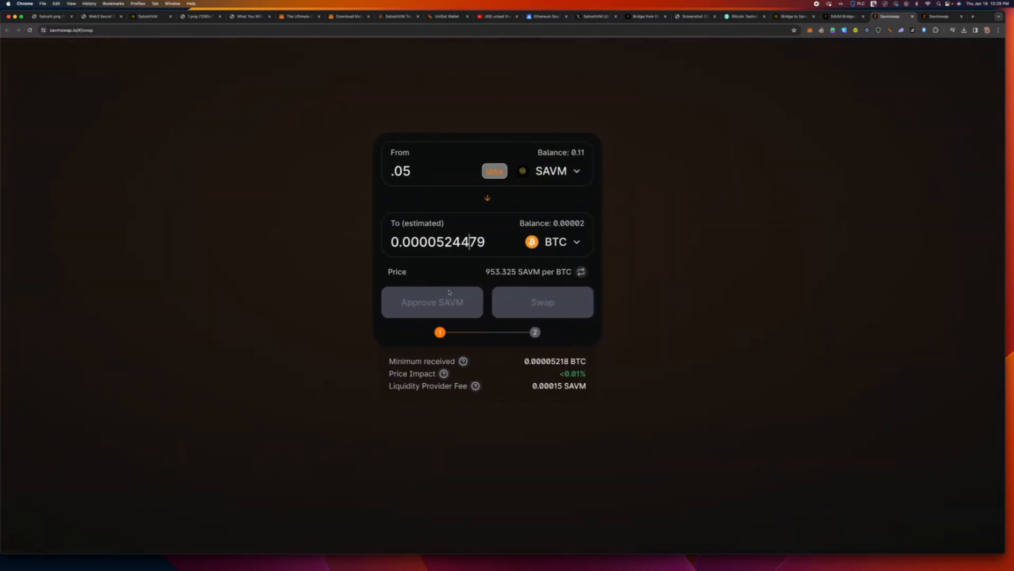
left_click(431, 302)
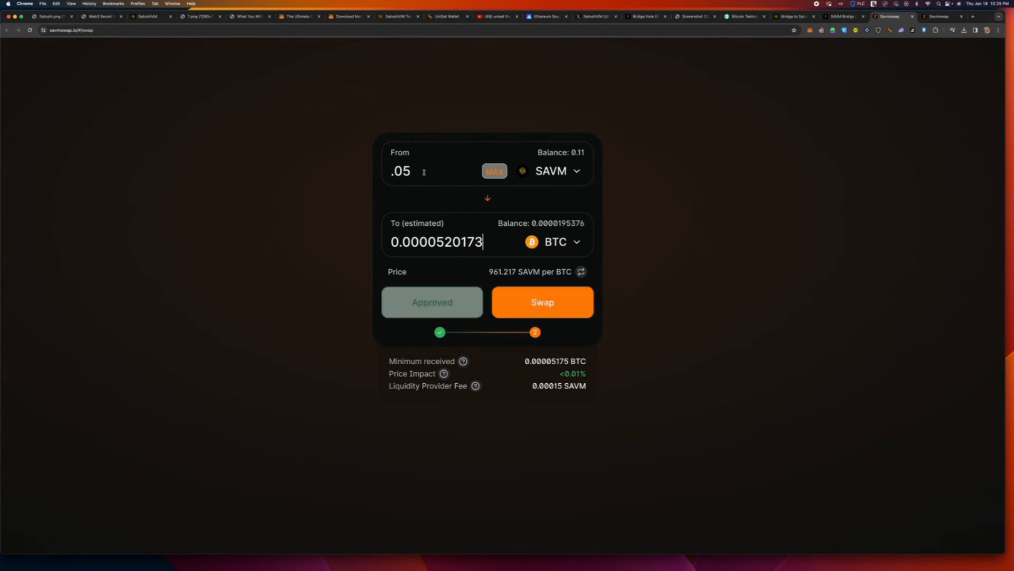
left_click(541, 302)
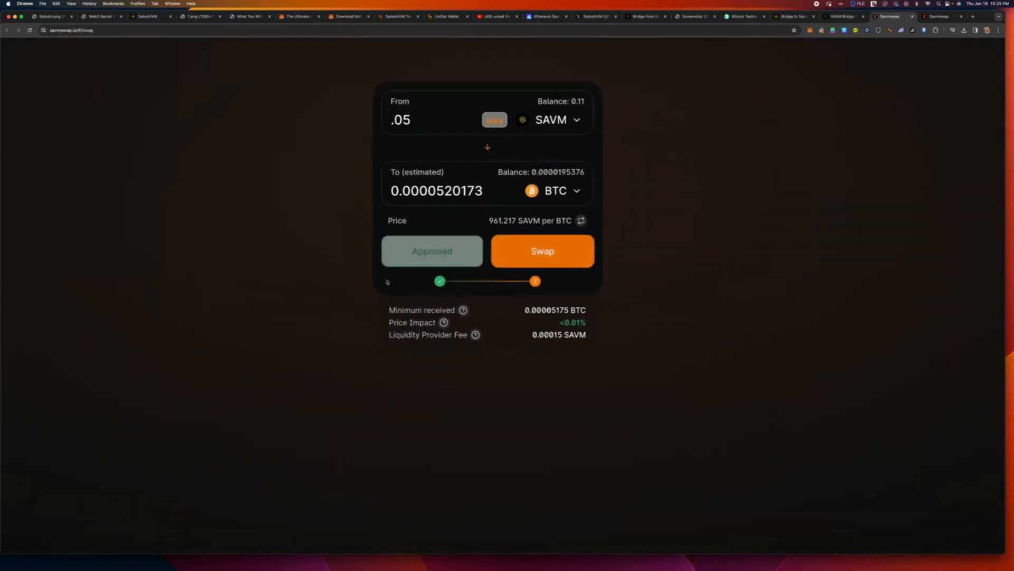
Review the 0.05 SAVM for ~0.000052 BTC swap and confirm it.
left_click(542, 251)
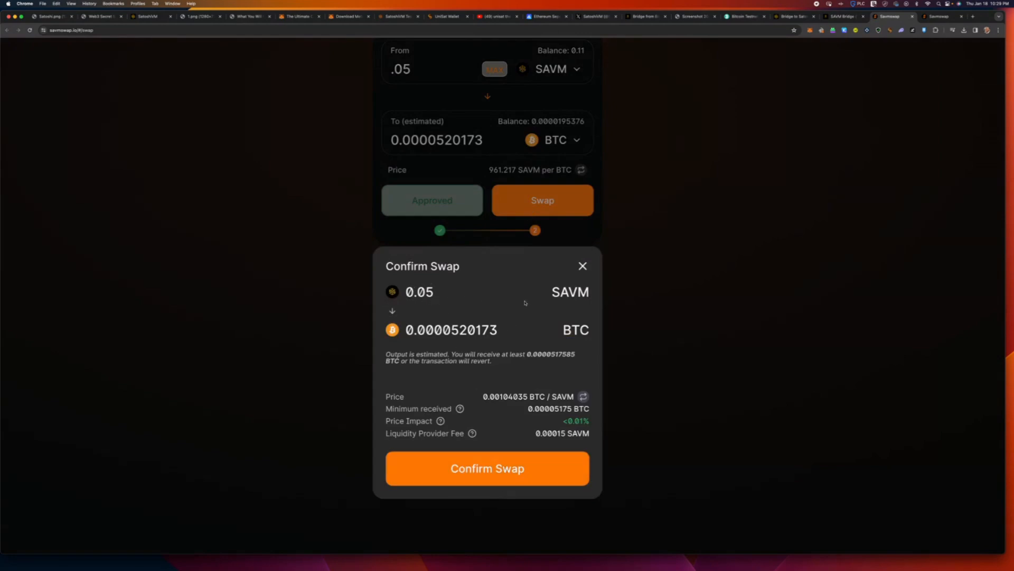
double_click(452, 329)
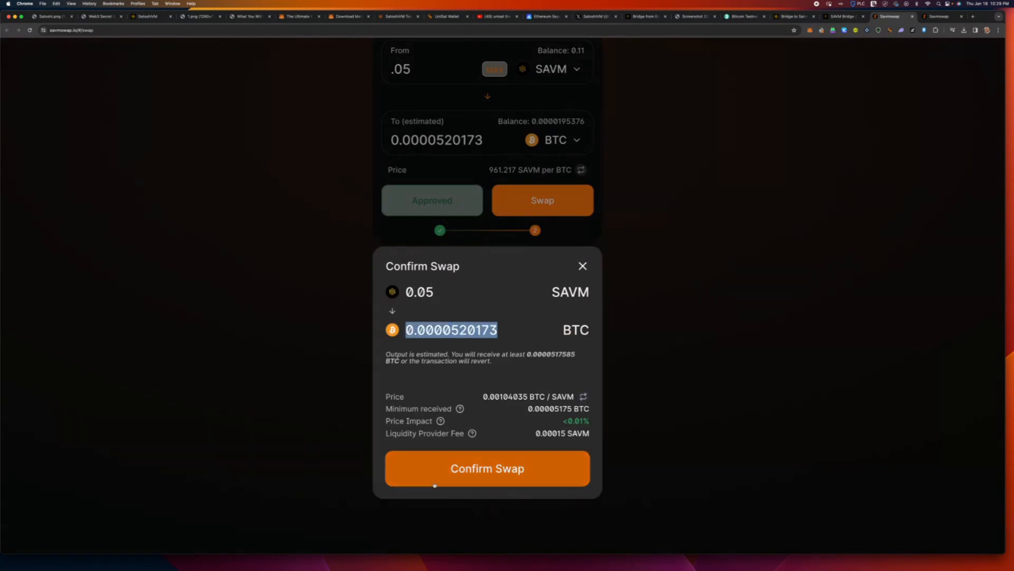
left_click(487, 468)
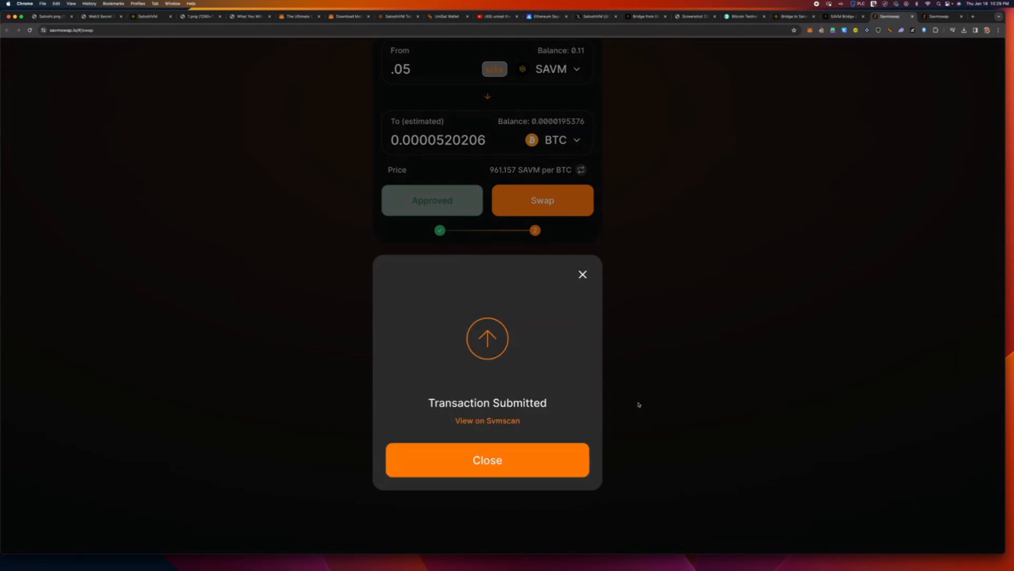
Dismiss the Transaction Submitted notice, leaving 0.06 SAVM and 0.0000702912 BTC.
left_click(487, 460)
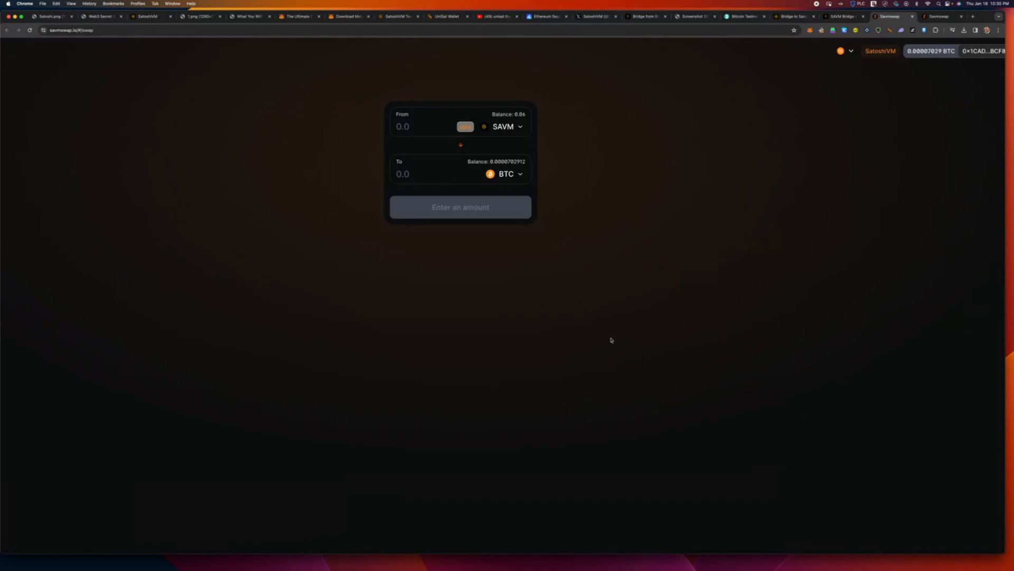
mouse_move(586, 239)
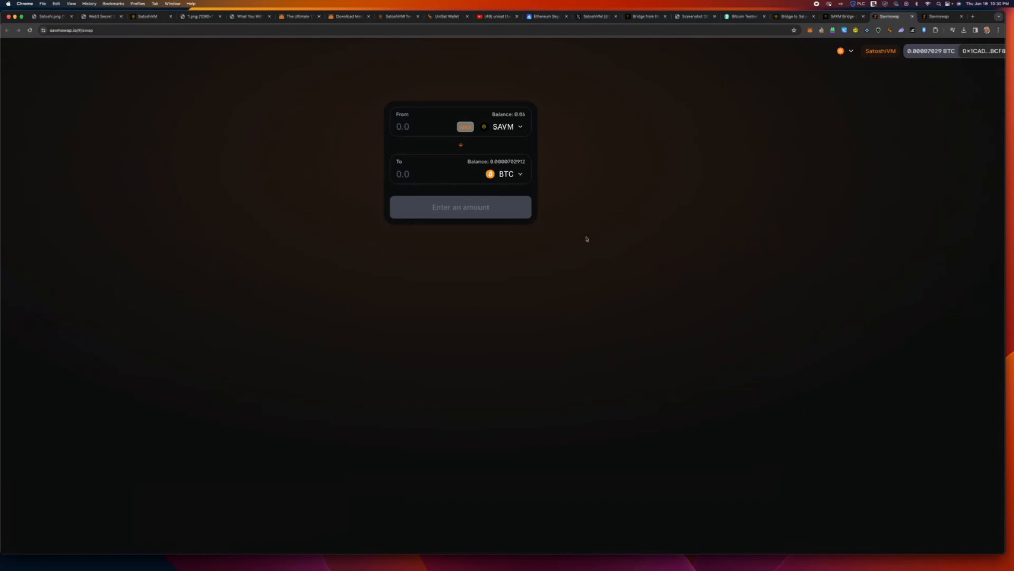
mouse_move(575, 183)
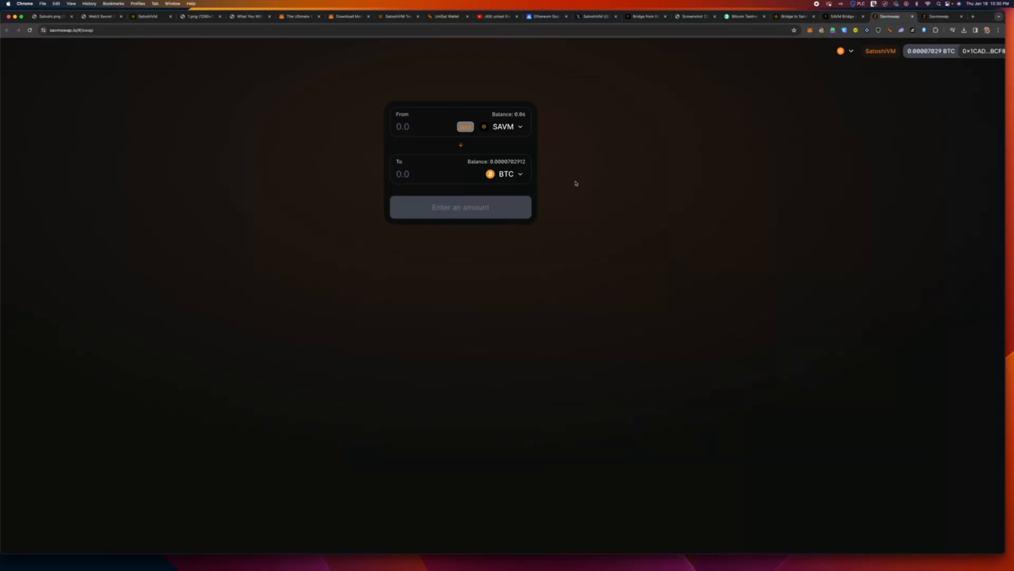
mouse_move(526, 186)
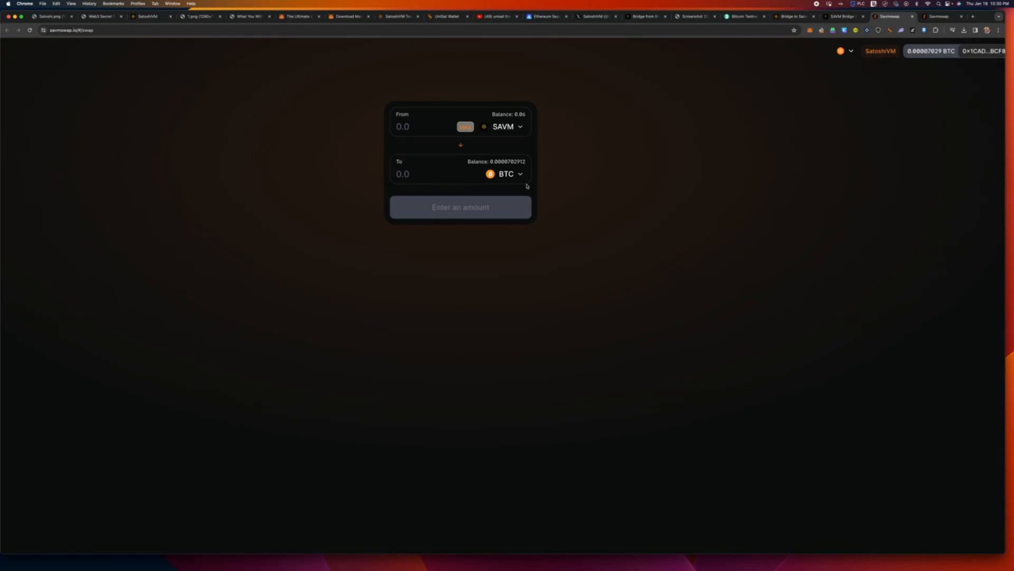
mouse_move(583, 94)
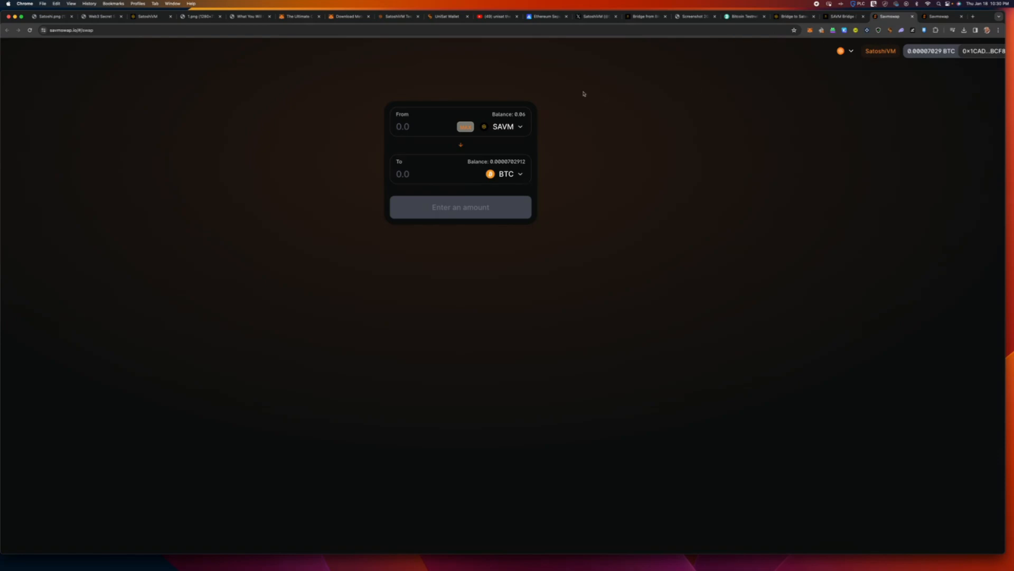
mouse_move(499, 104)
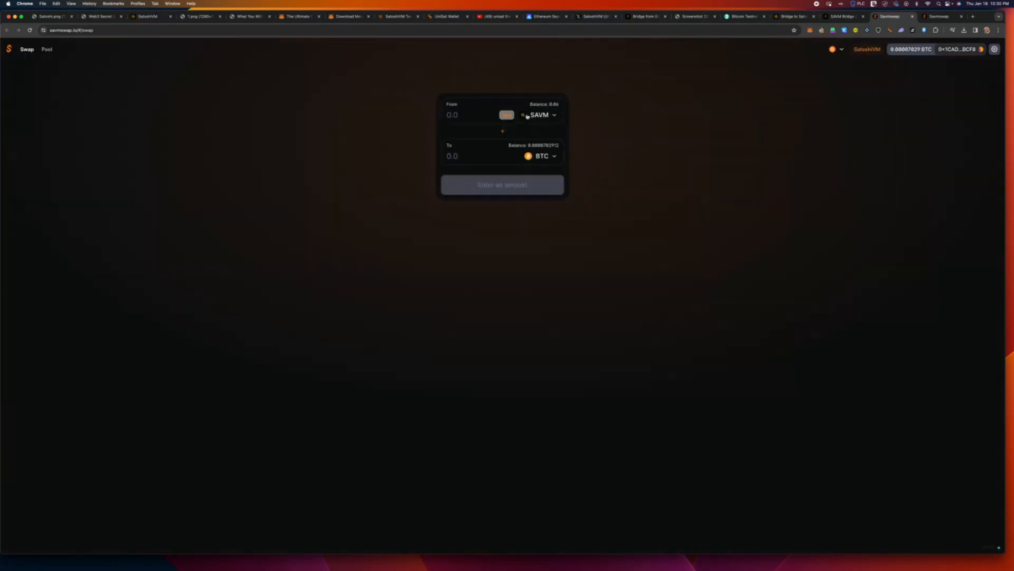
mouse_move(107, 76)
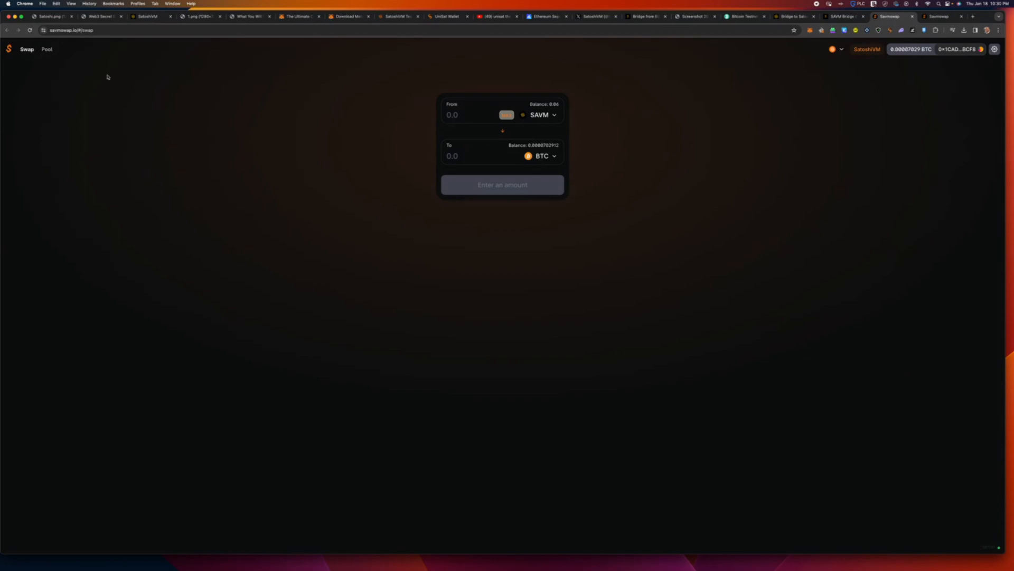
Create a BTC/SAVM pair on the Pool page, entering 0.04 SAVM against 0.0000419366 BTC.
left_click(46, 49)
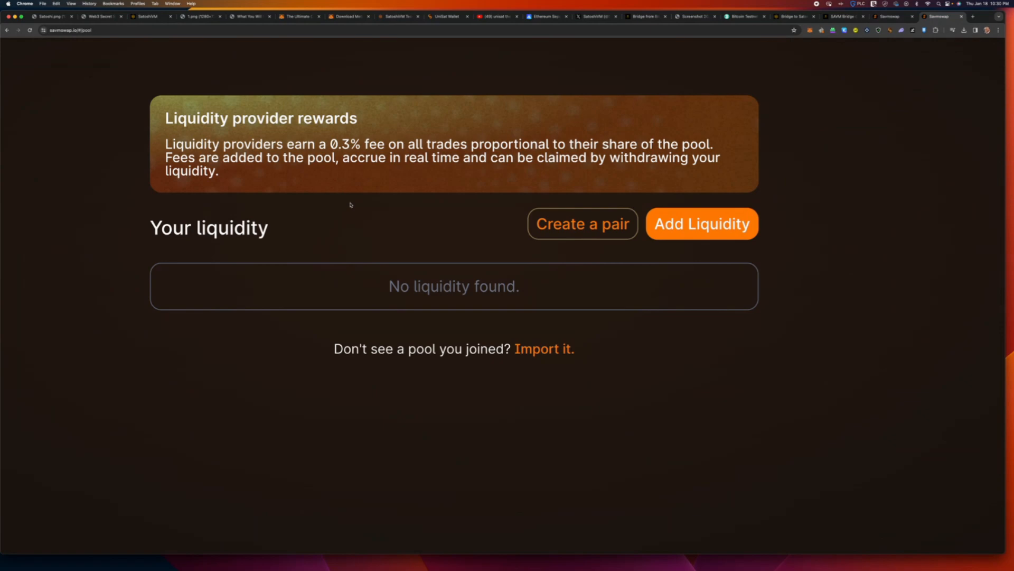
mouse_move(581, 223)
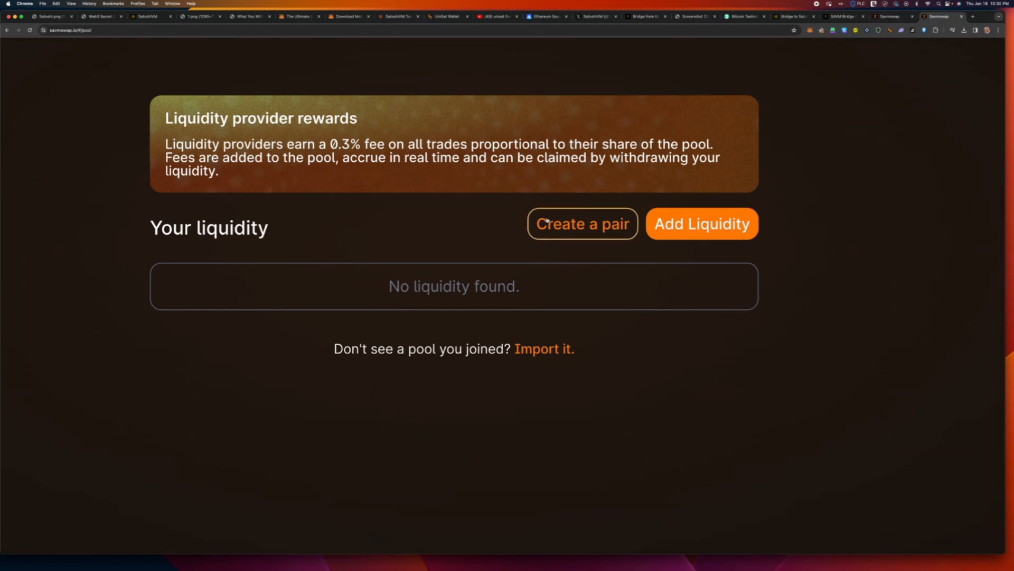
left_click(582, 223)
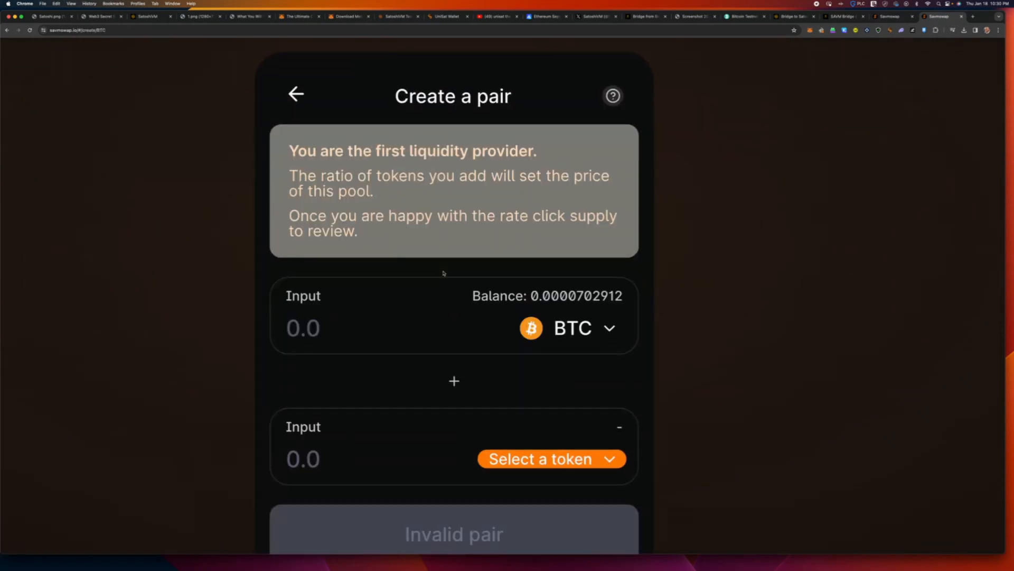
left_click(551, 459)
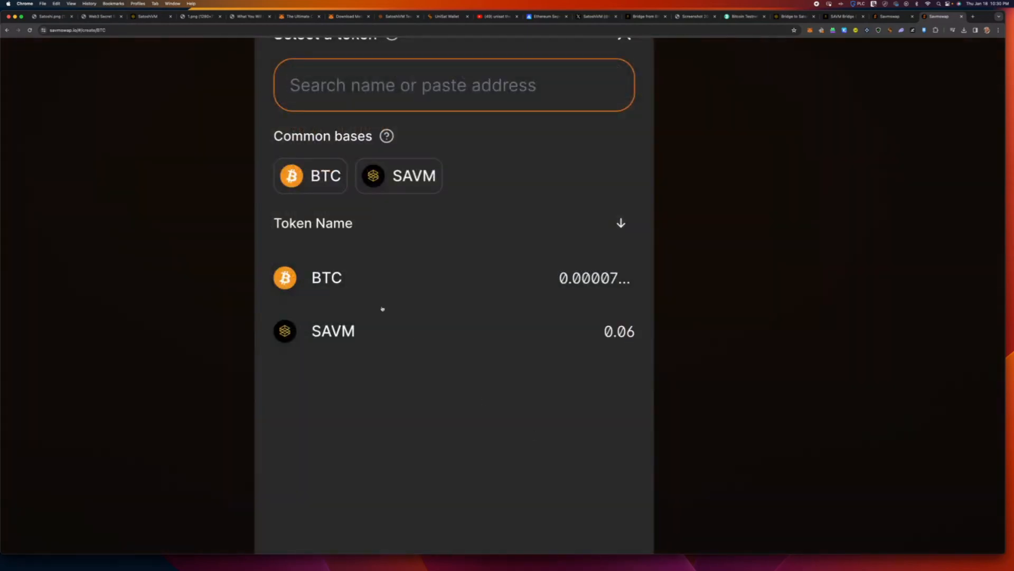
left_click(326, 277)
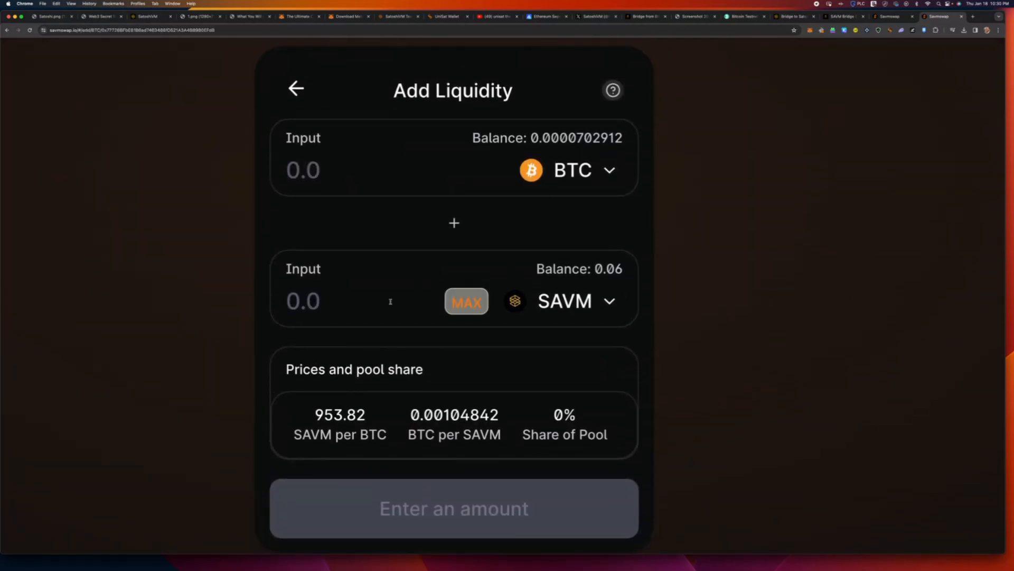
type("0.04")
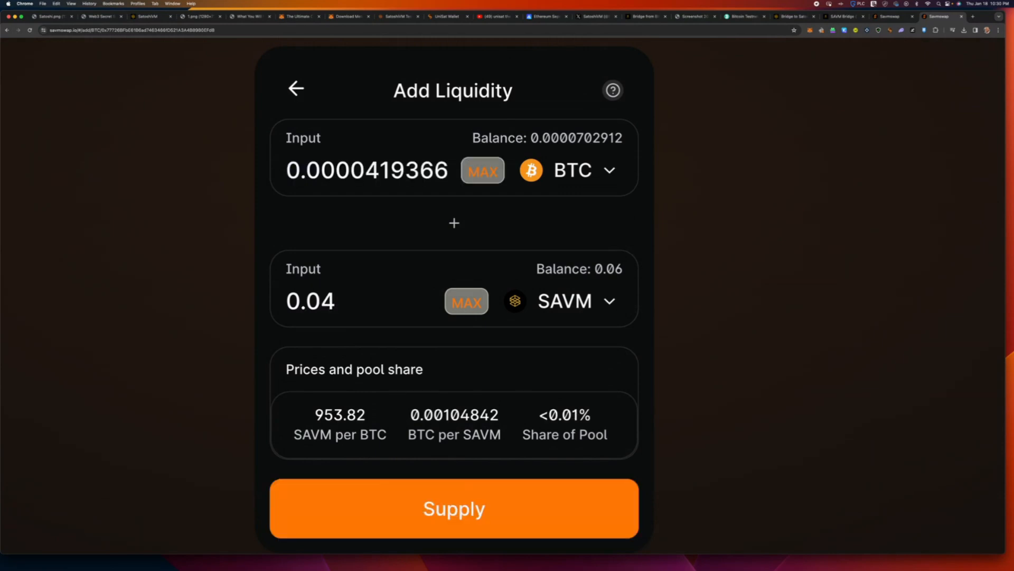
left_click(453, 508)
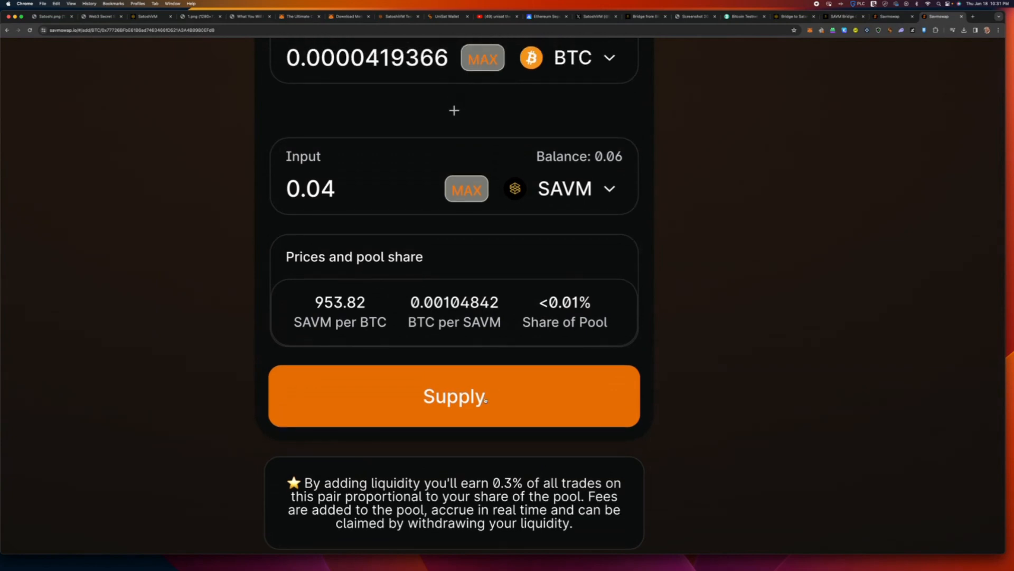
Supply and confirm the BTC/SAVM liquidity, close the notice, and go back.
left_click(453, 395)
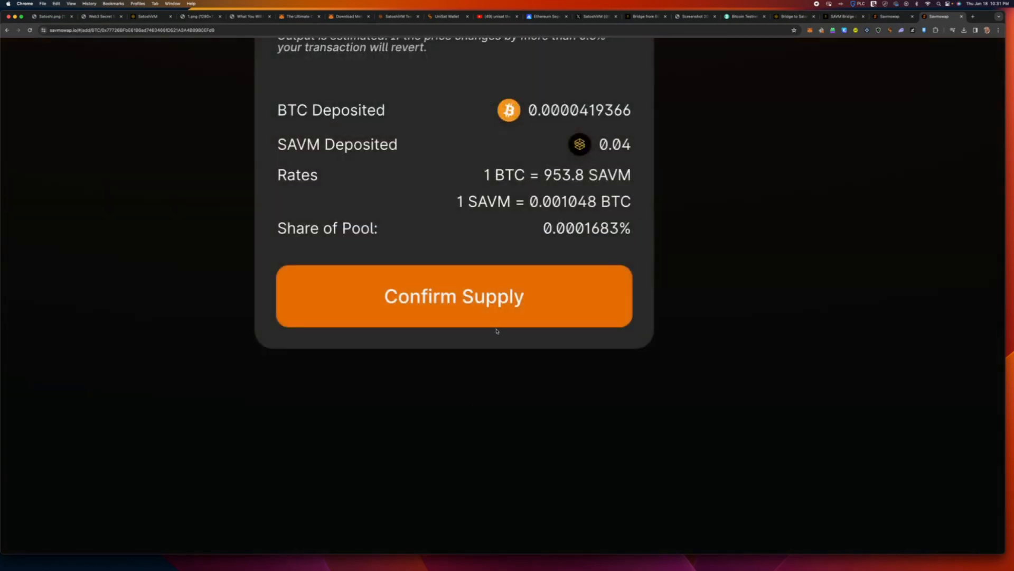
left_click(453, 297)
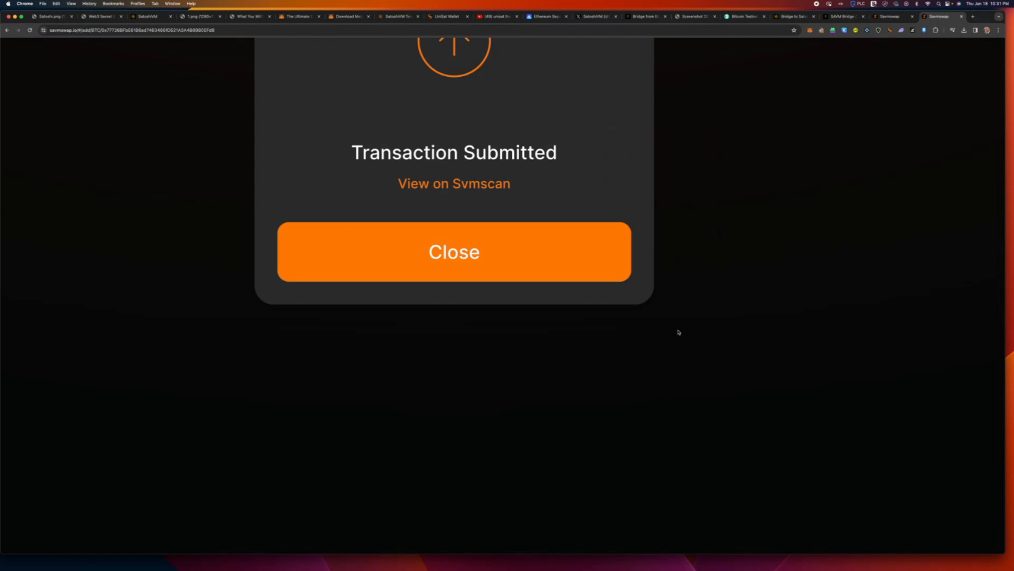
left_click(454, 252)
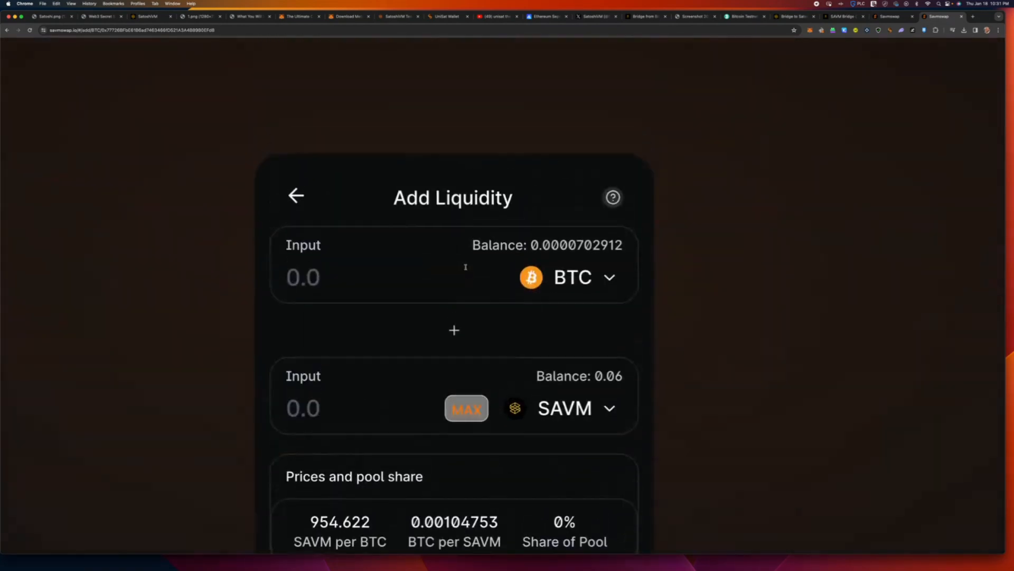
left_click(296, 196)
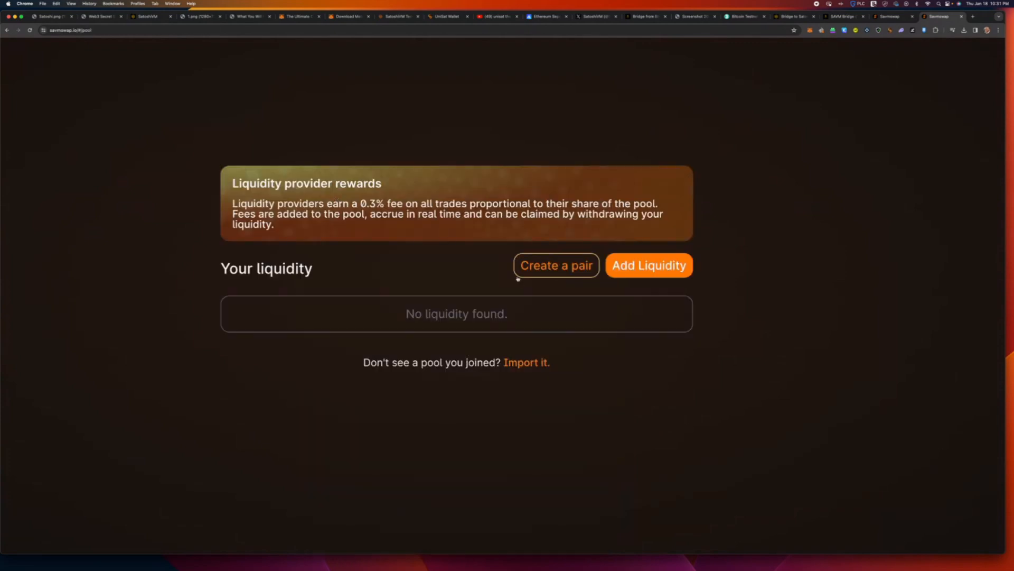
mouse_move(465, 274)
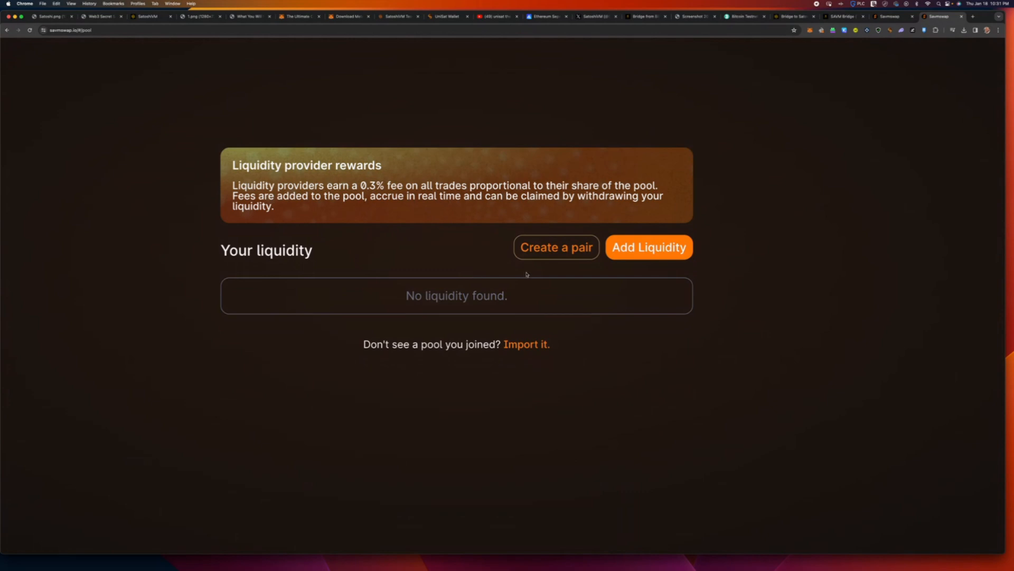
mouse_move(556, 248)
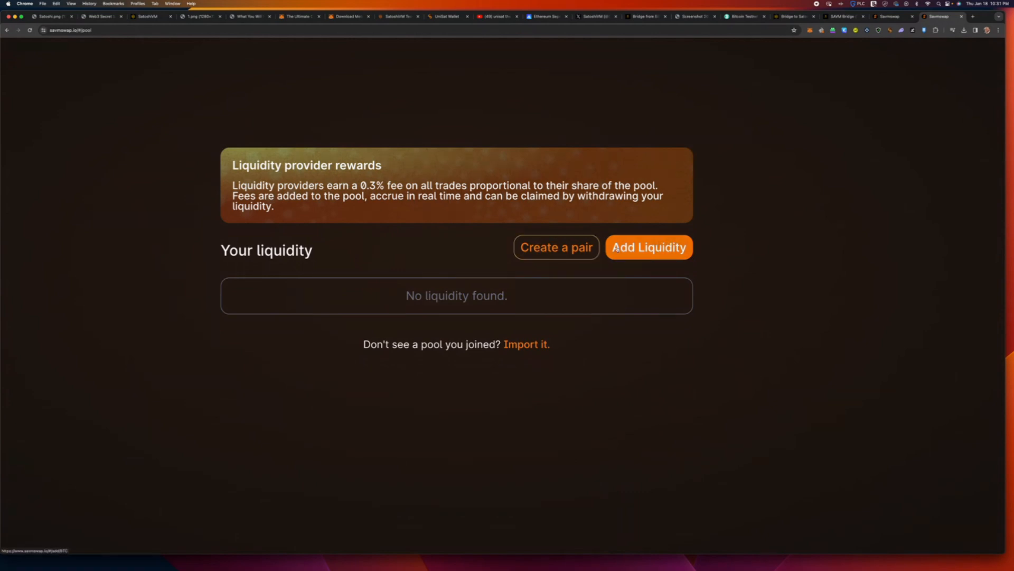
Check wallet activity, then open Add Liquidity for BTC/SAVM with 0.02 SAVM.
left_click(648, 248)
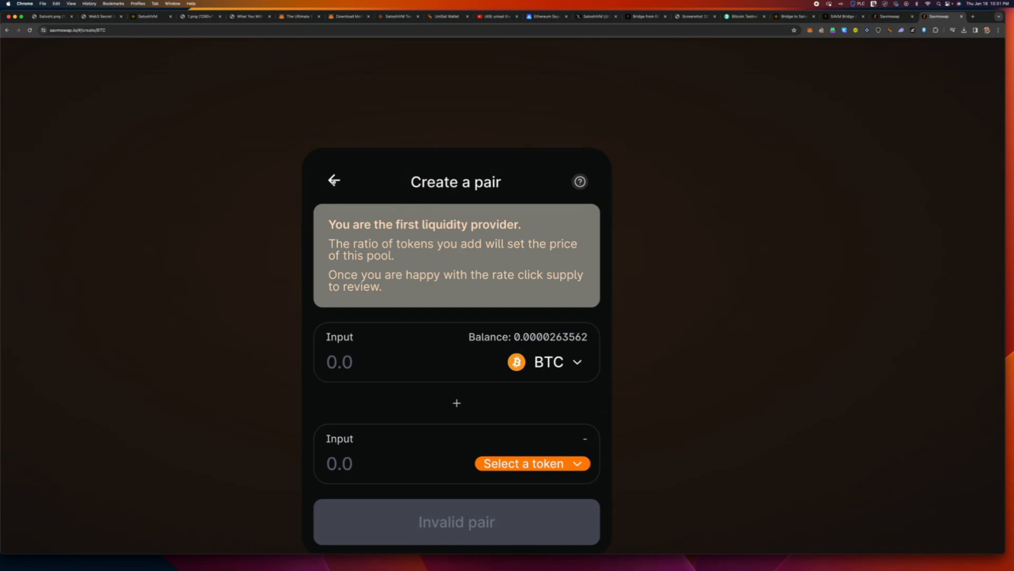
left_click(334, 182)
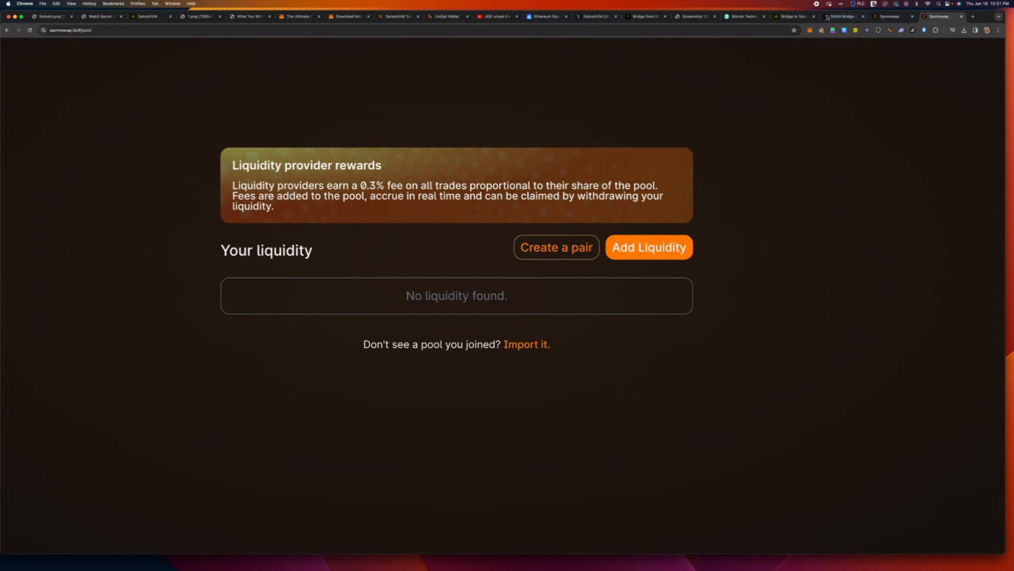
left_click(810, 31)
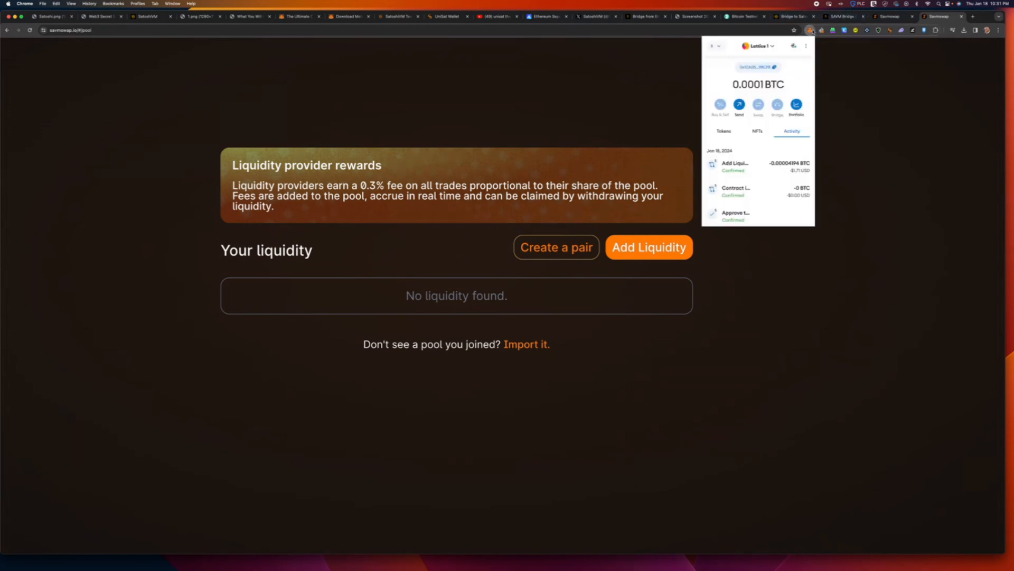
left_click(810, 29)
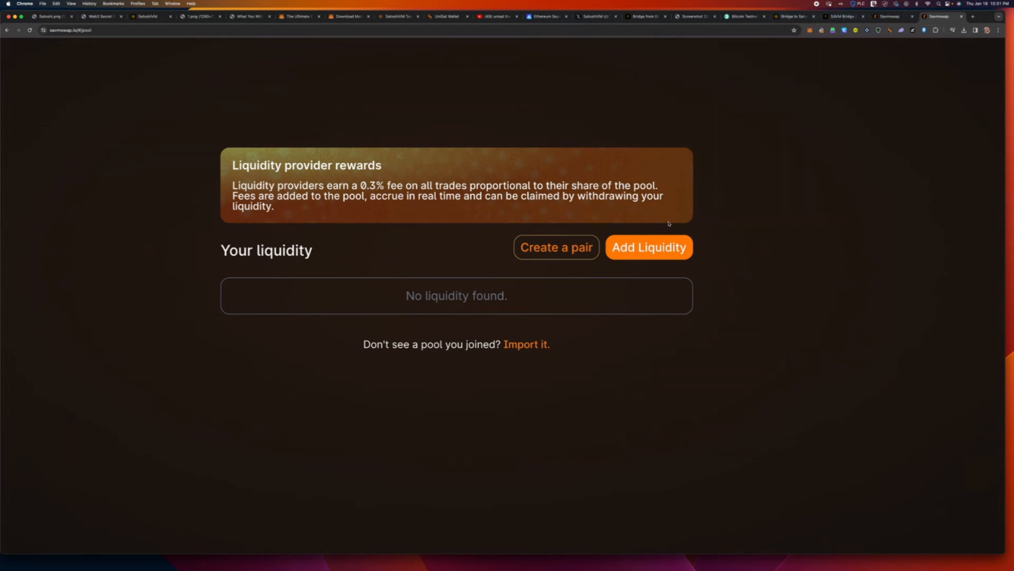
left_click(648, 247)
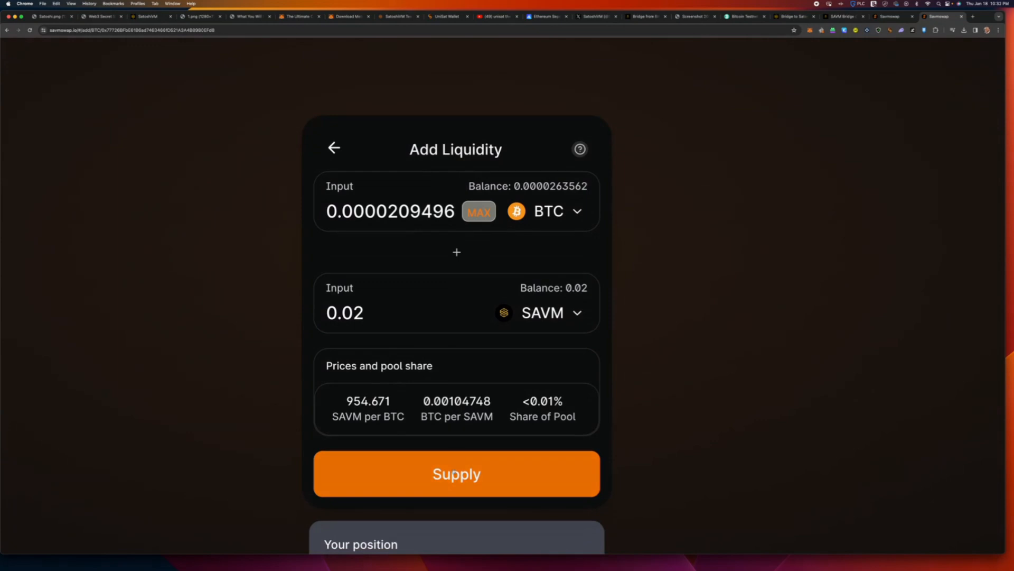
Supply 0.02 SAVM with 0.0000209496 BTC, close the notice, and go back to Pool.
left_click(456, 473)
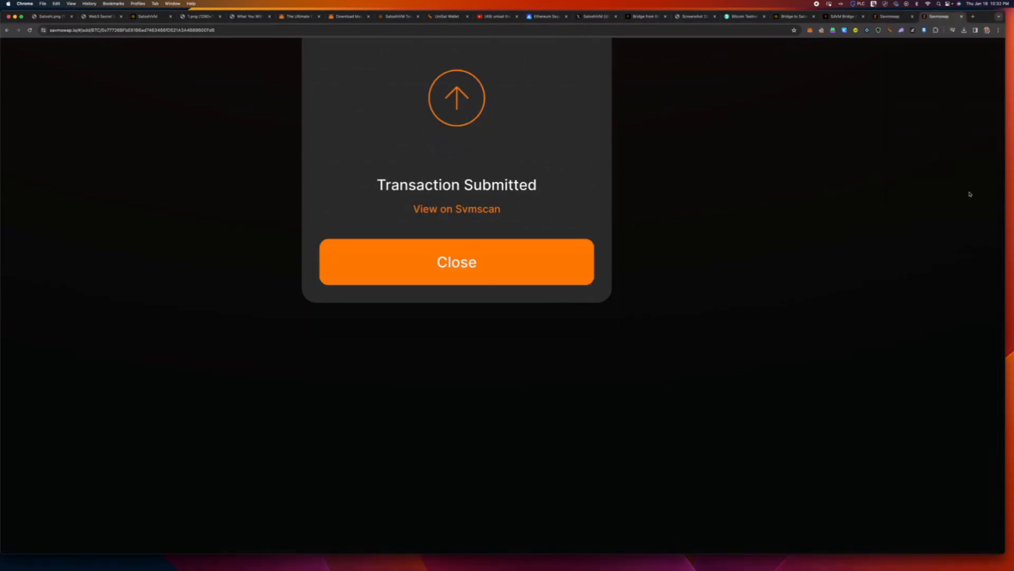
left_click(456, 261)
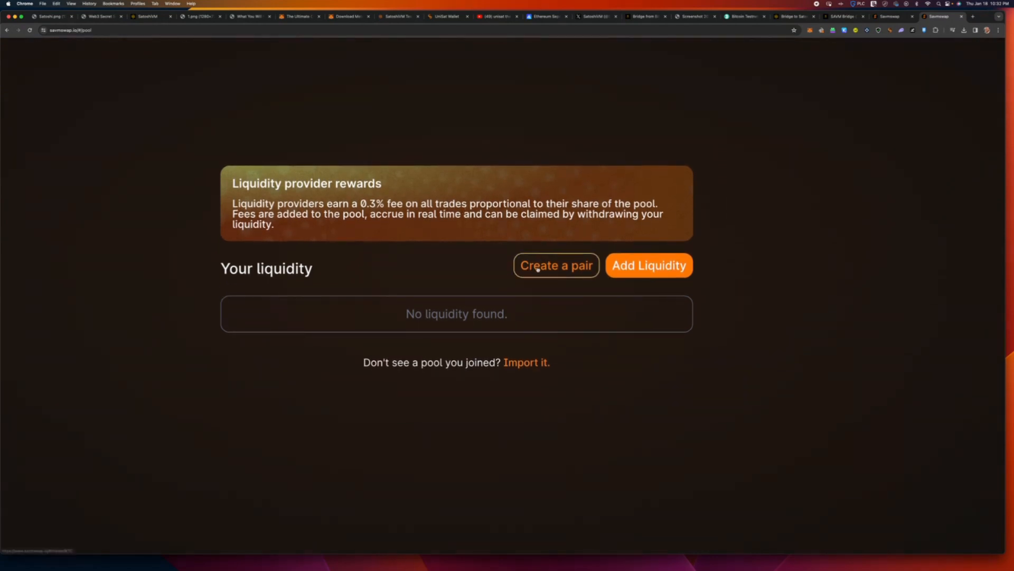
left_click(555, 266)
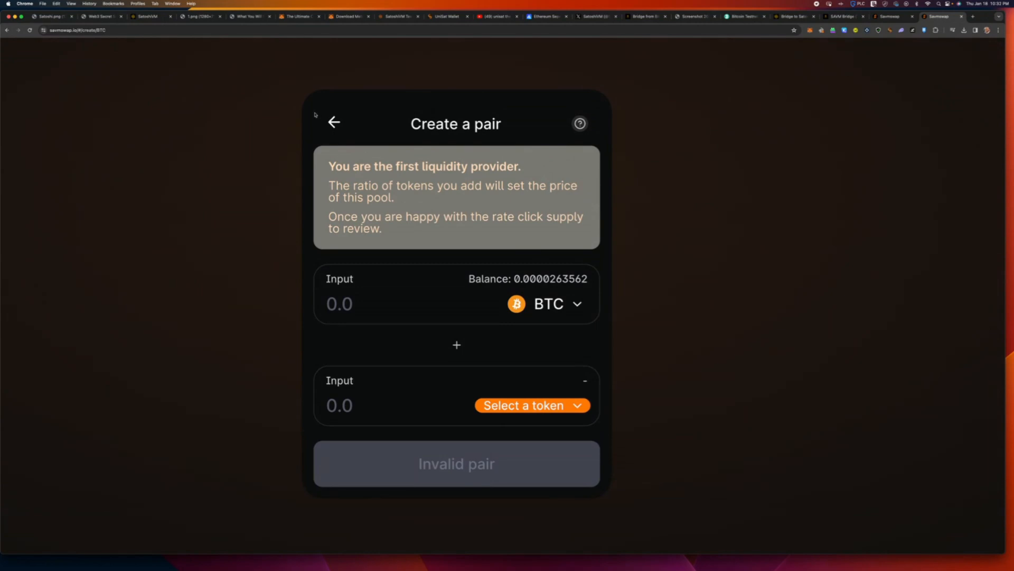
left_click(334, 122)
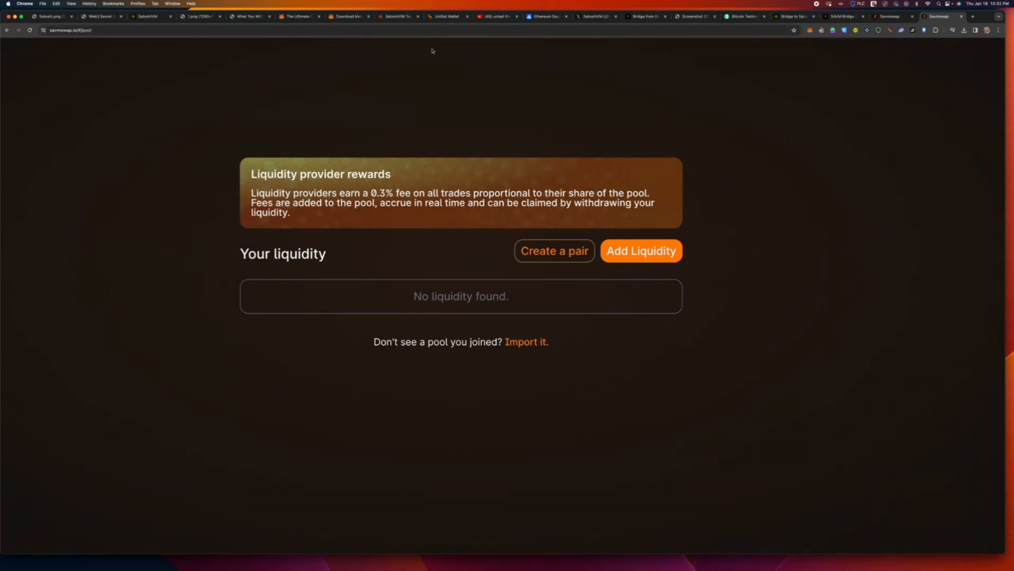
Scroll SatoshiVM's X profile to the pinned Uniswap post with the $SAVM contract address.
left_click(595, 16)
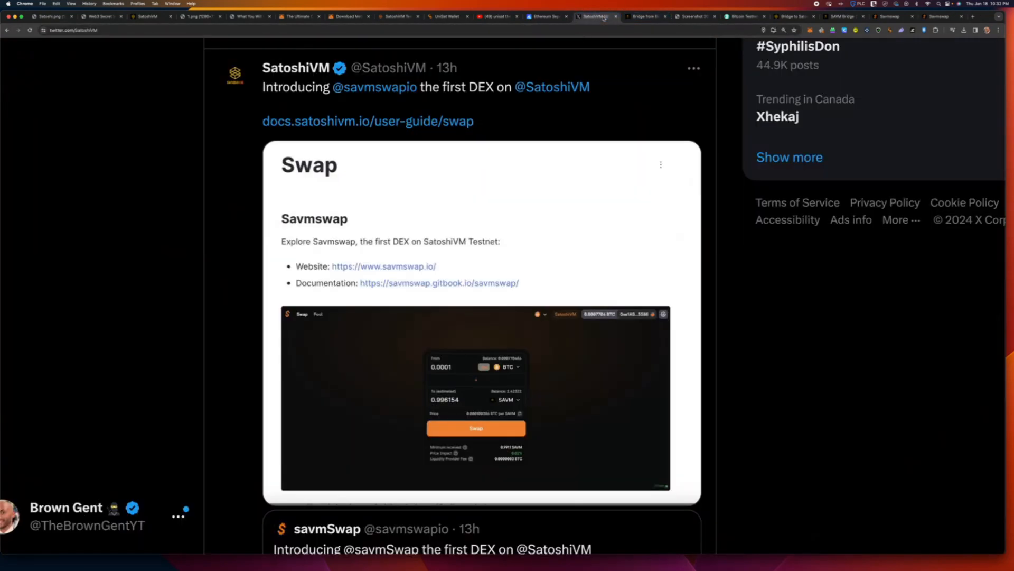
mouse_move(296, 67)
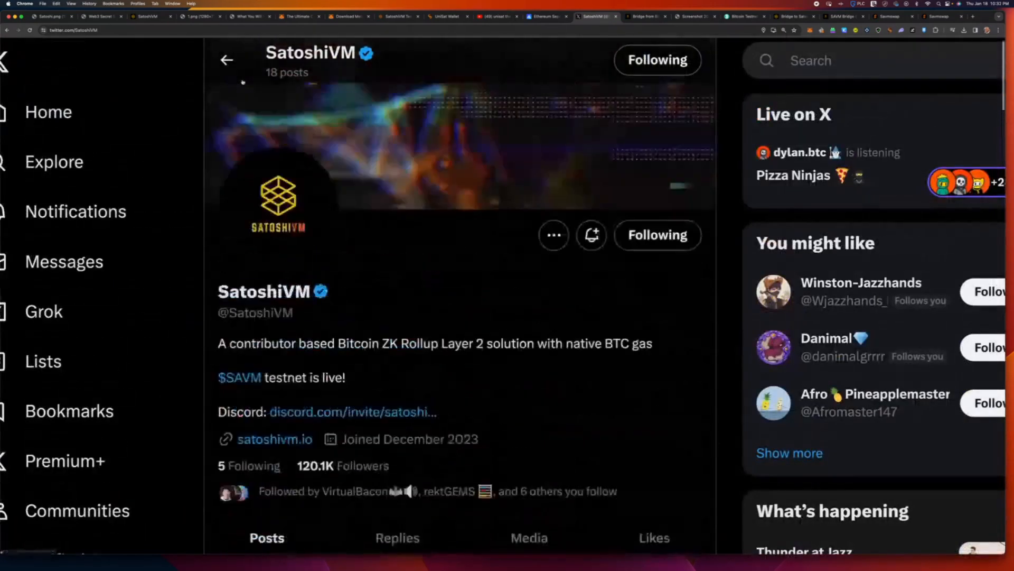
scroll("down", 3)
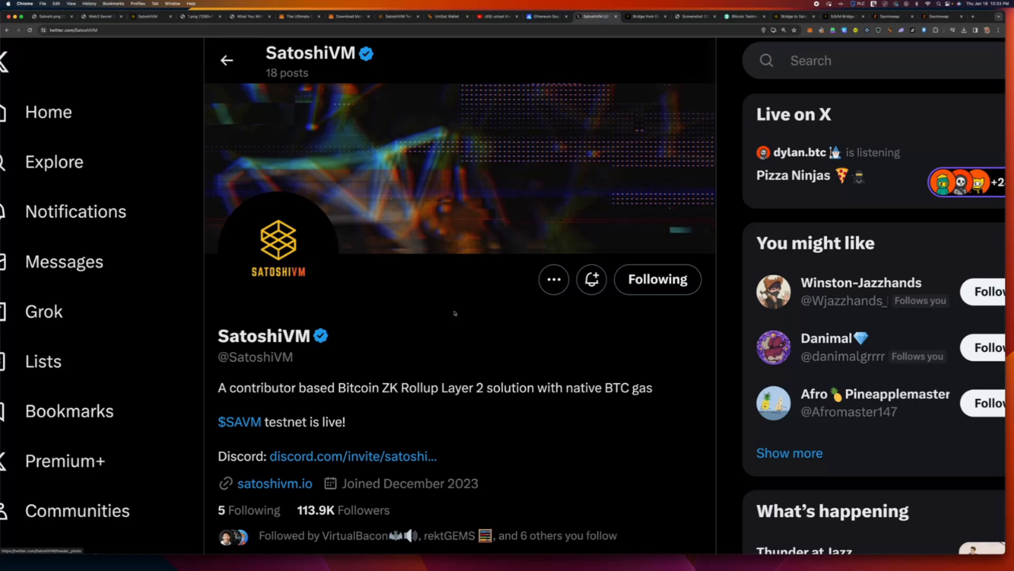
scroll("down", 3)
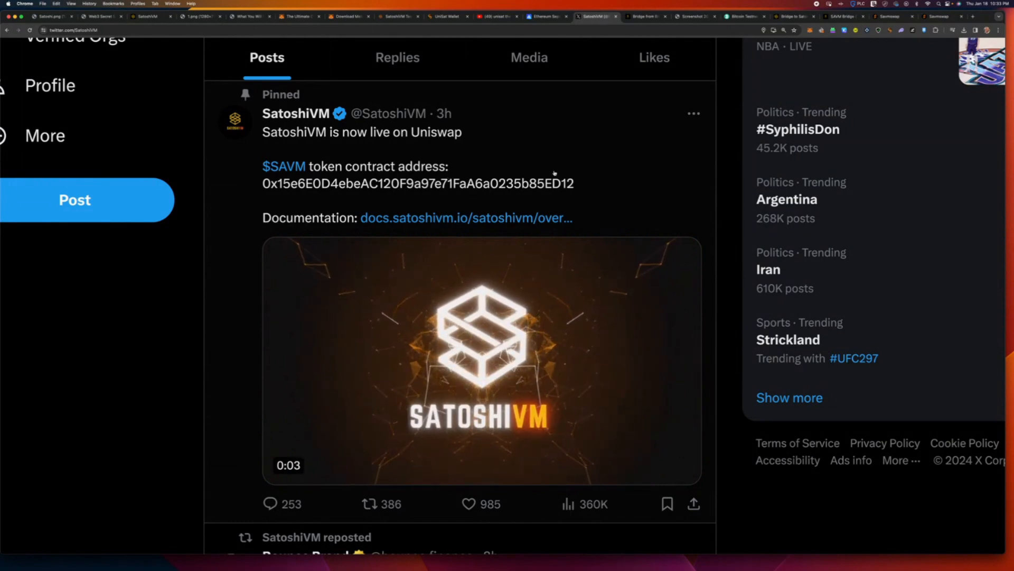
left_click(101, 16)
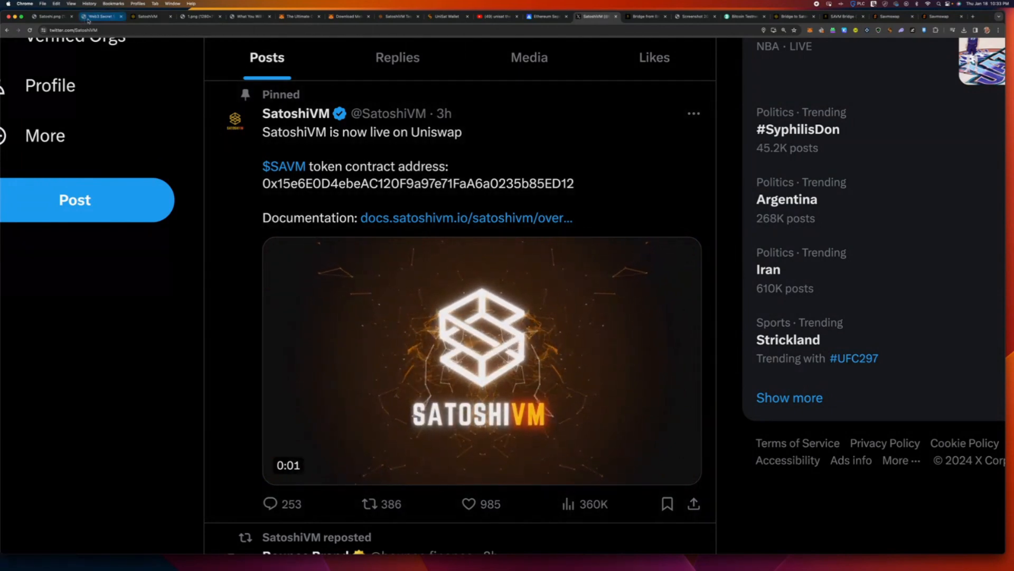
Show the Web3 Secret Society private-group promo image priced at $24.99 USD per month.
left_click(99, 16)
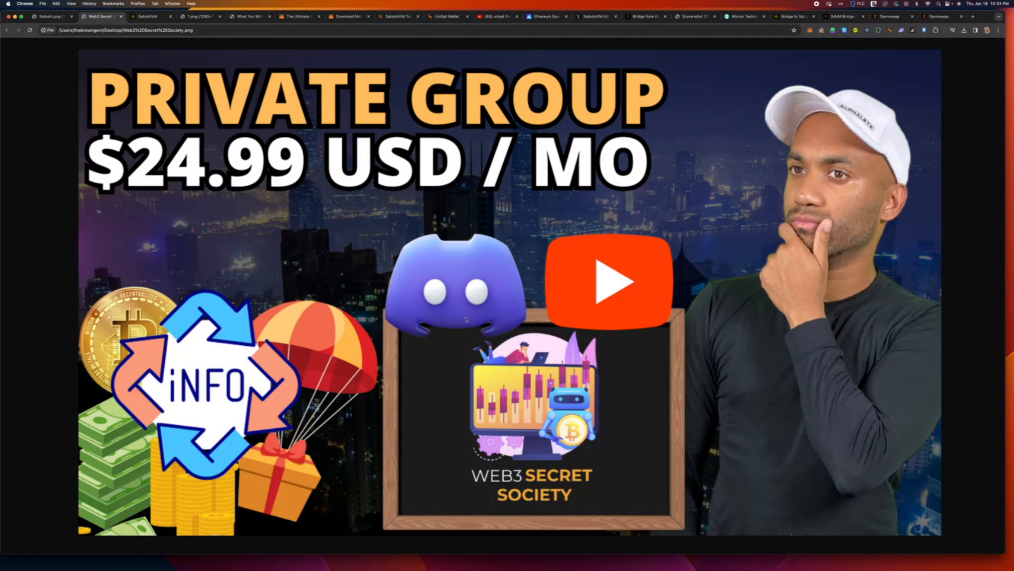
left_click(49, 16)
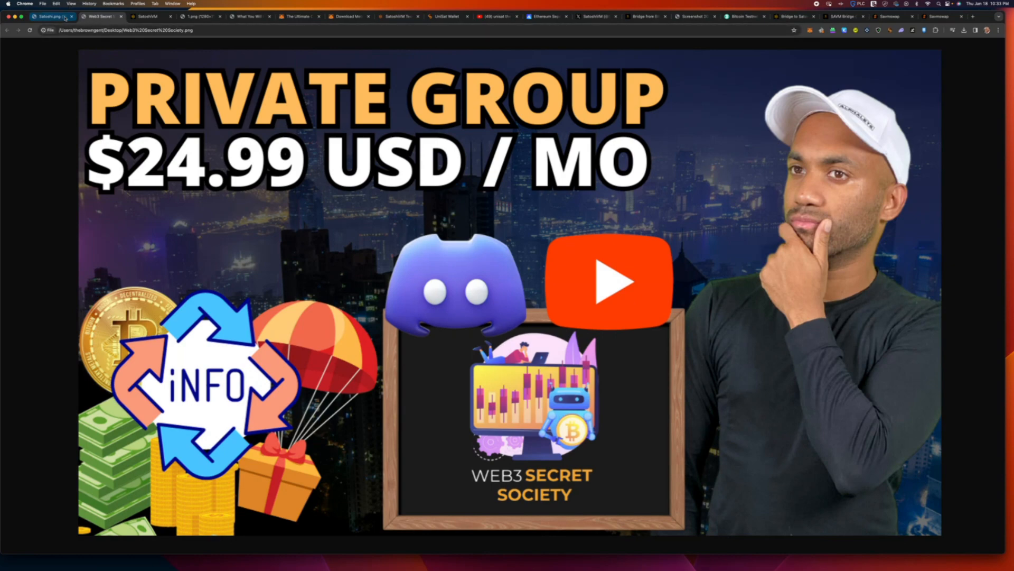